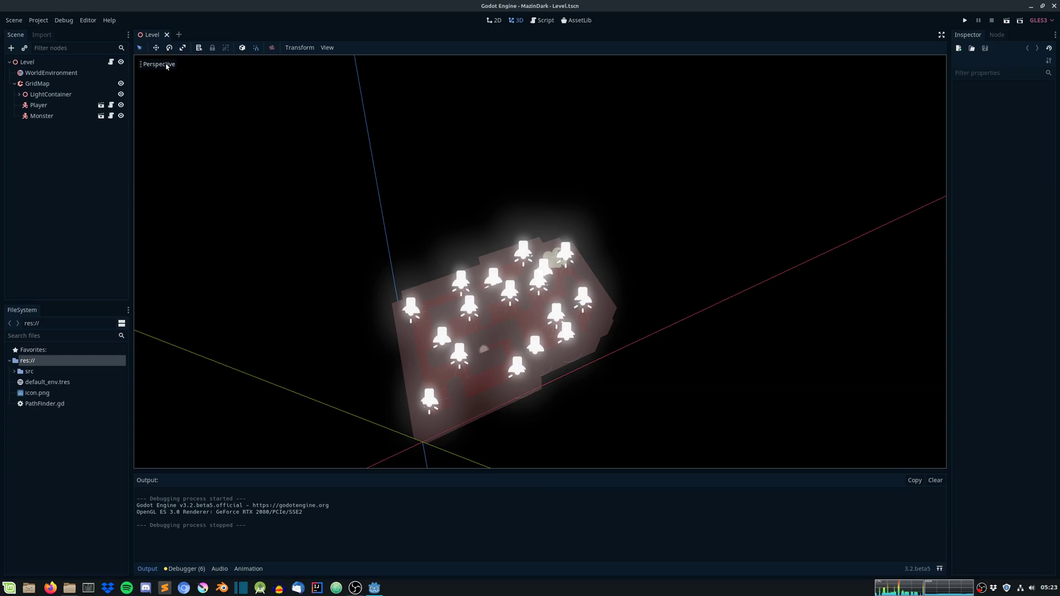
Step: Review the viewport display options and test-run the maze level
left_click(158, 64)
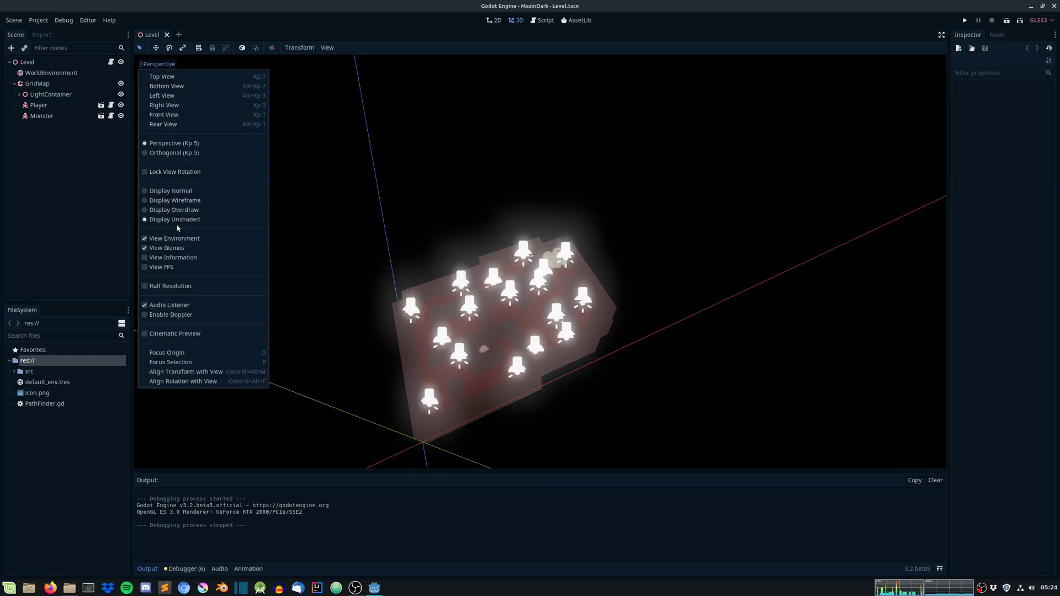
mouse_move(170, 191)
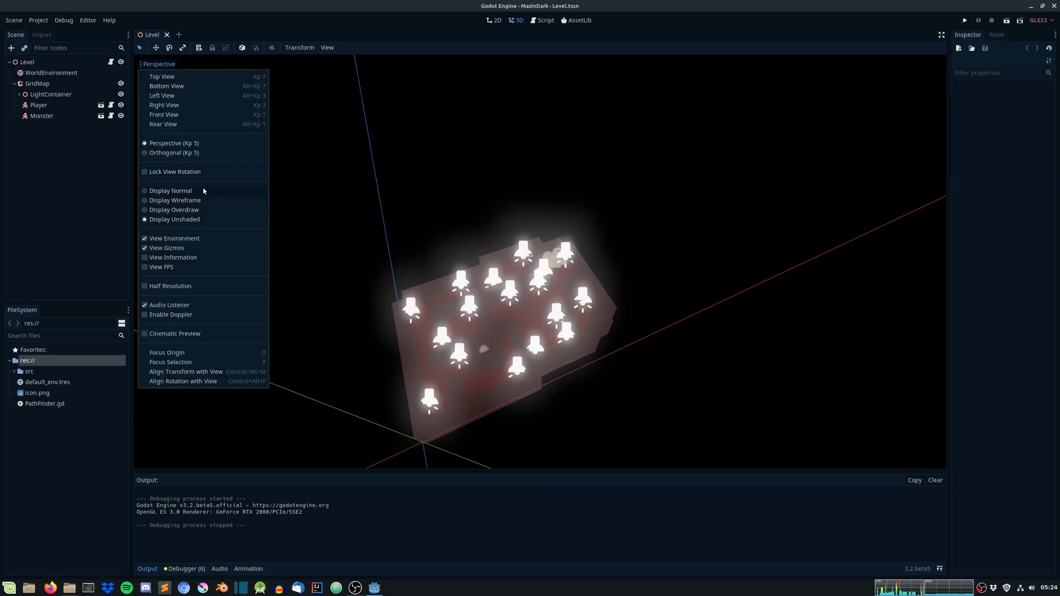
mouse_move(197, 209)
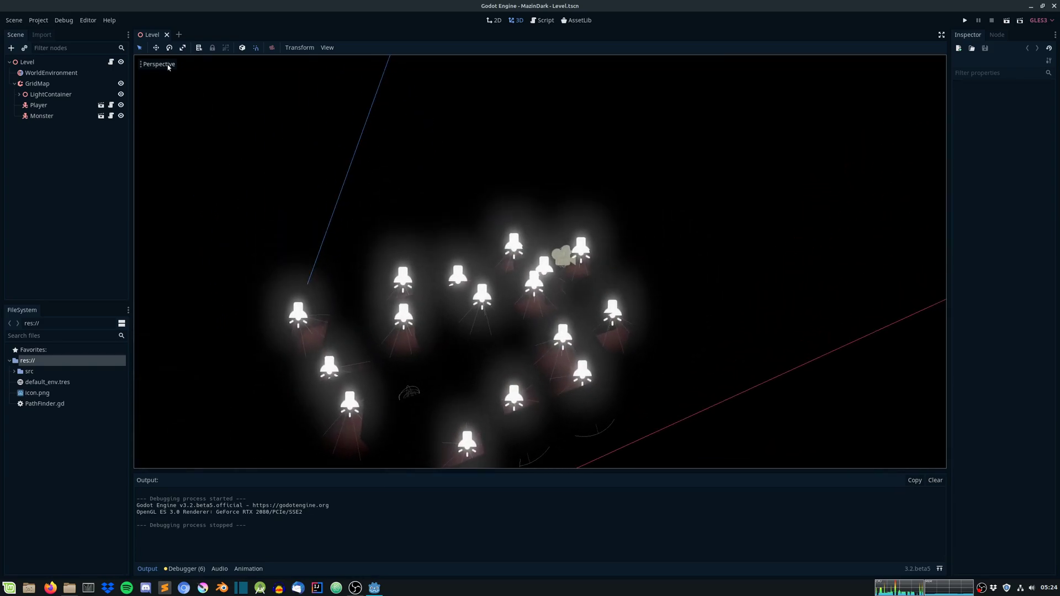
left_click(158, 64)
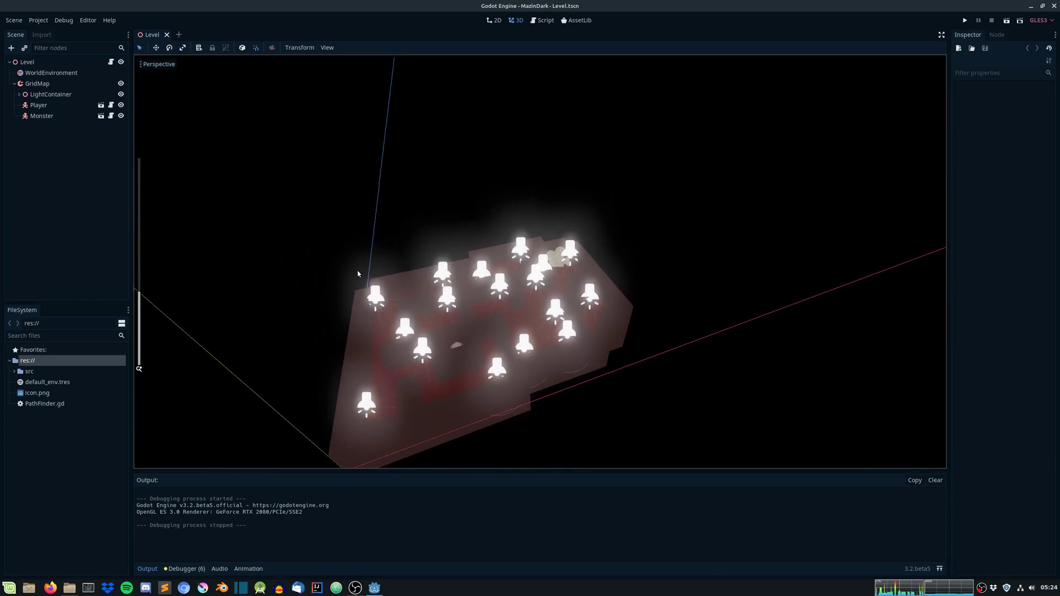
left_click_drag(357, 274, 460, 241)
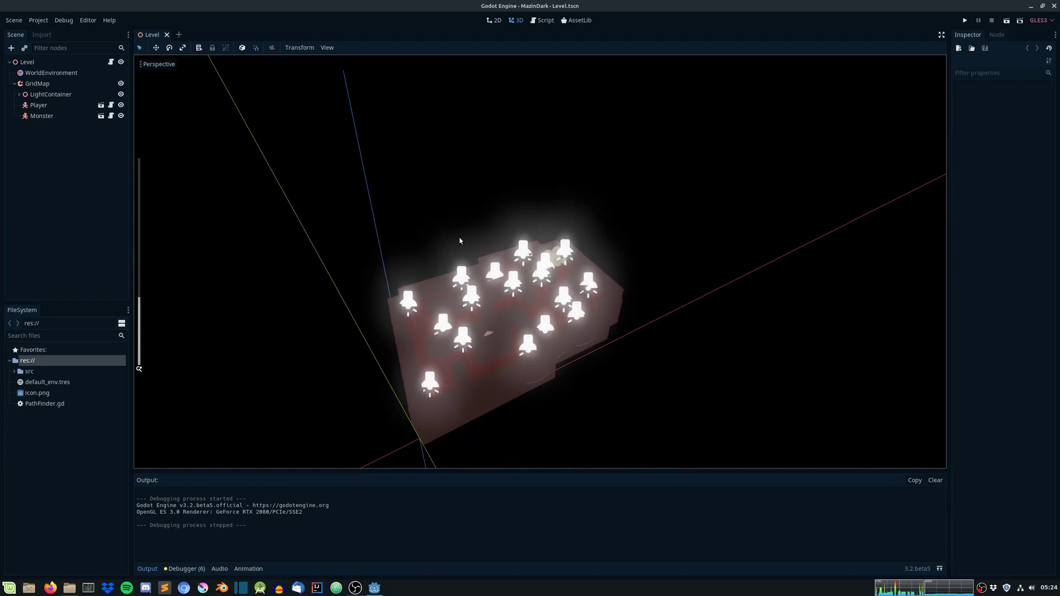
left_click(992, 20)
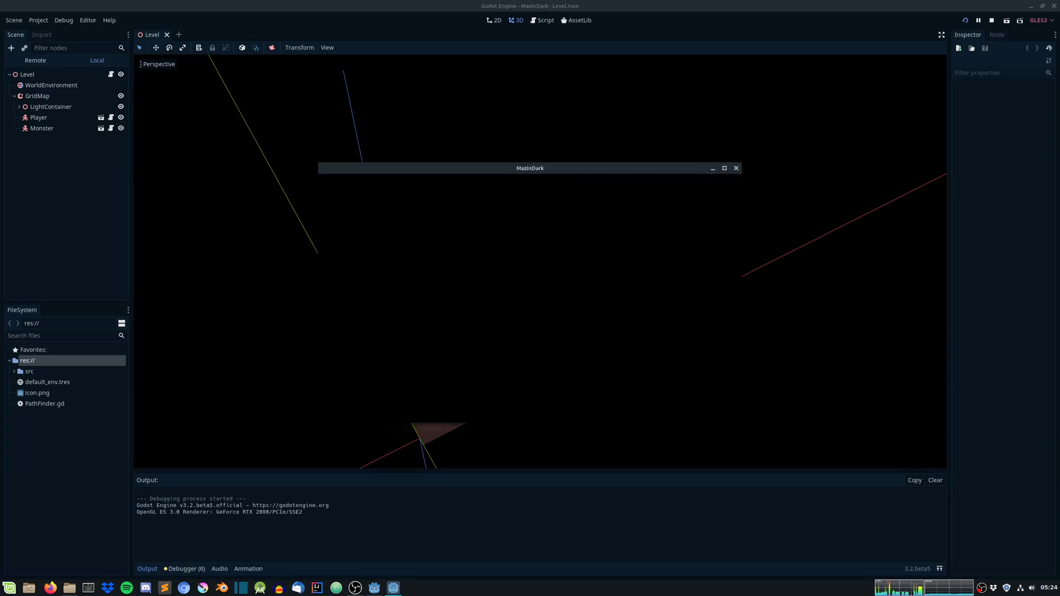
left_click(724, 168)
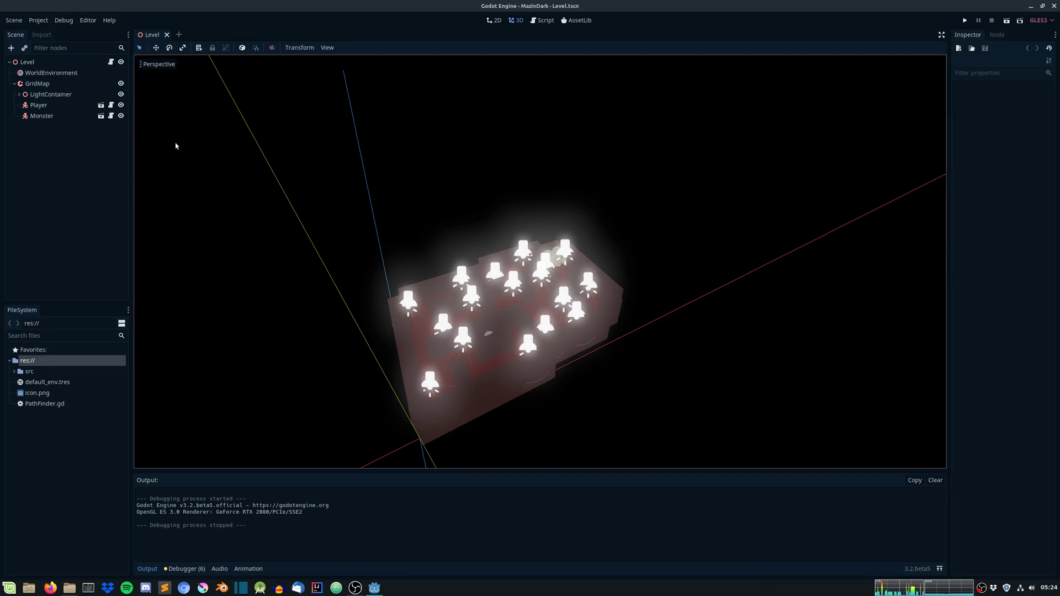
mouse_move(179, 34)
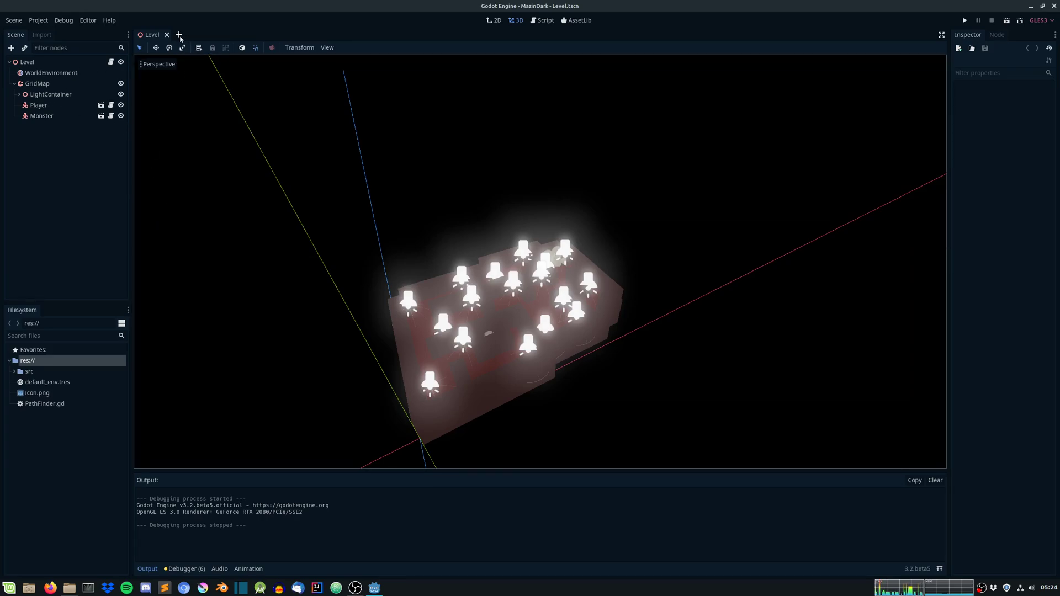
Step: Create a new scene with an Area root named Orb holding CollisionShape and MeshInstance children
left_click(210, 35)
type("Area")
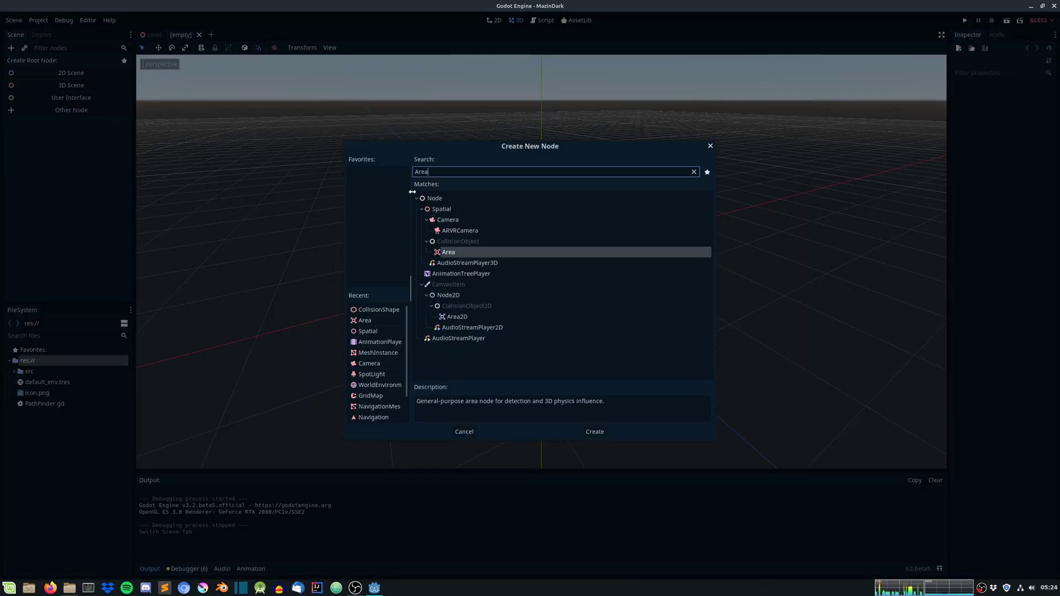
left_click(593, 432)
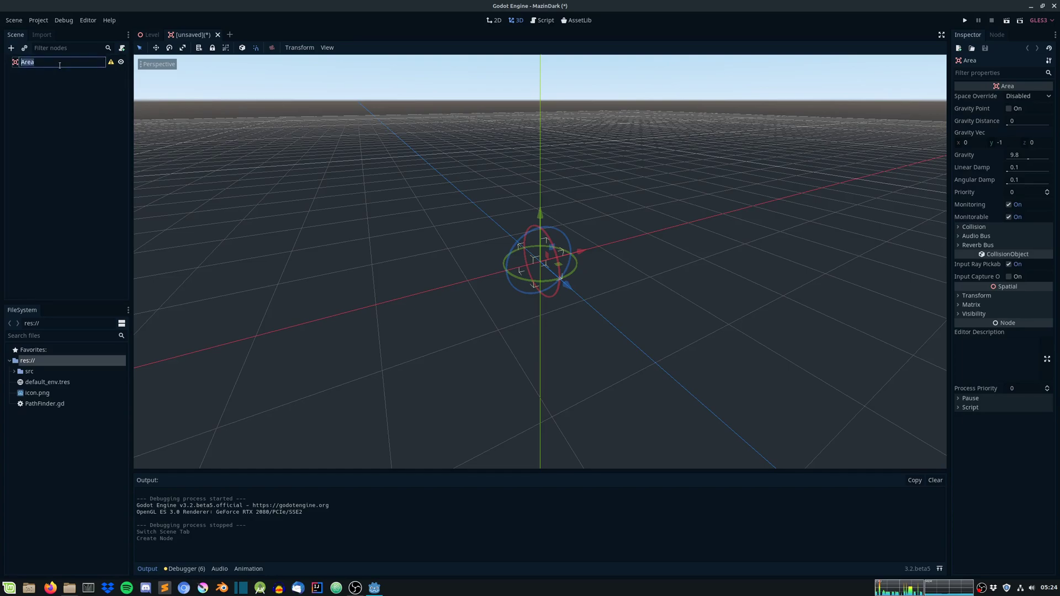
type("Orb")
type("Col")
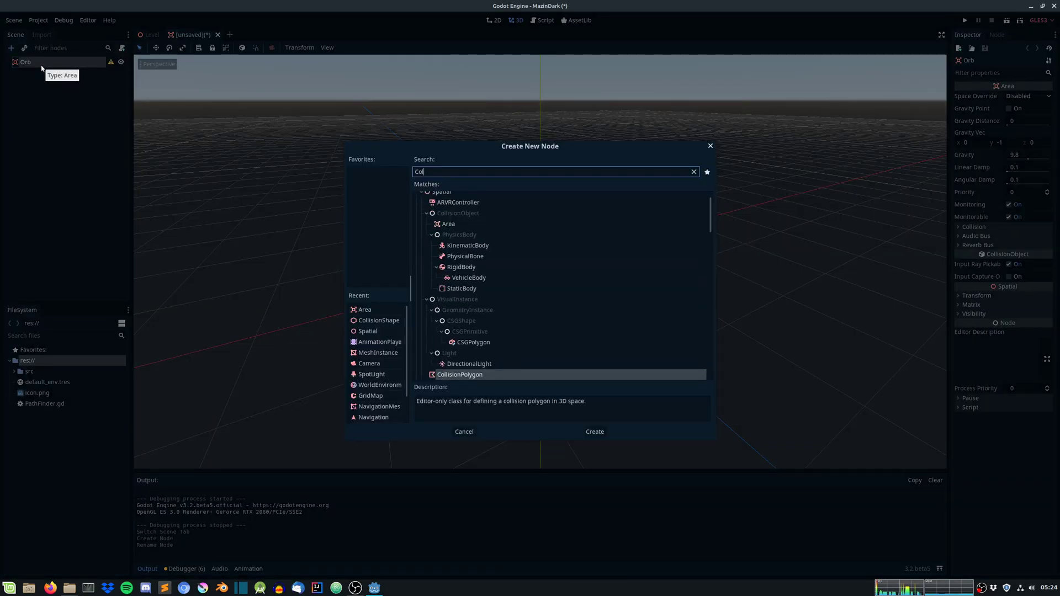
left_click(594, 432)
type("Me")
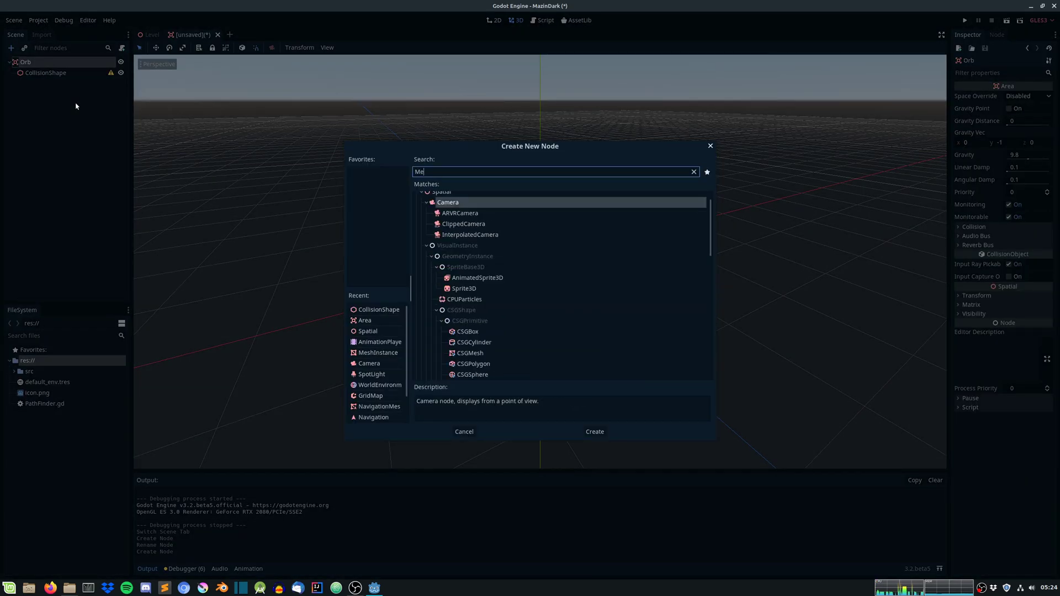
left_click(595, 432)
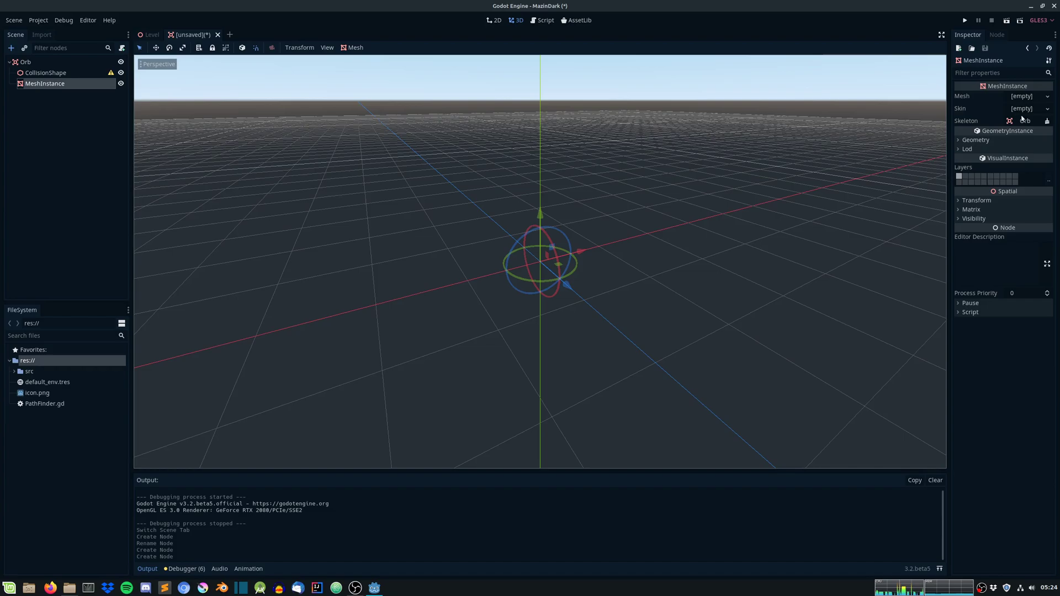
Step: Give the MeshInstance a SphereMesh and the CollisionShape a SphereShape
left_click(1028, 96)
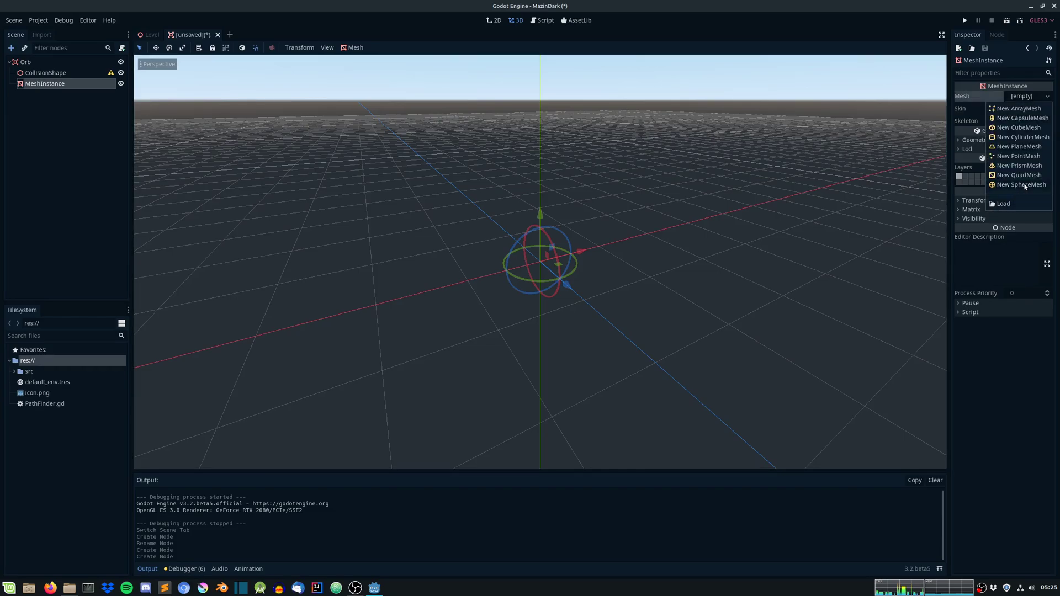
left_click(1020, 185)
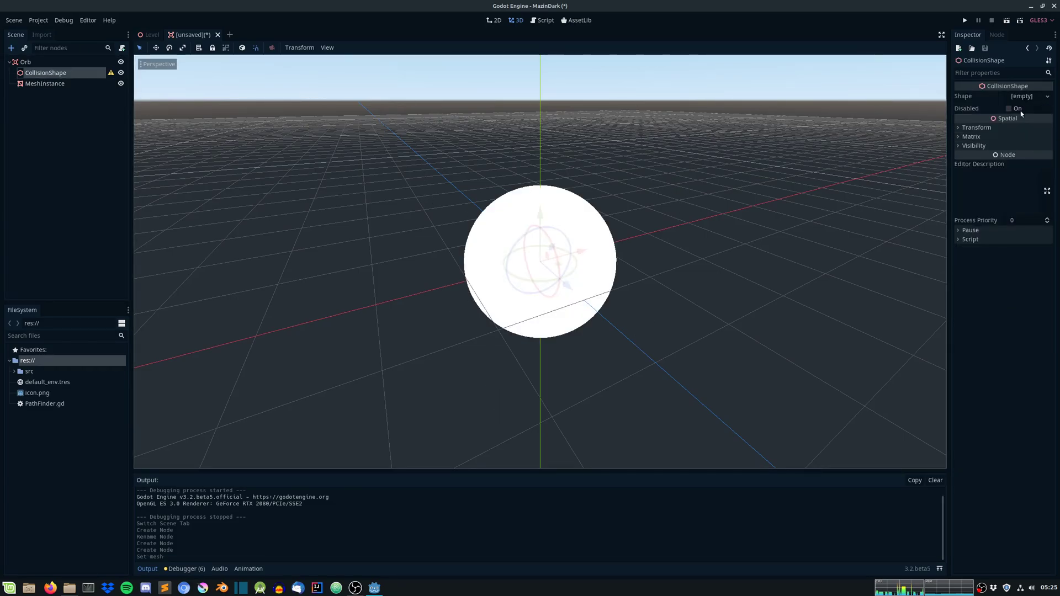
left_click(1025, 95)
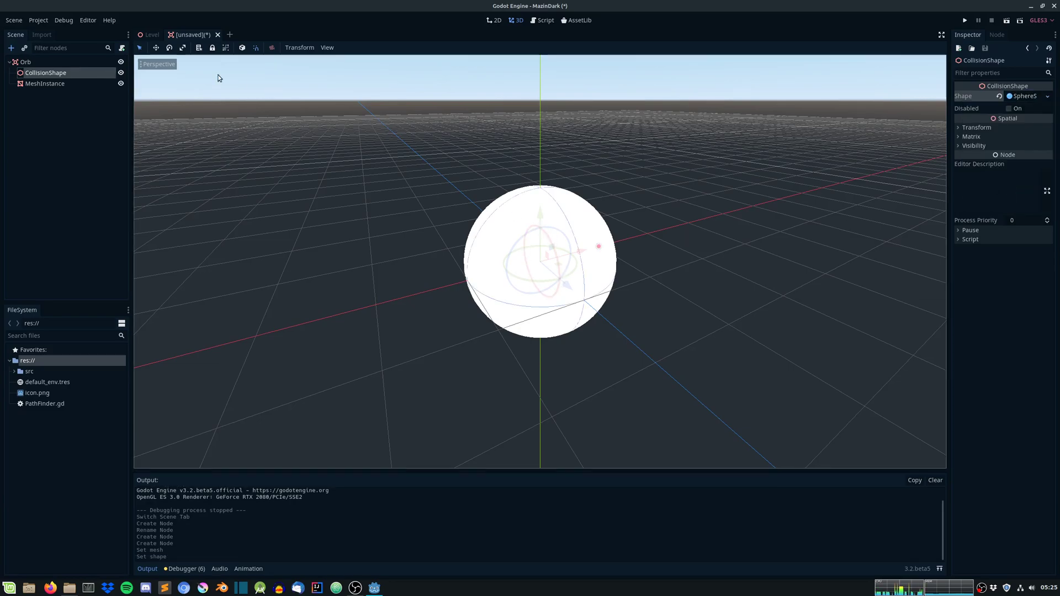
left_click(46, 83)
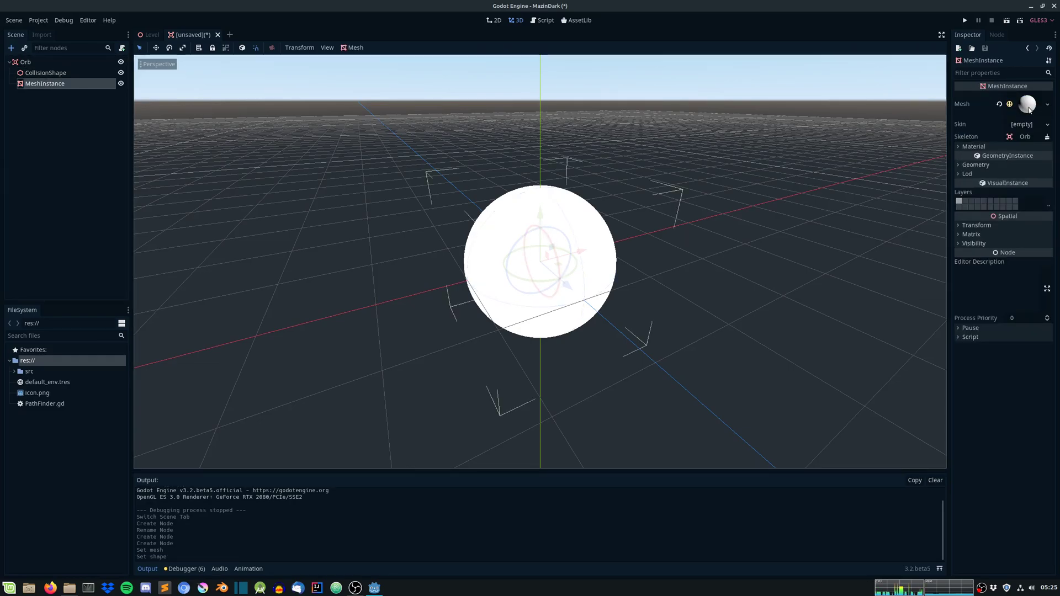
Step: Give the sphere a new SpatialMaterial with blue albedo and blue emission enabled
left_click(1027, 104)
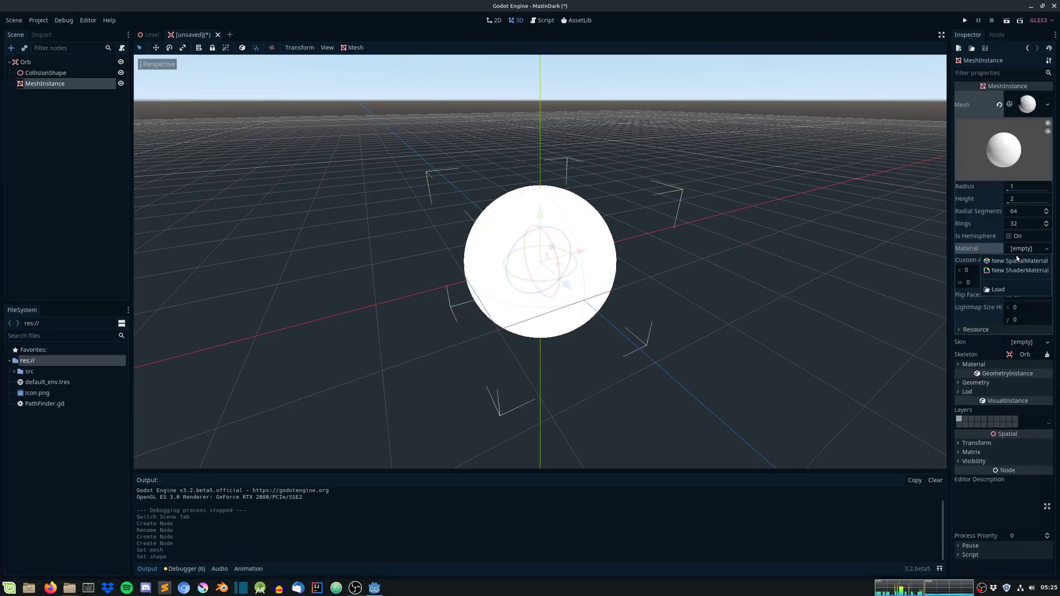
left_click(1016, 260)
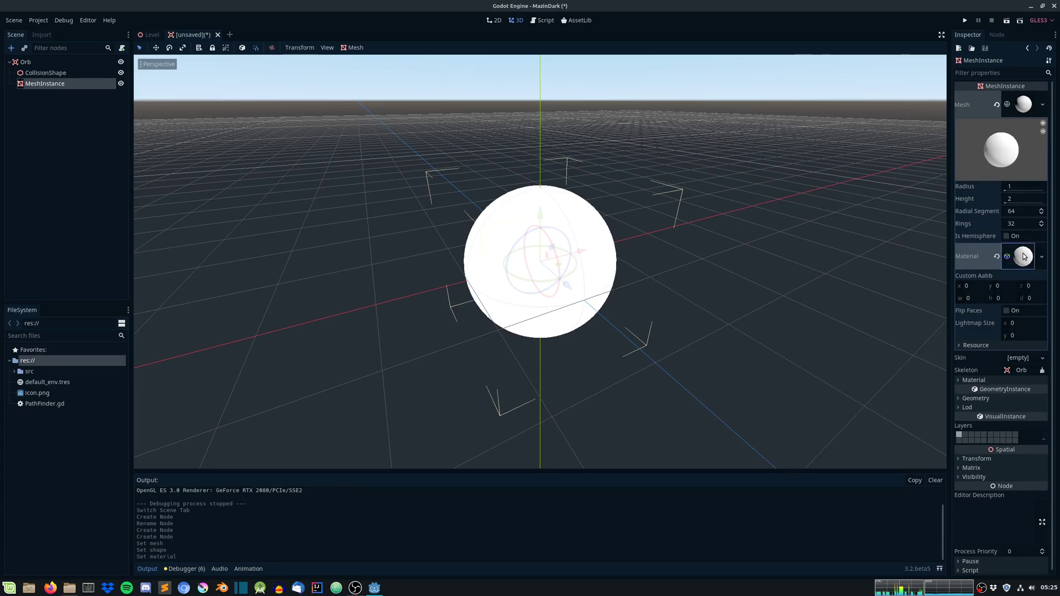
left_click(1022, 256)
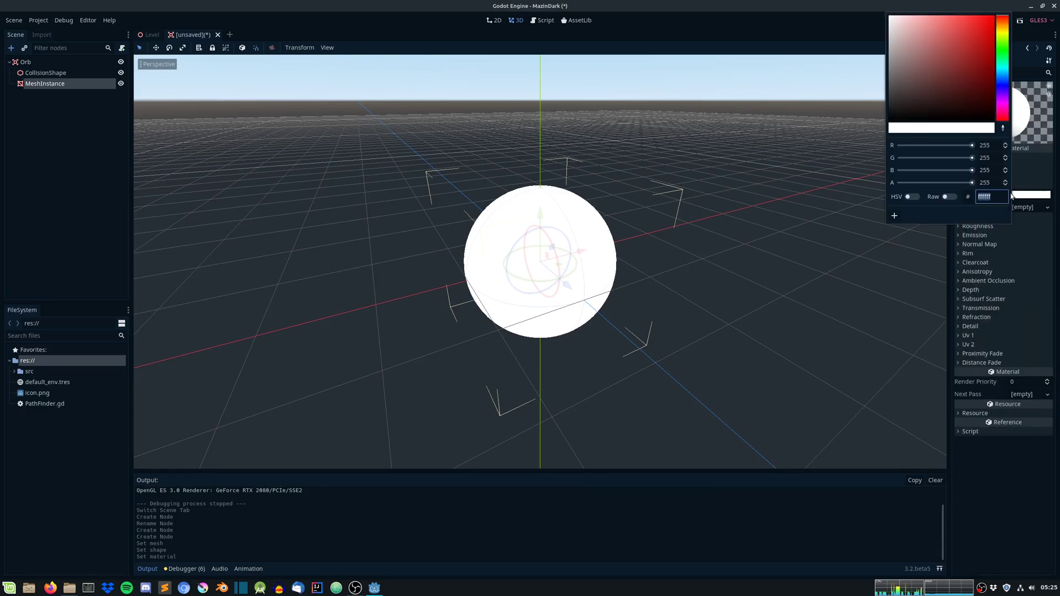
left_click(944, 37)
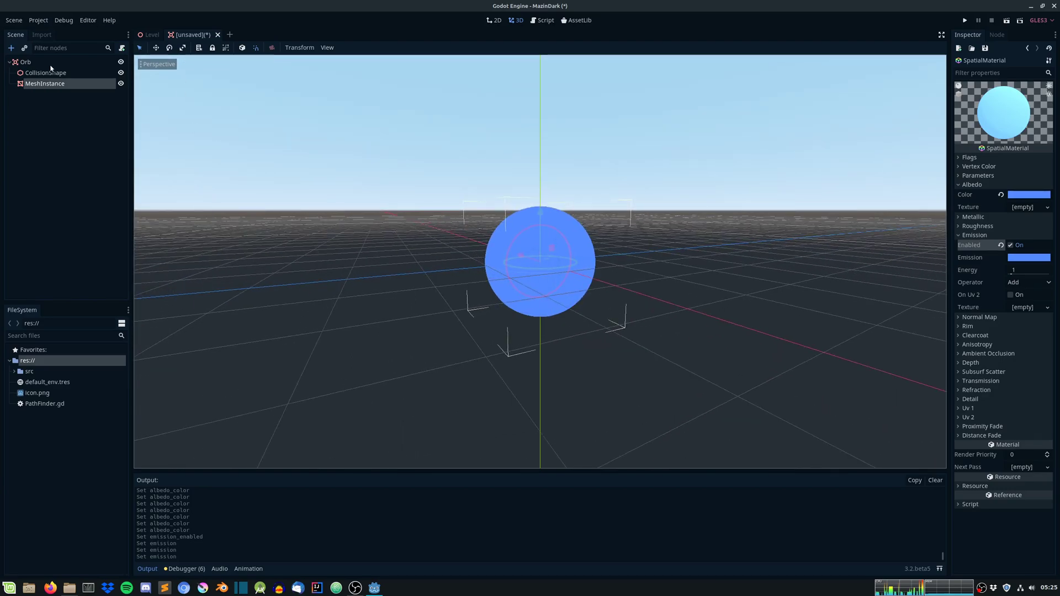
left_click(46, 73)
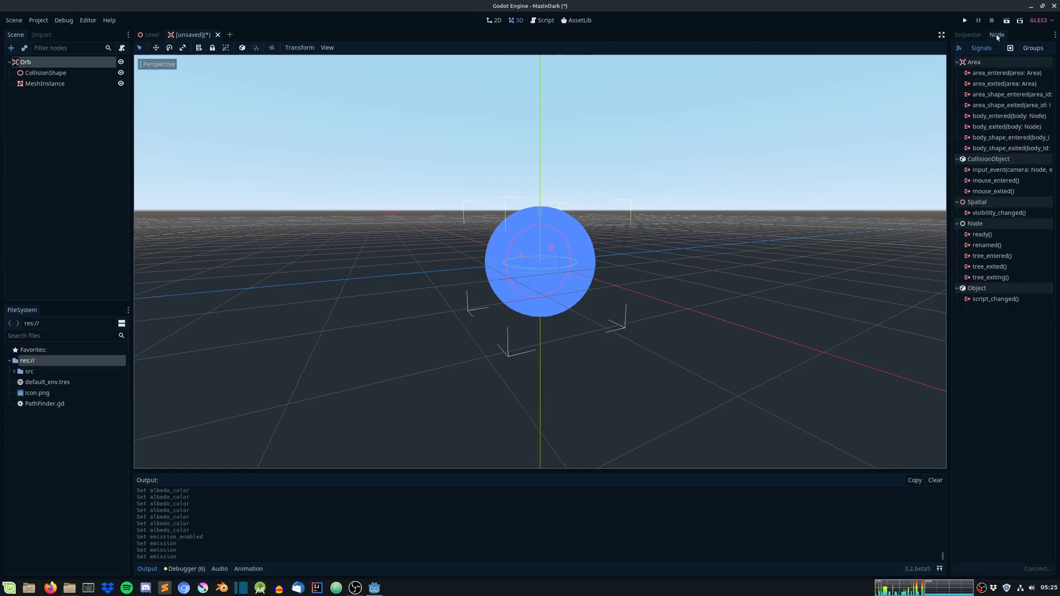
Step: Add the Orb root to group 'Orb', save the scene as Orb.tscn and return to Level
left_click(1033, 47)
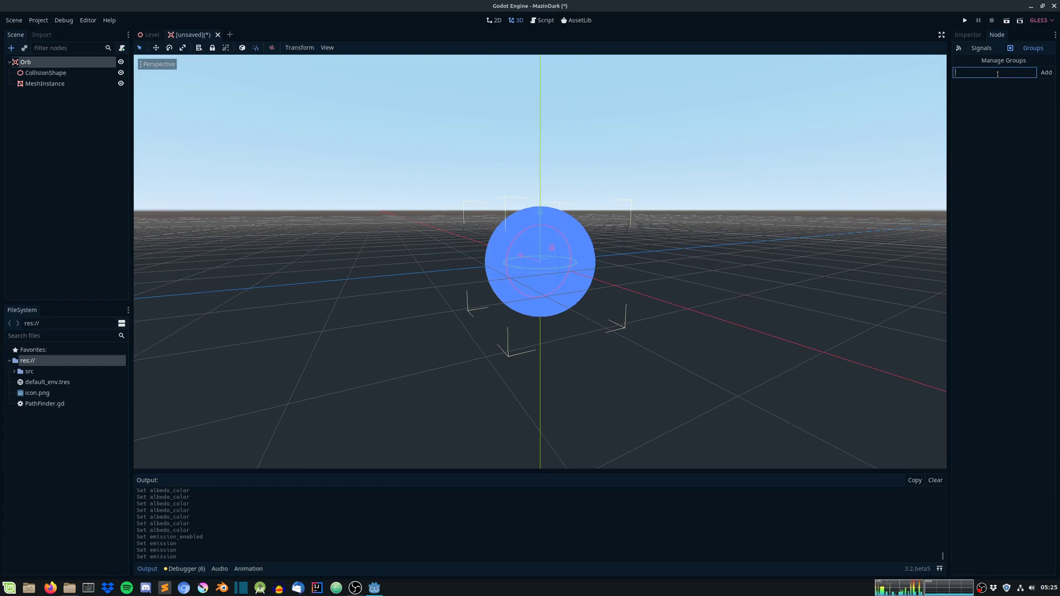
left_click(1046, 73)
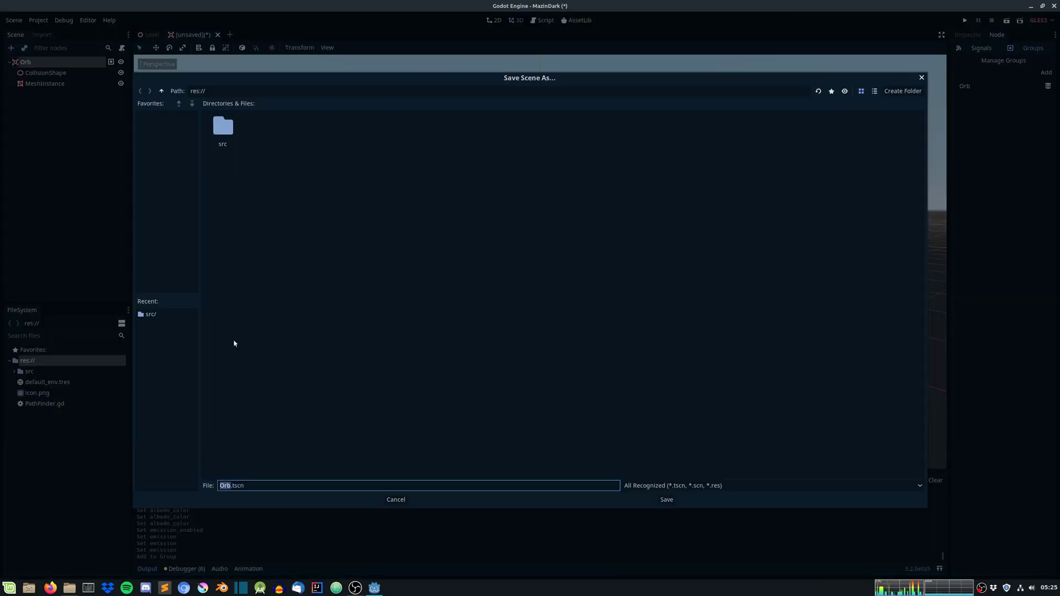
left_click(665, 499)
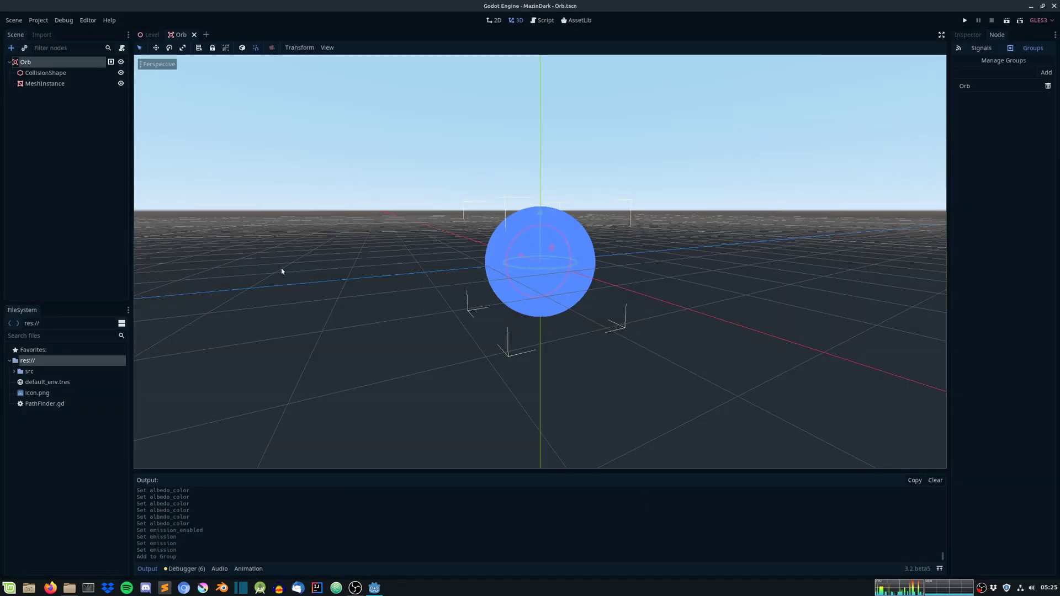
left_click(151, 34)
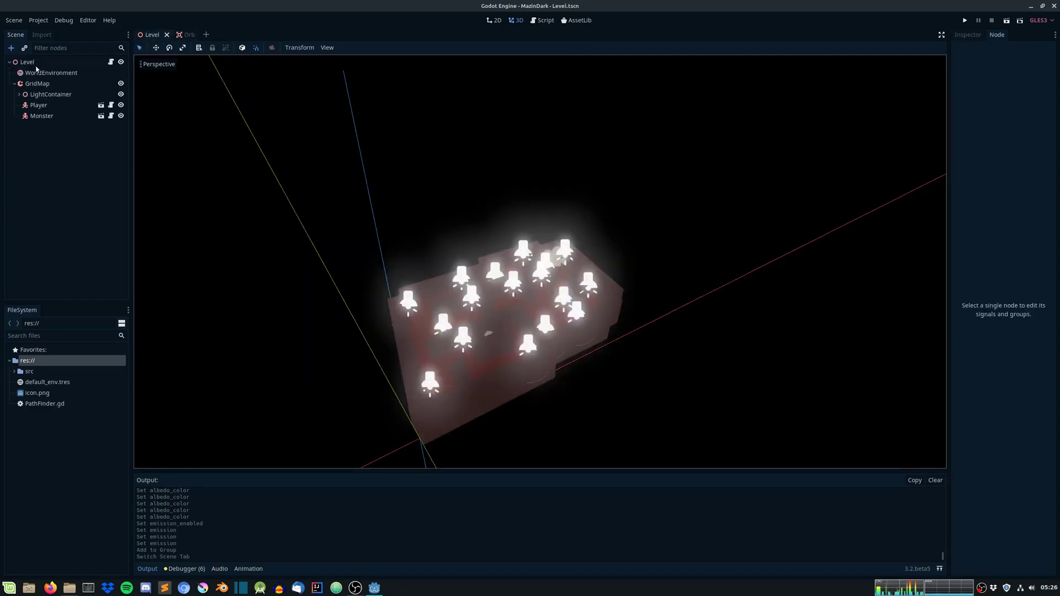
type("Spat")
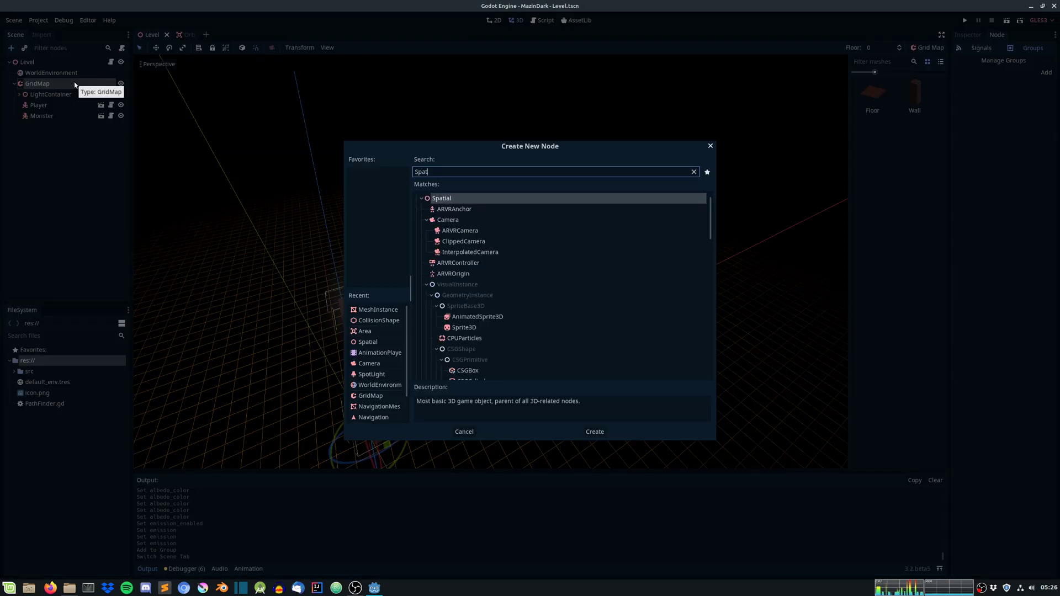
left_click(594, 432)
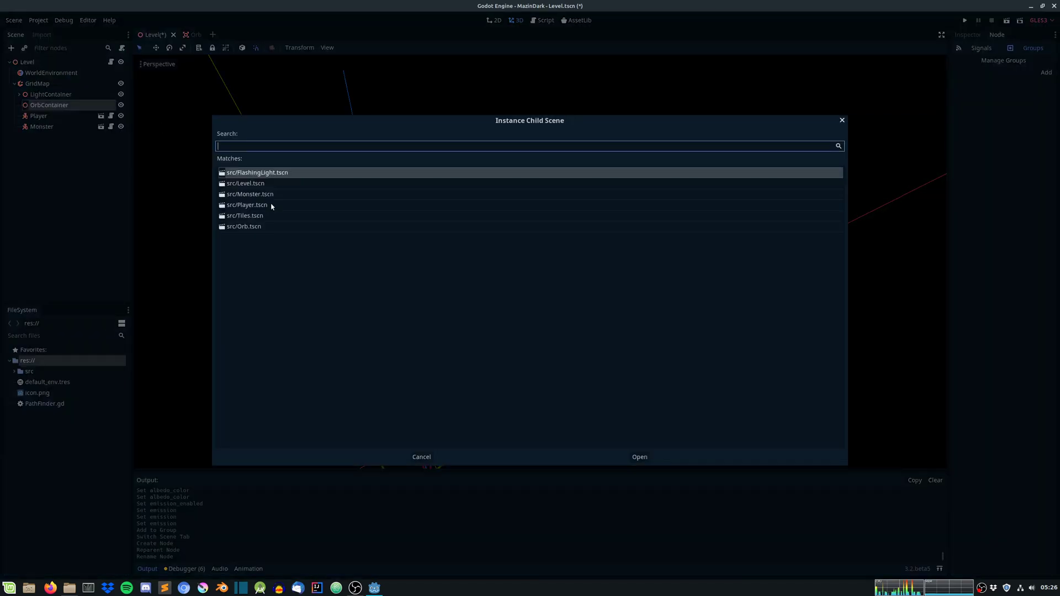
left_click(639, 457)
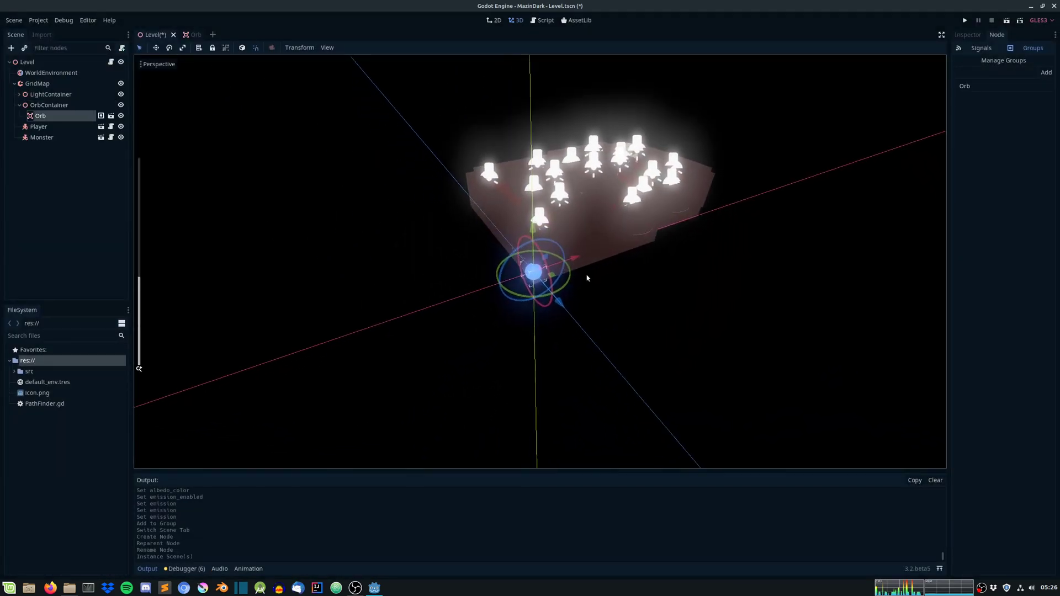
left_click_drag(535, 270, 558, 140)
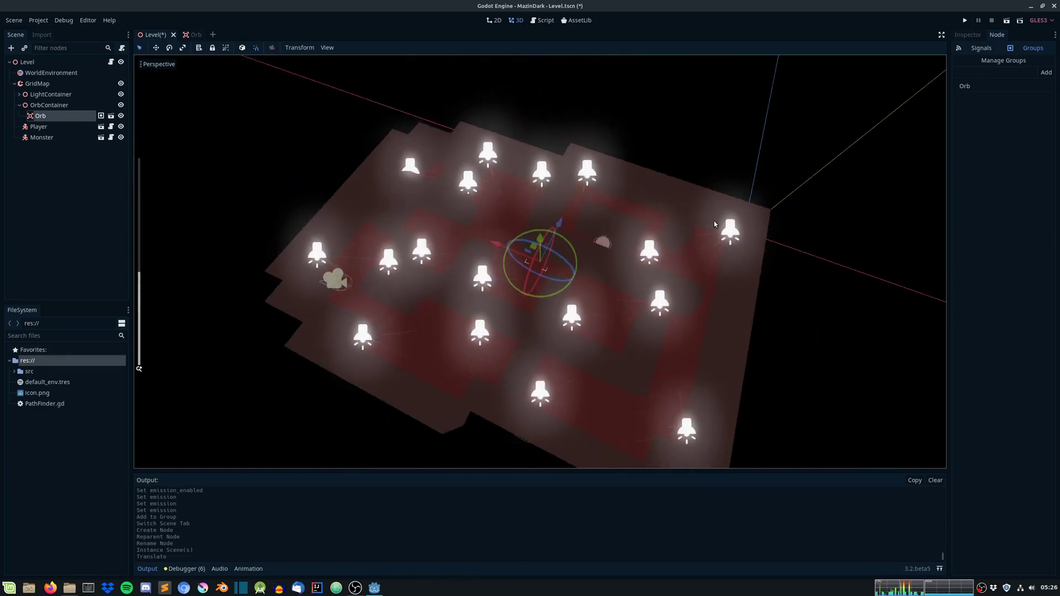
left_click_drag(538, 264, 389, 351)
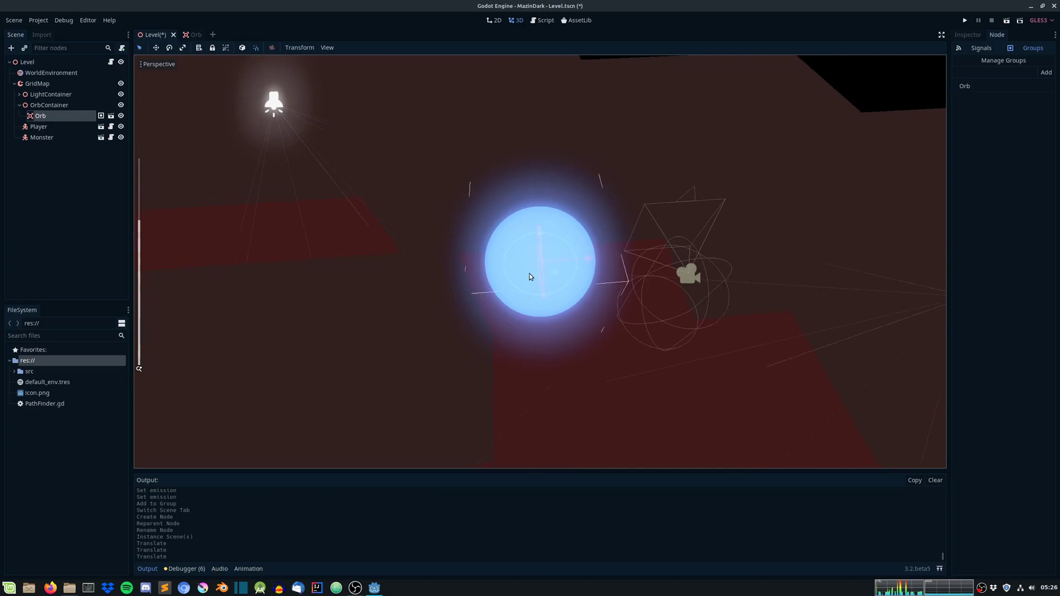
left_click_drag(531, 278, 577, 276)
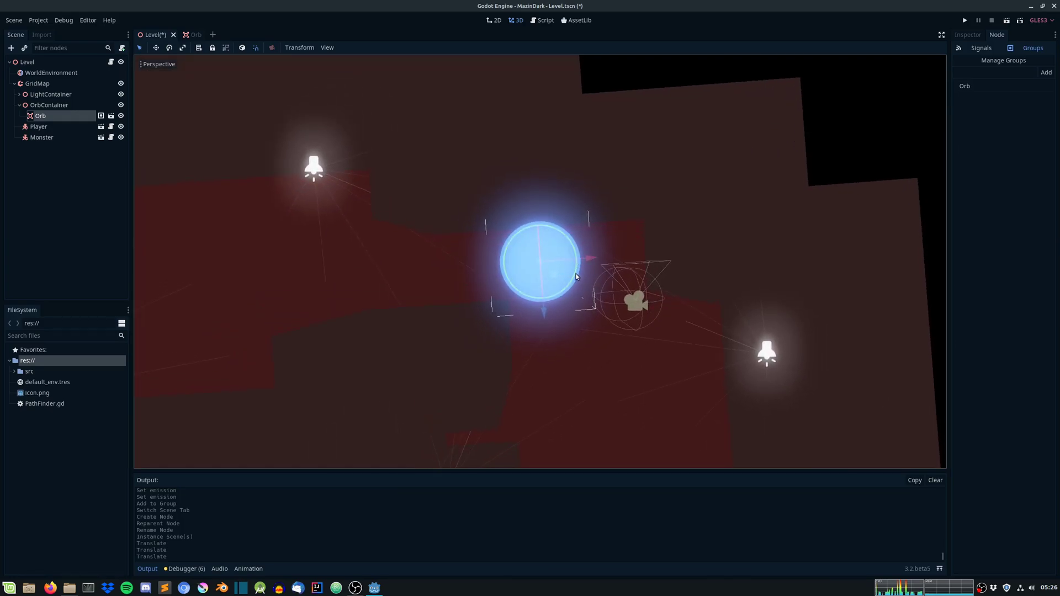
left_click(965, 20)
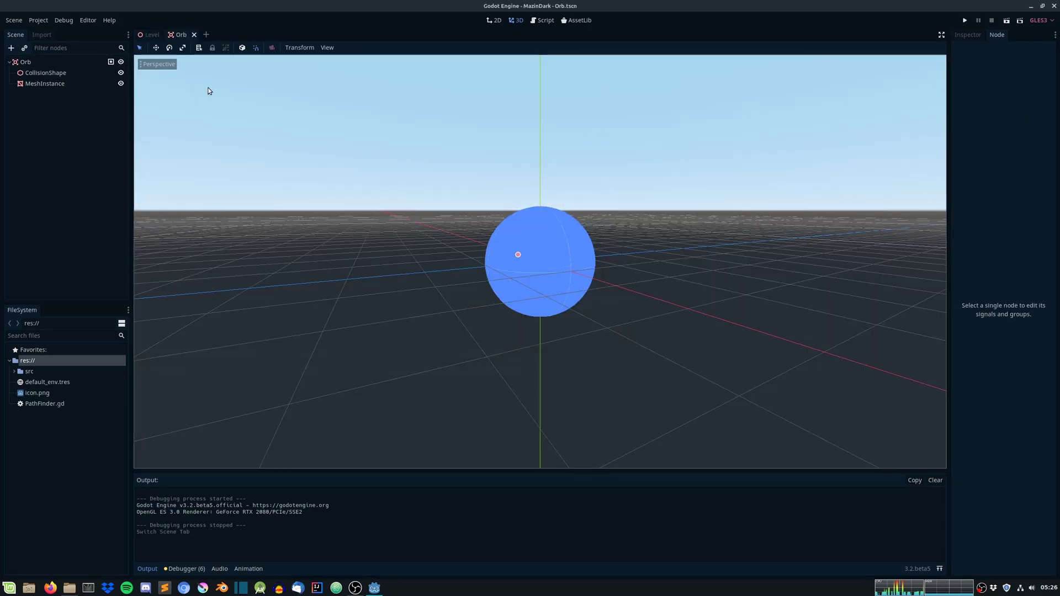
Step: Set the Orb's SphereMesh radius to 0.5 and height to 1
left_click(45, 82)
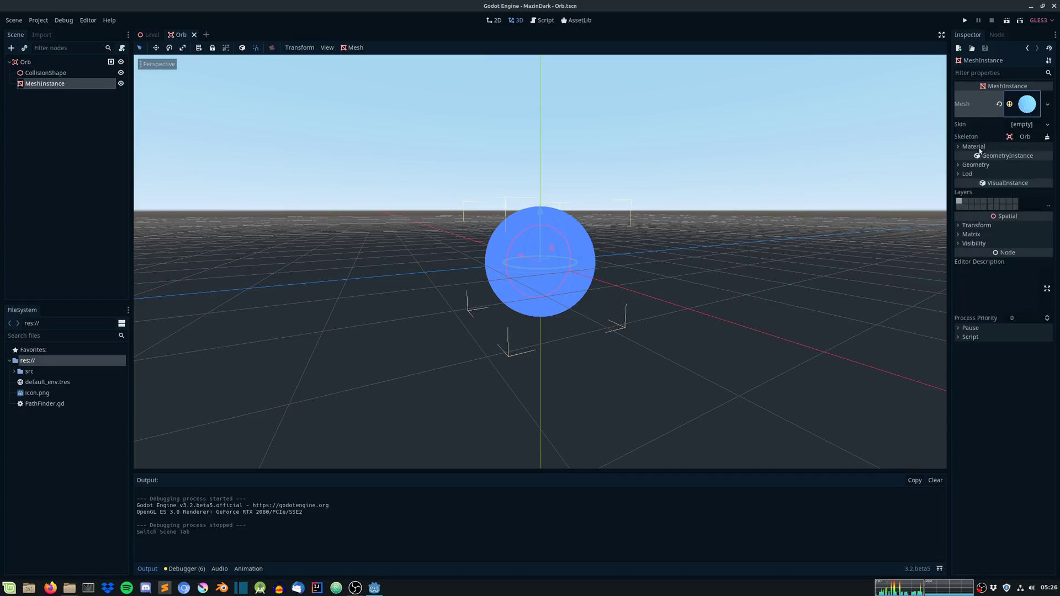
left_click(1026, 103)
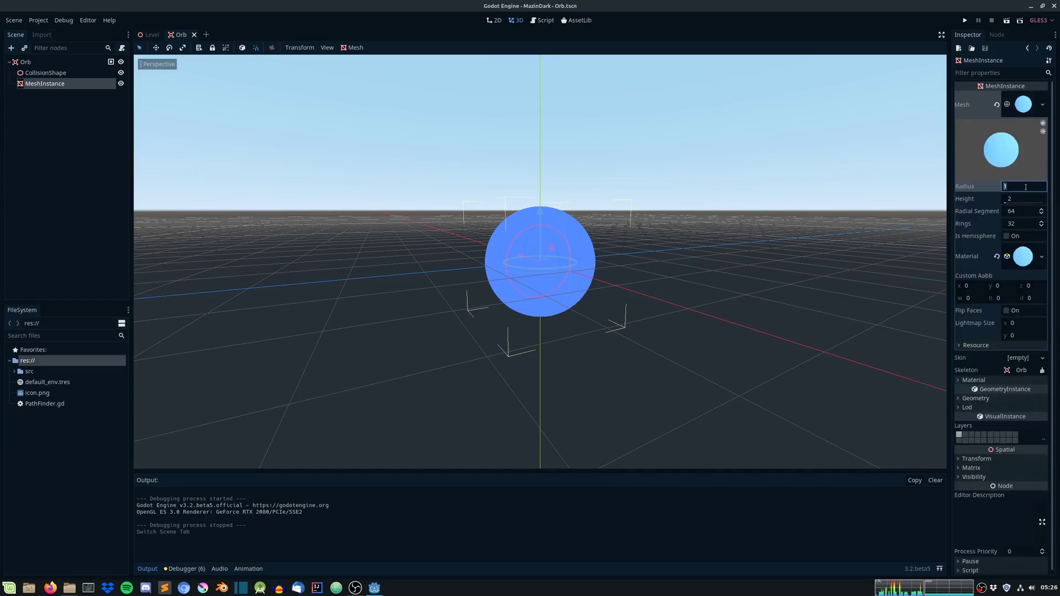
type("0.5")
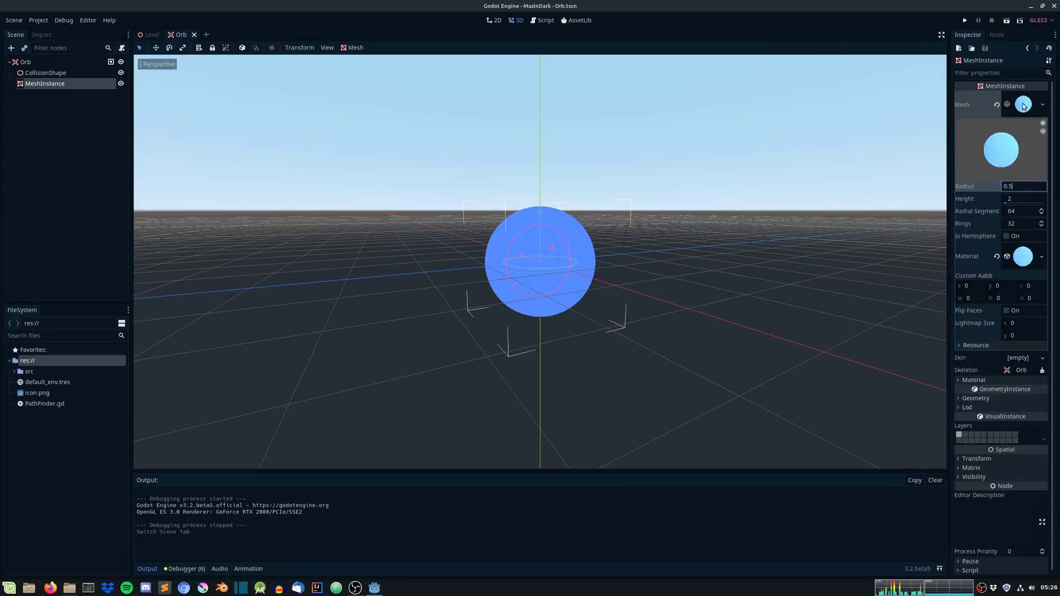
left_click(1023, 197)
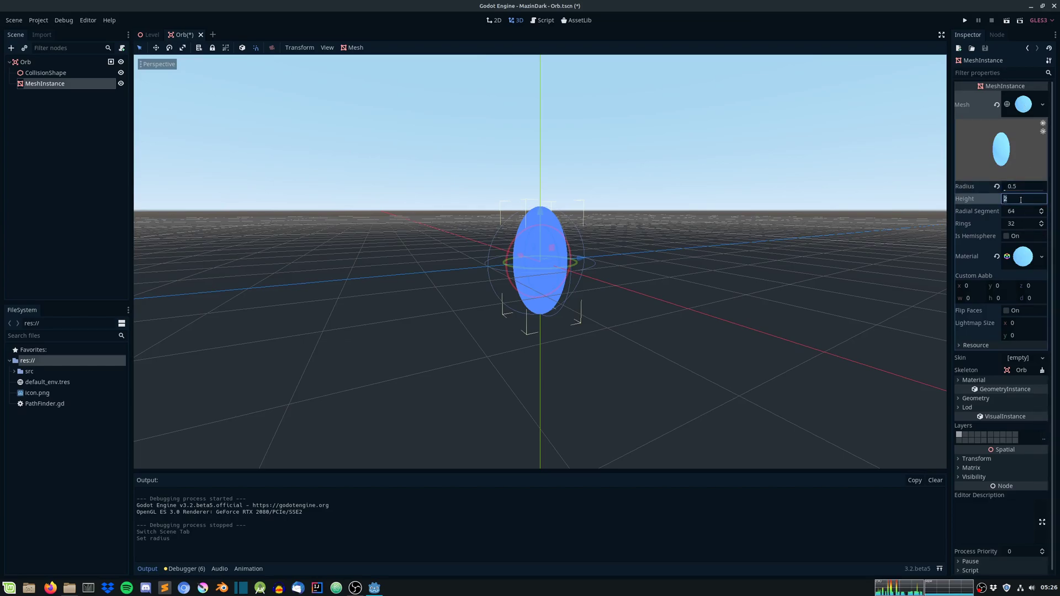
type("1")
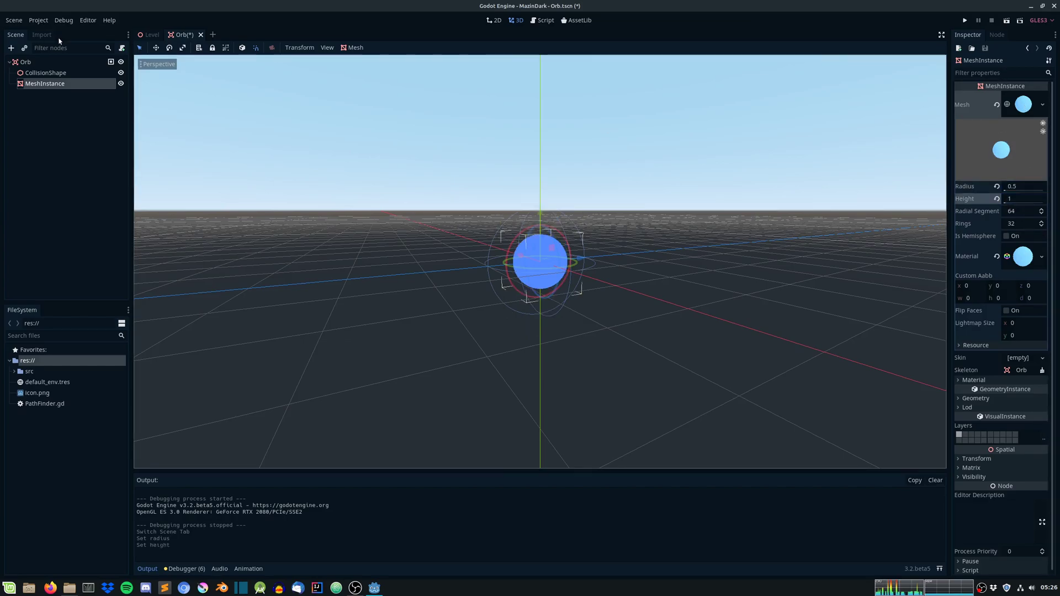
Step: Set the CollisionShape's SphereShape radius to 0.5 and test-run the game
left_click(45, 73)
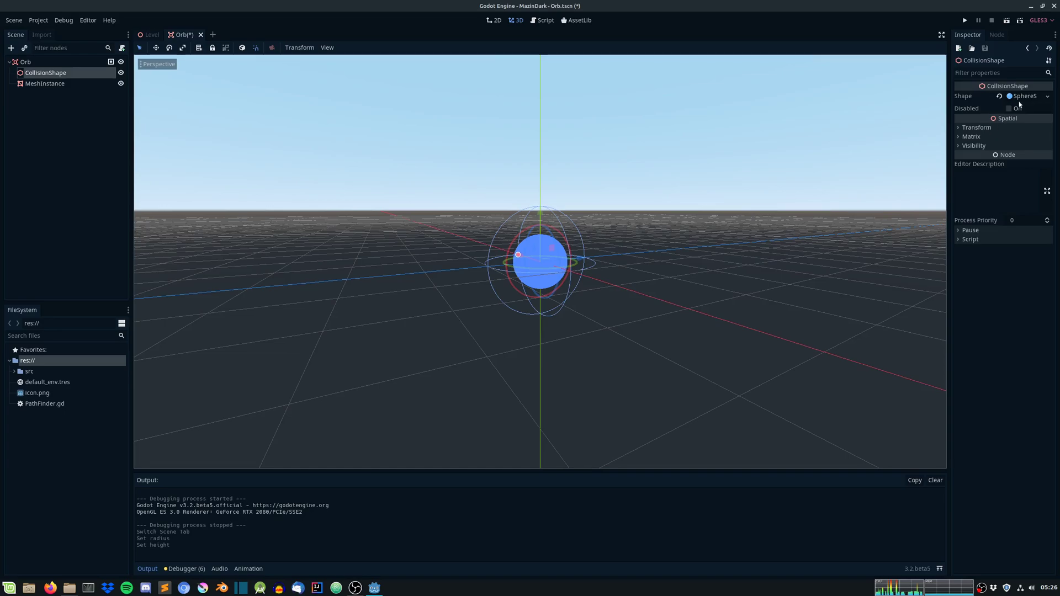
left_click(977, 127)
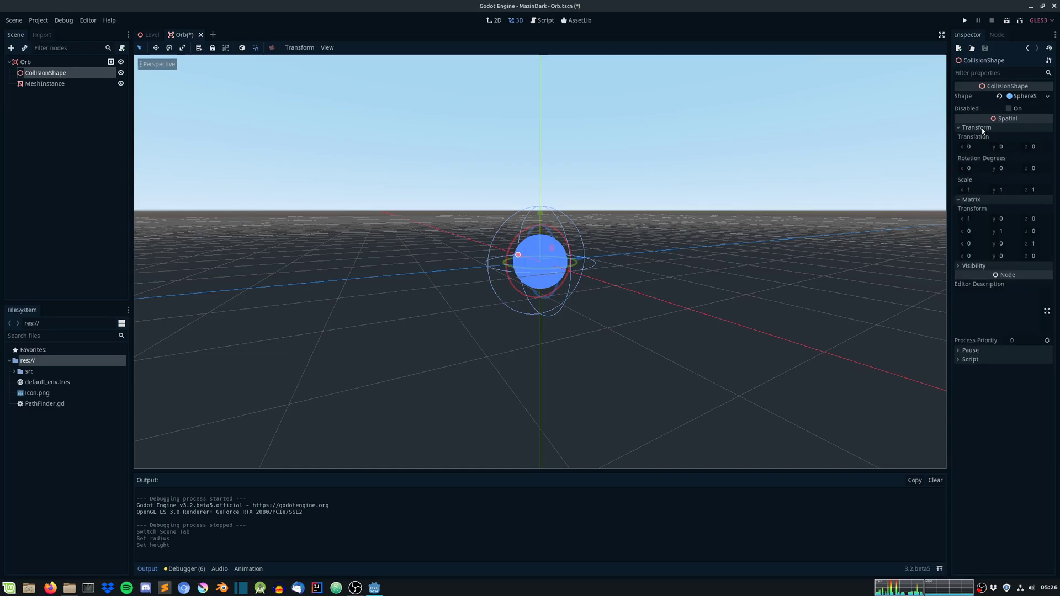
left_click(1026, 96)
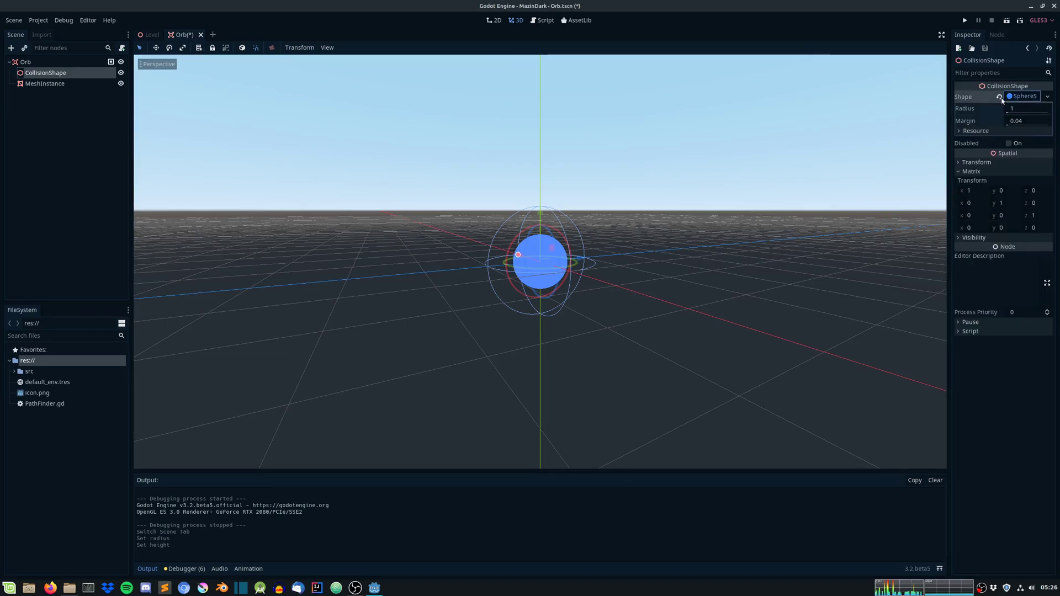
left_click(1029, 109)
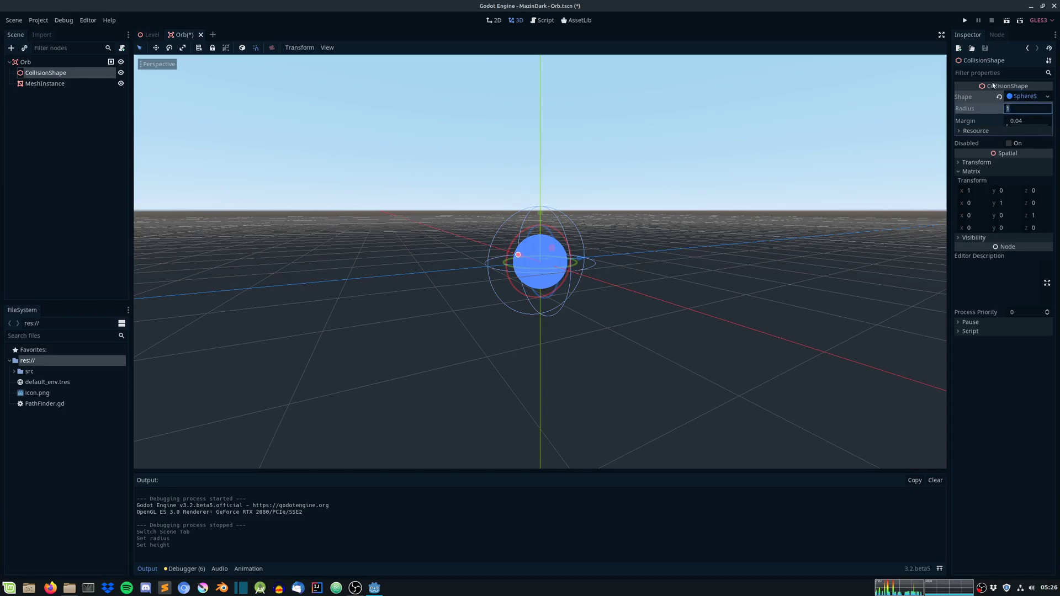
type("0.5")
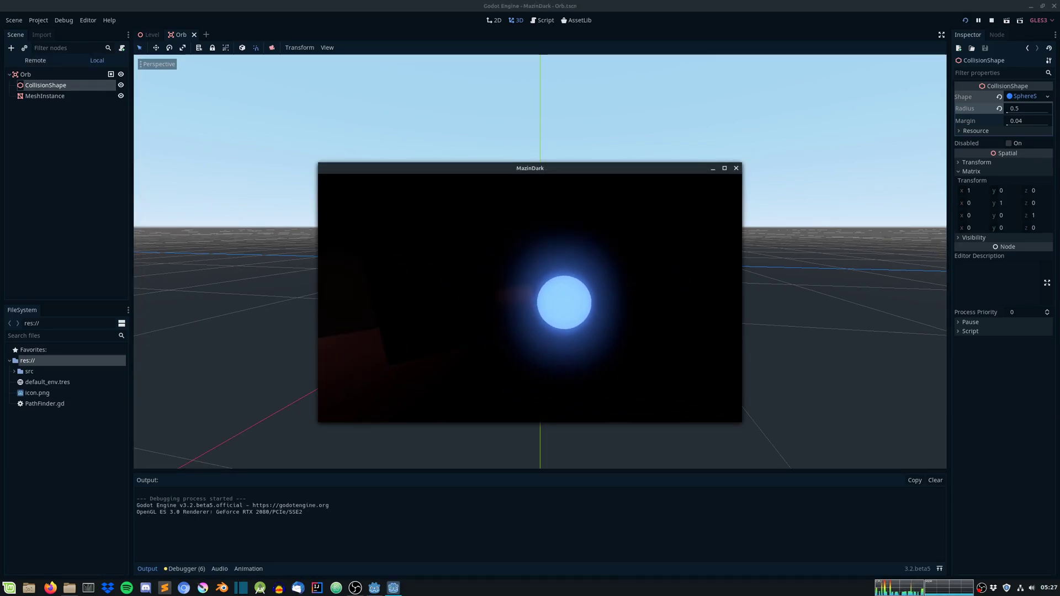
left_click(992, 20)
type("A")
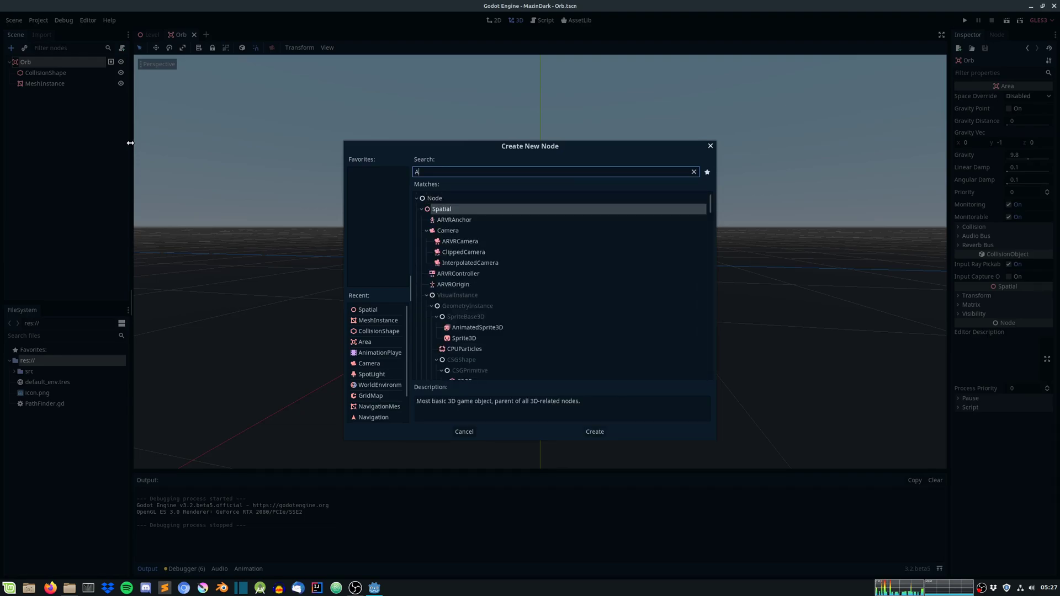
Step: Add an AnimationPlayer with an 'idle' animation and key the MeshInstance translation track
left_click(594, 432)
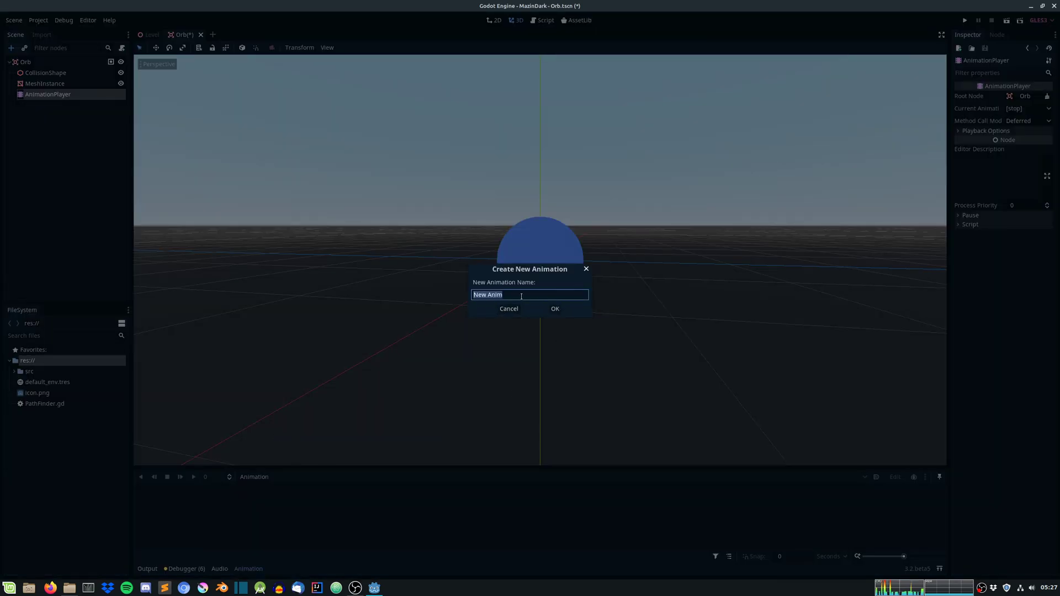
left_click(554, 308)
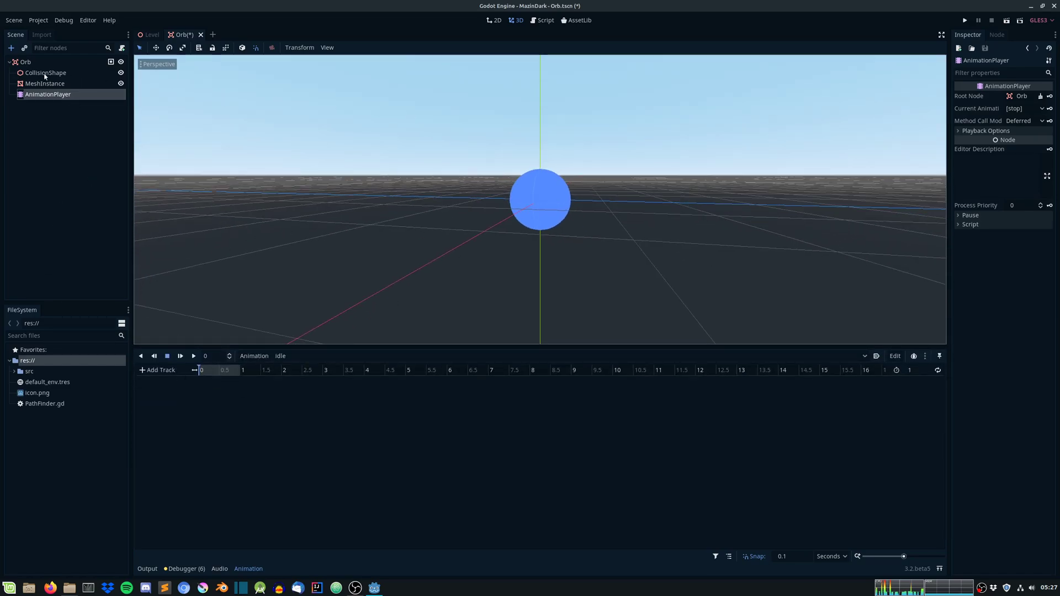
left_click(44, 83)
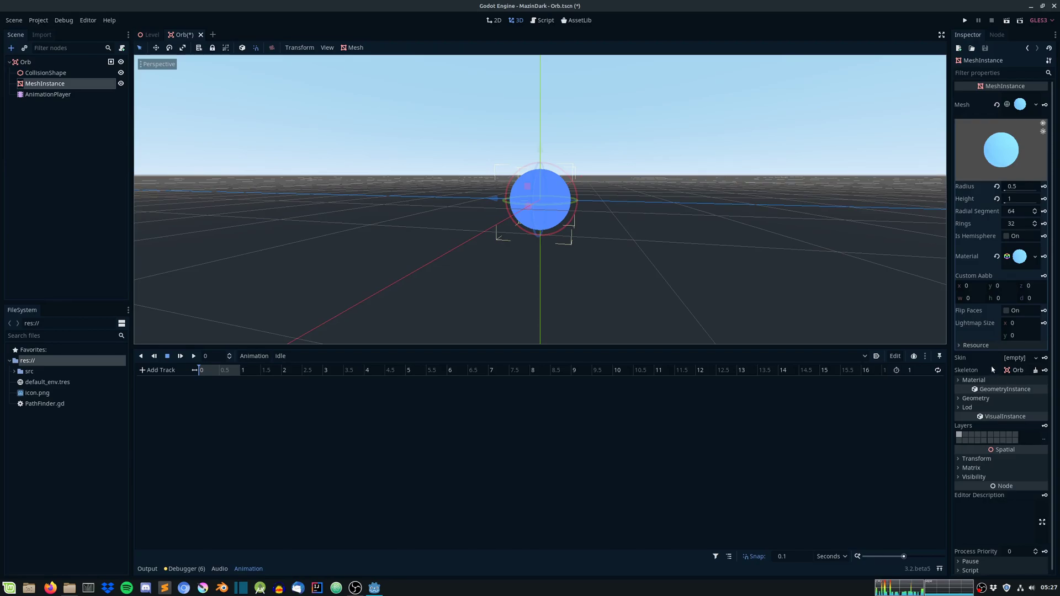
left_click(976, 459)
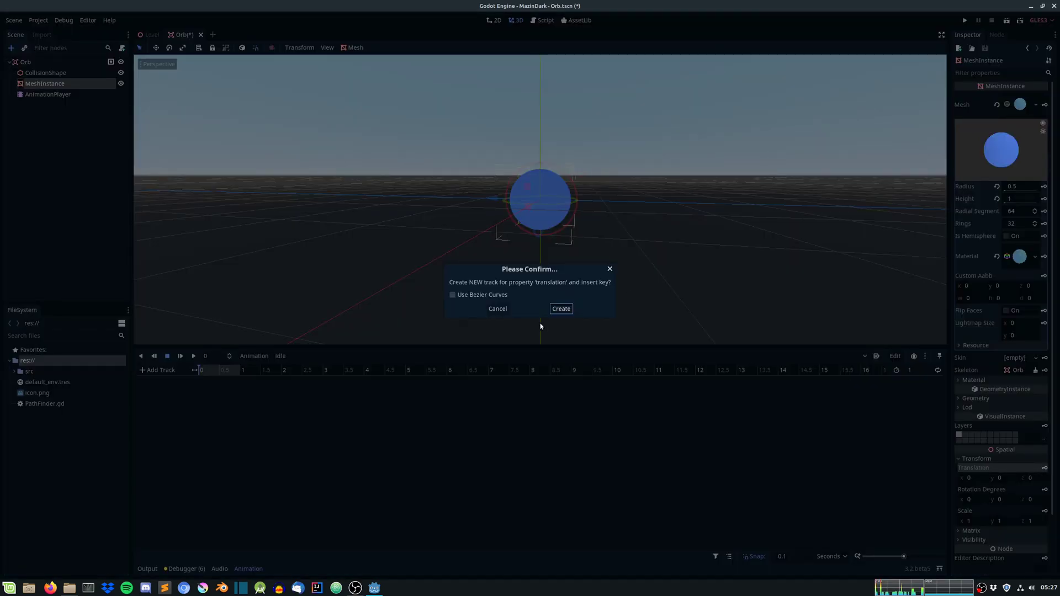
left_click(561, 309)
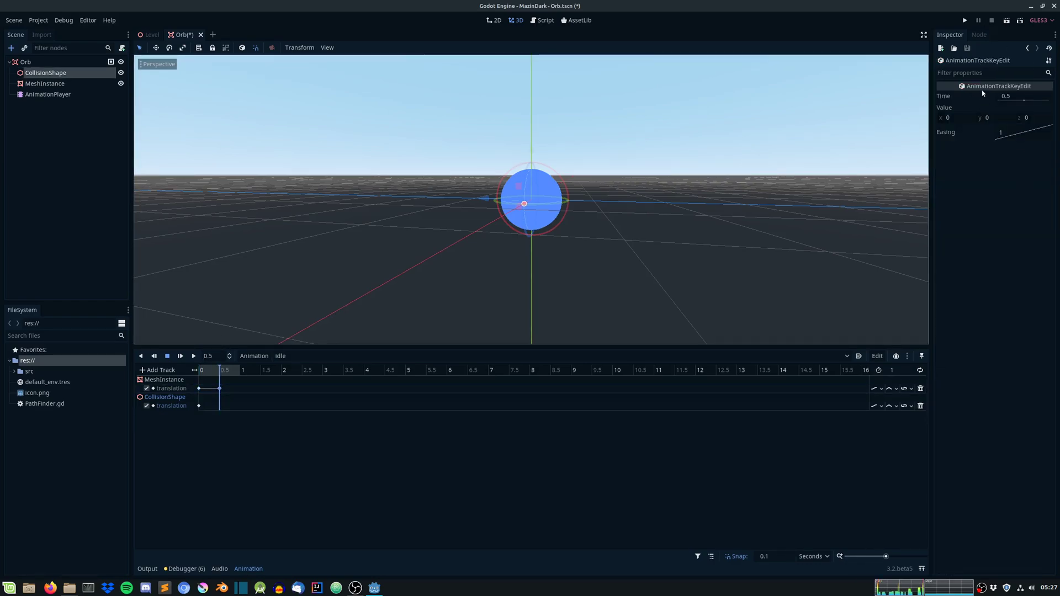
Step: Key the lifted translation for mesh and collision shape, then preview idle from the start
type("1")
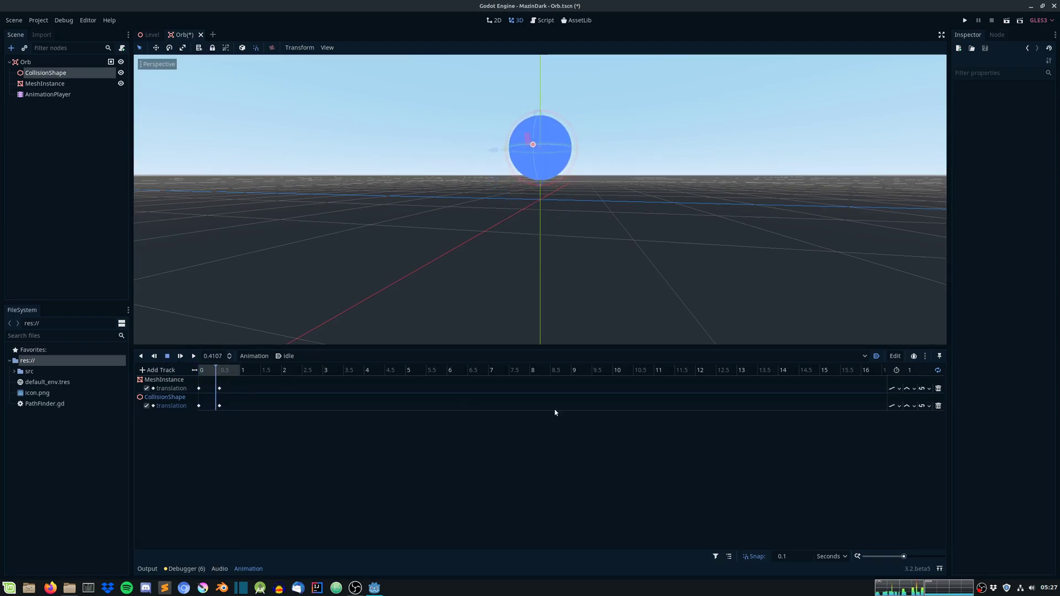
left_click(923, 387)
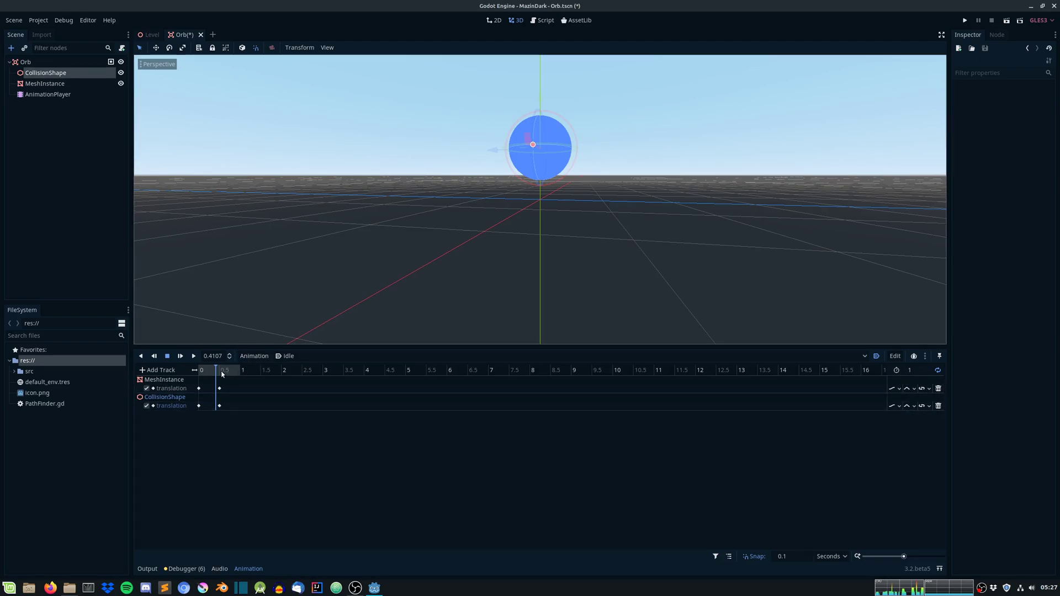
left_click(194, 357)
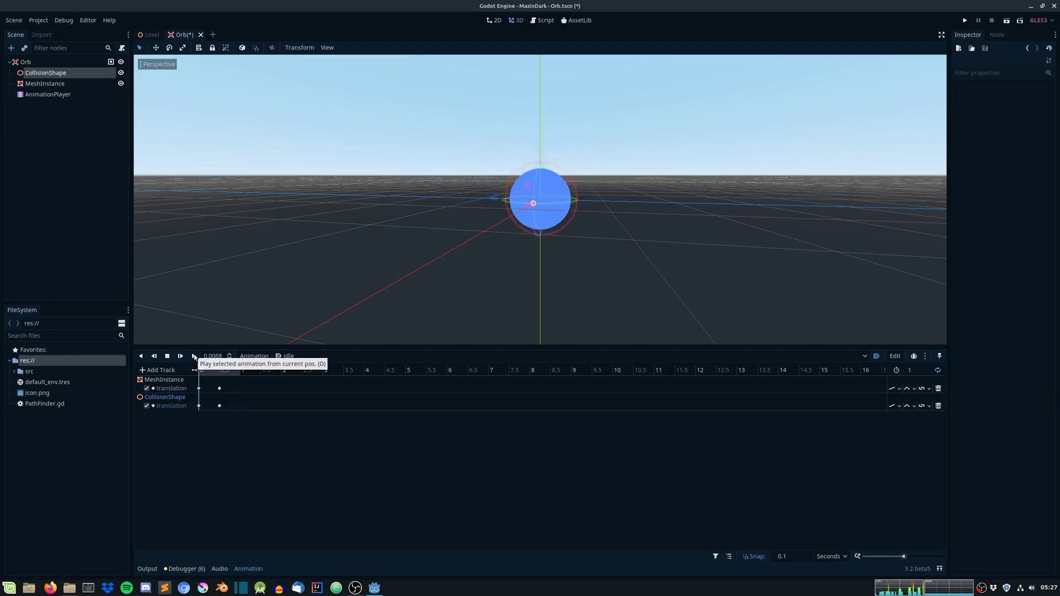
left_click(166, 357)
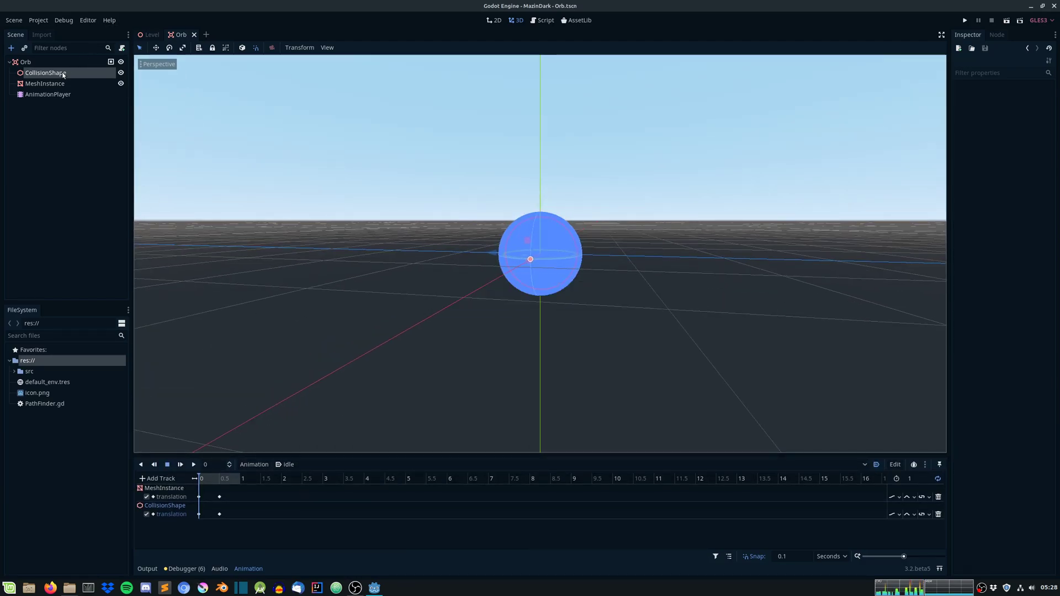
Step: Set the AnimationPlayer to play idle at speed 0.6 with autoplay, then return to Level
left_click(47, 94)
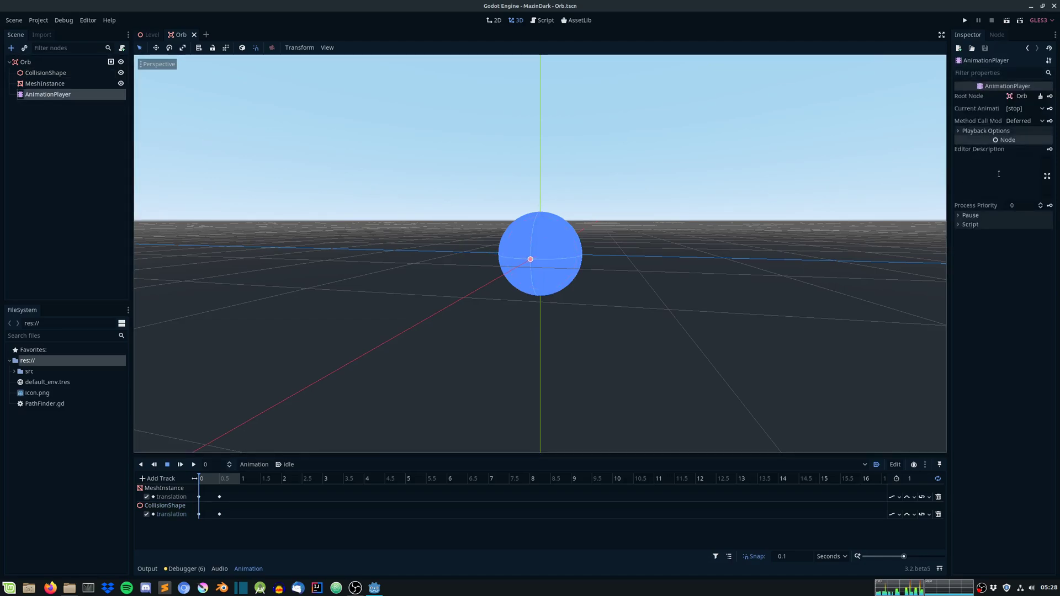
left_click(987, 130)
type("0.6")
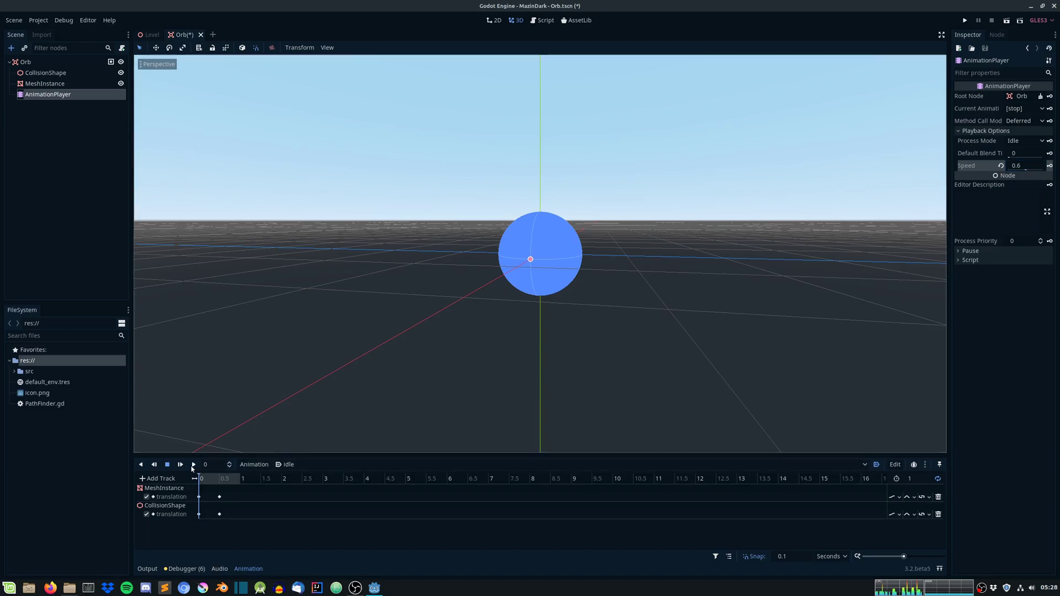
left_click(194, 466)
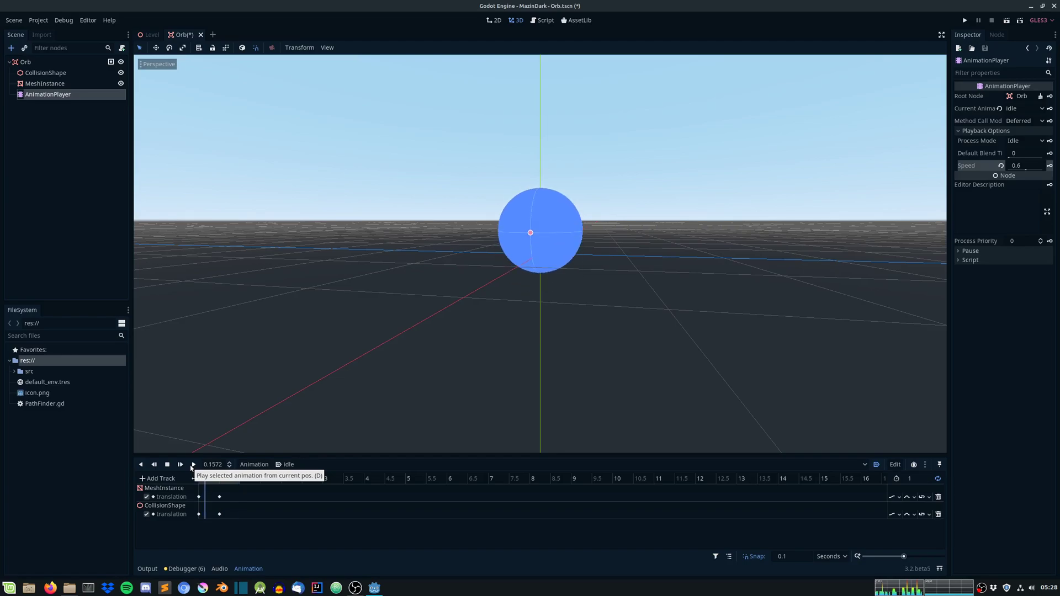
left_click(167, 465)
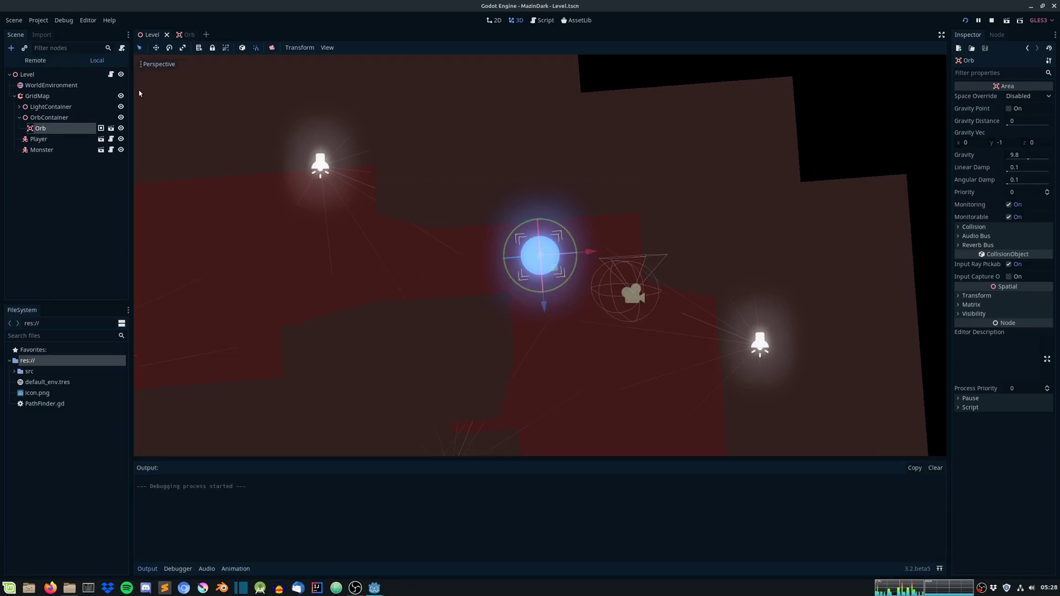
Step: Duplicate the Orb as Orb2 elsewhere in the maze and open the Player scene
left_click(966, 20)
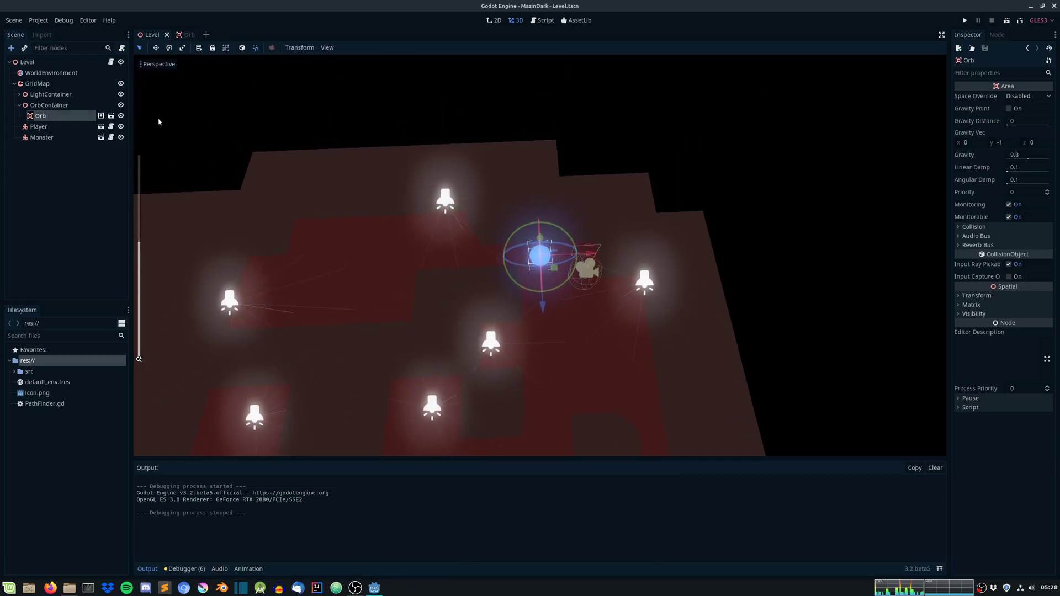
left_click_drag(540, 254, 352, 243)
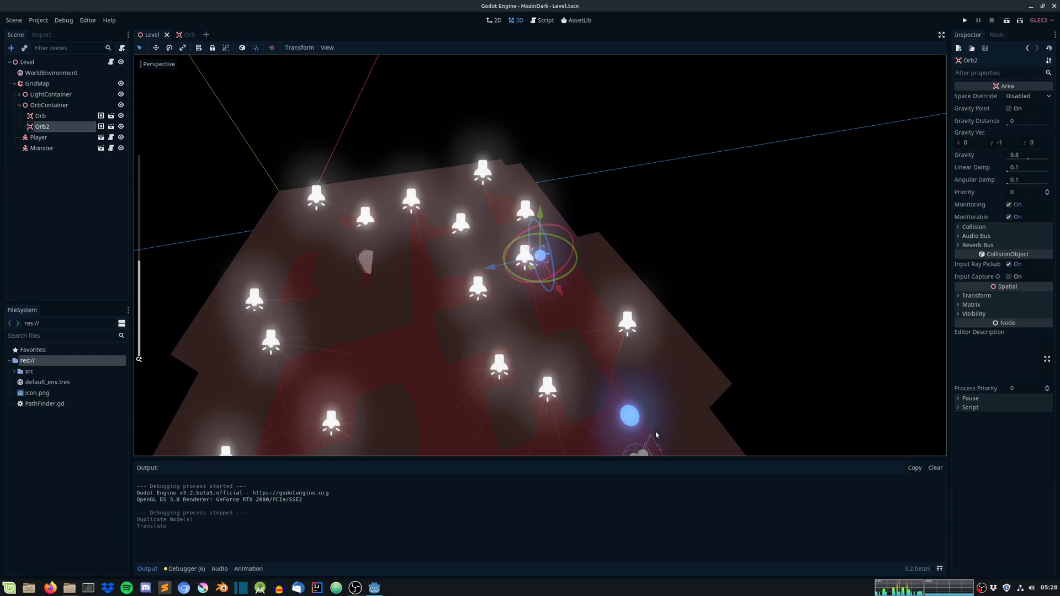
left_click(39, 137)
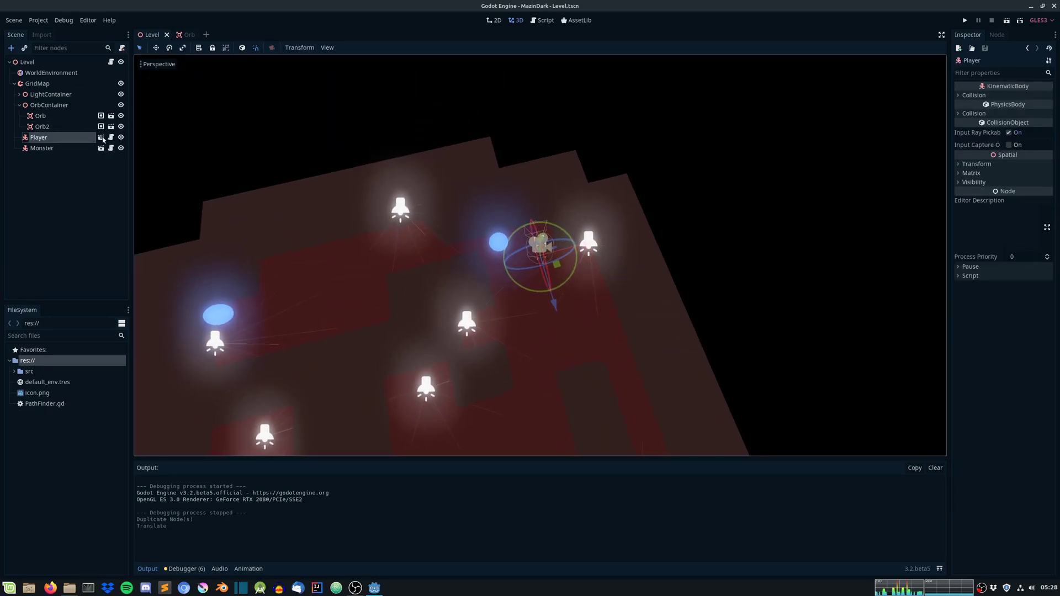
left_click(213, 34)
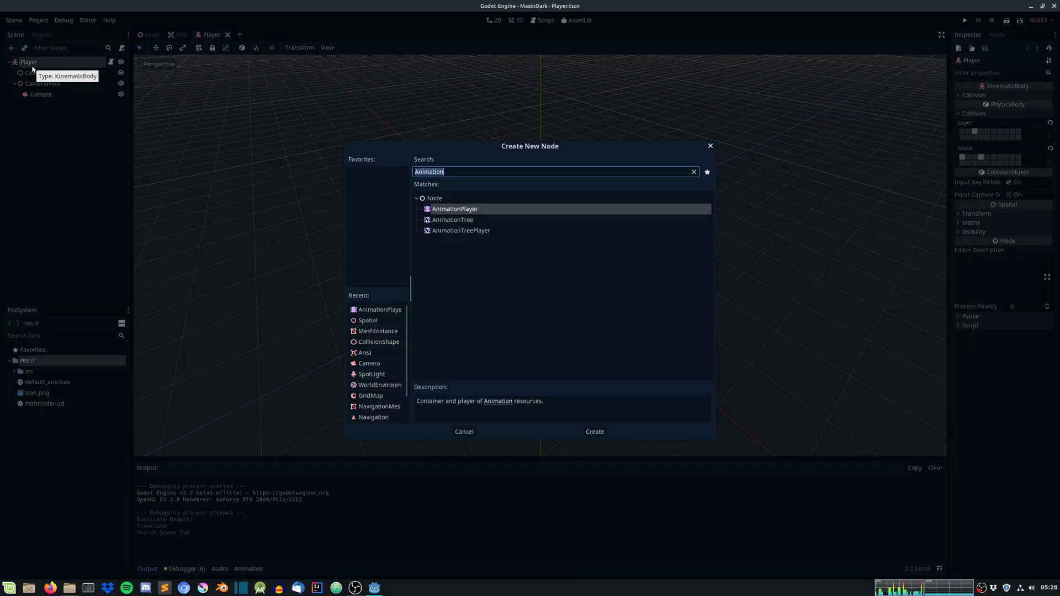
Step: Add an Area child to Player named Collider with a CollisionShape under it
left_click(594, 432)
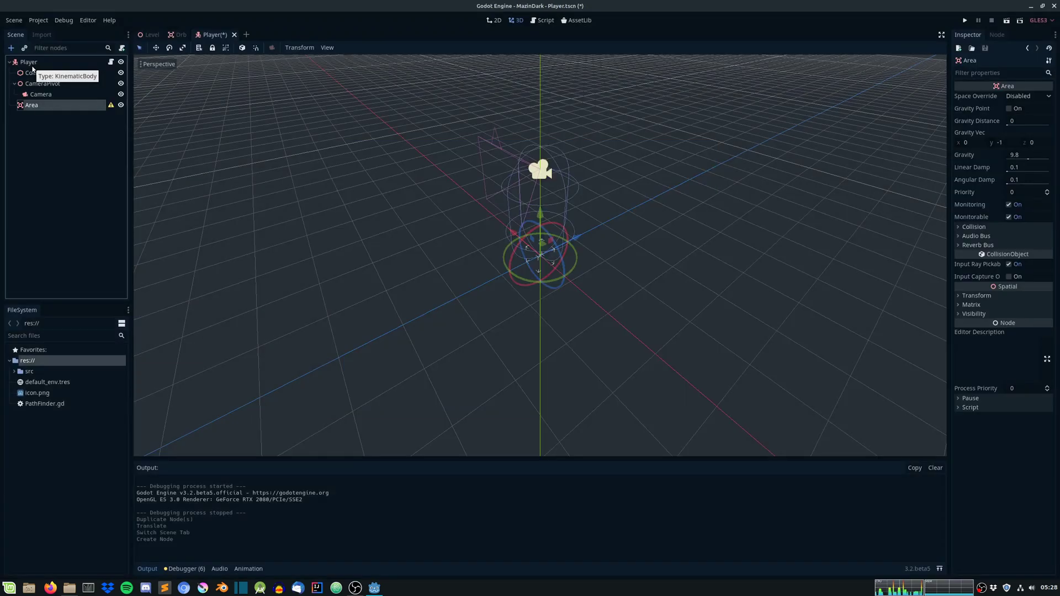
double_click(31, 105)
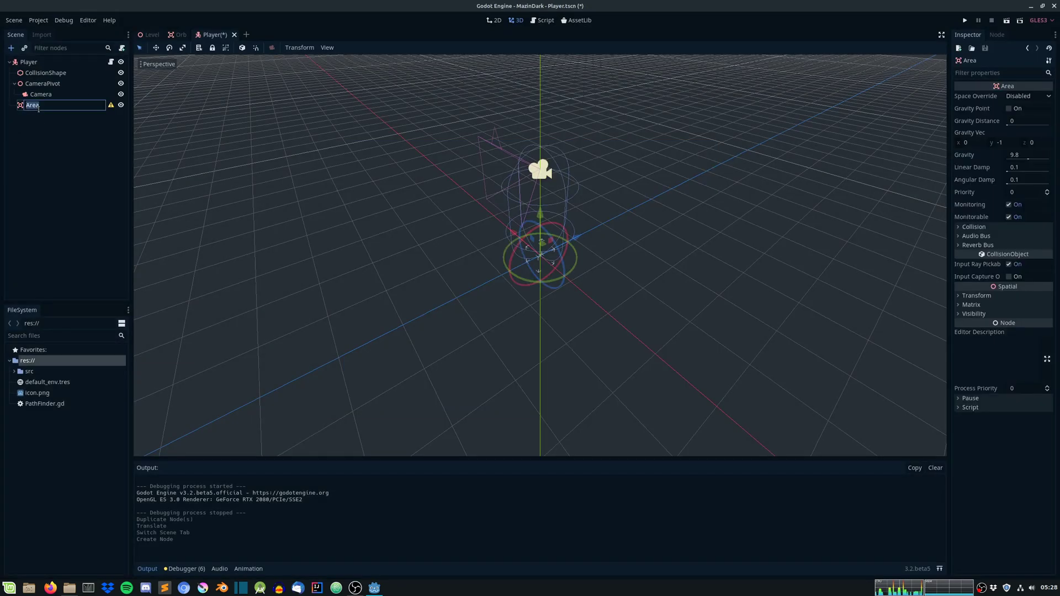
type("Collider")
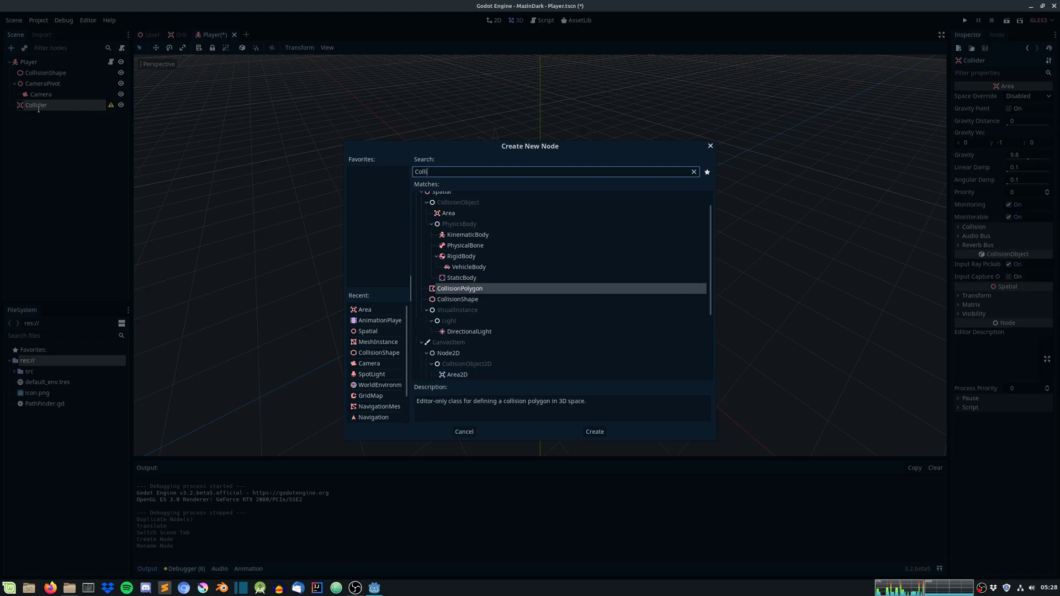
left_click(594, 432)
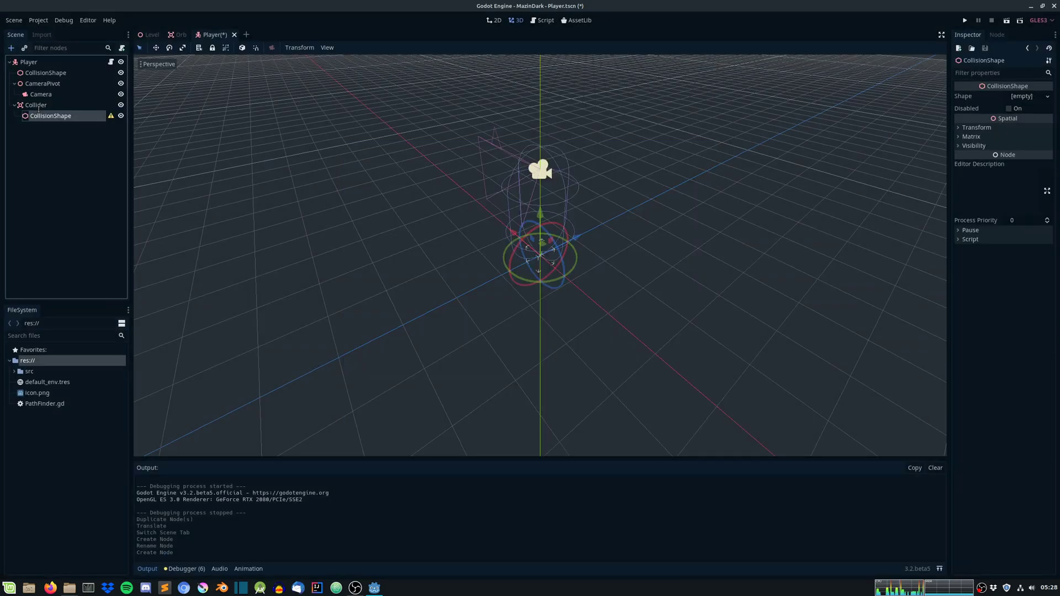
Step: Give the Collider's CollisionShape a CylinderShape with radius 0.7
left_click(1035, 95)
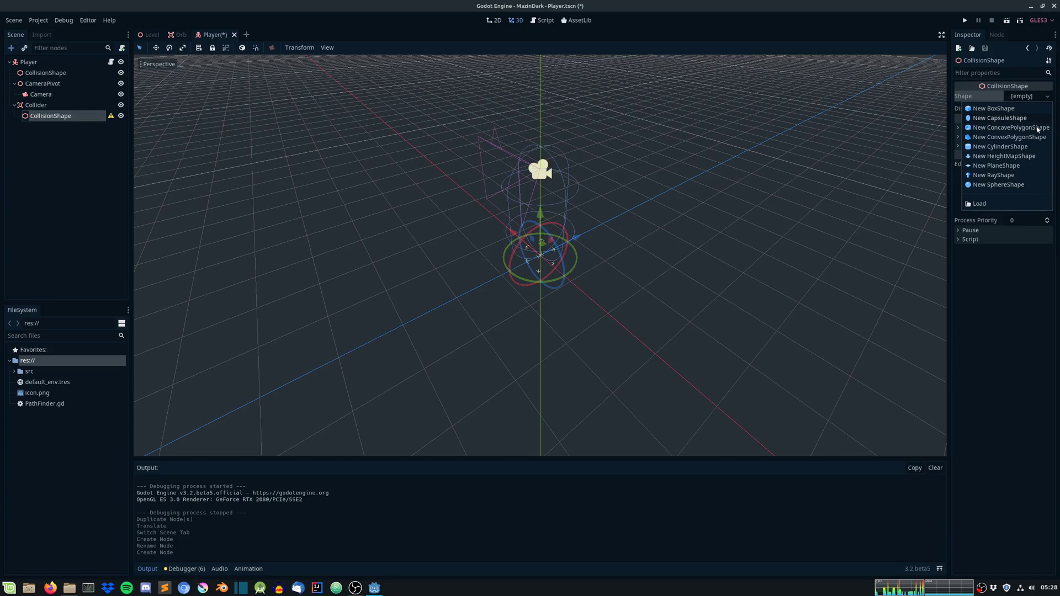
left_click(1001, 146)
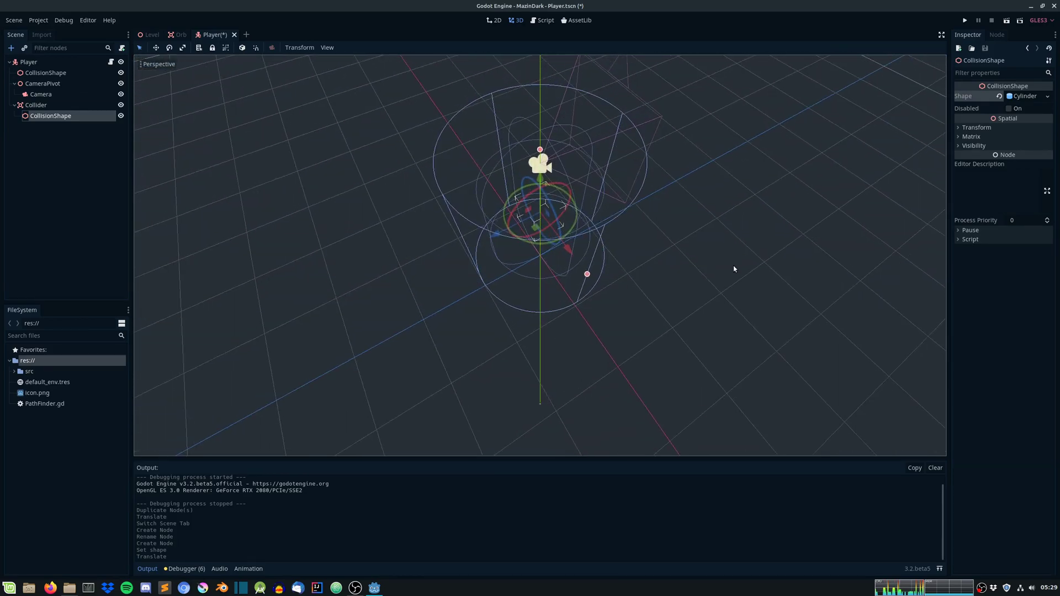
left_click(1025, 95)
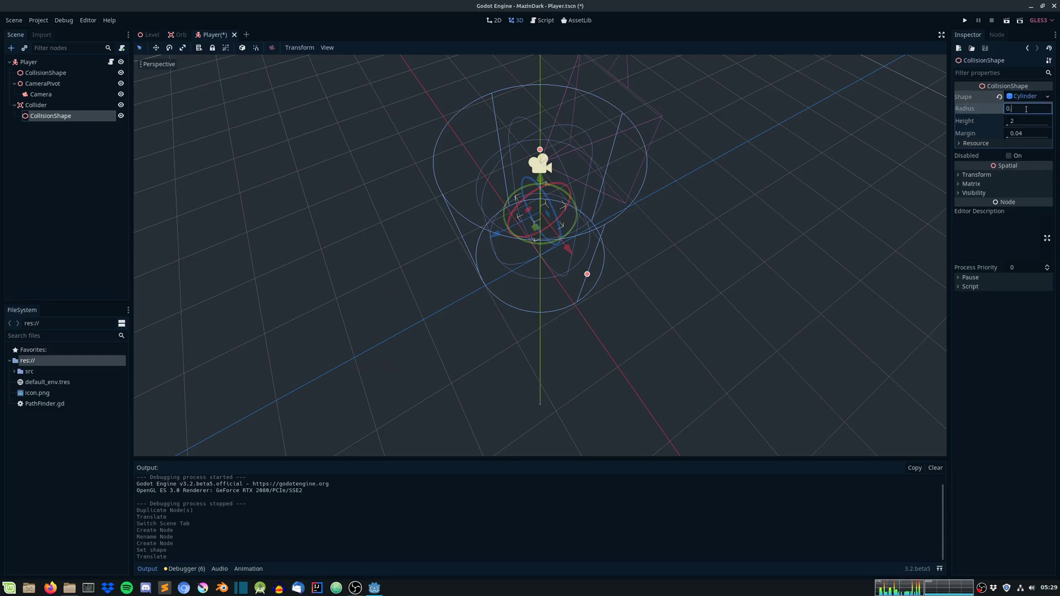
type("0.7")
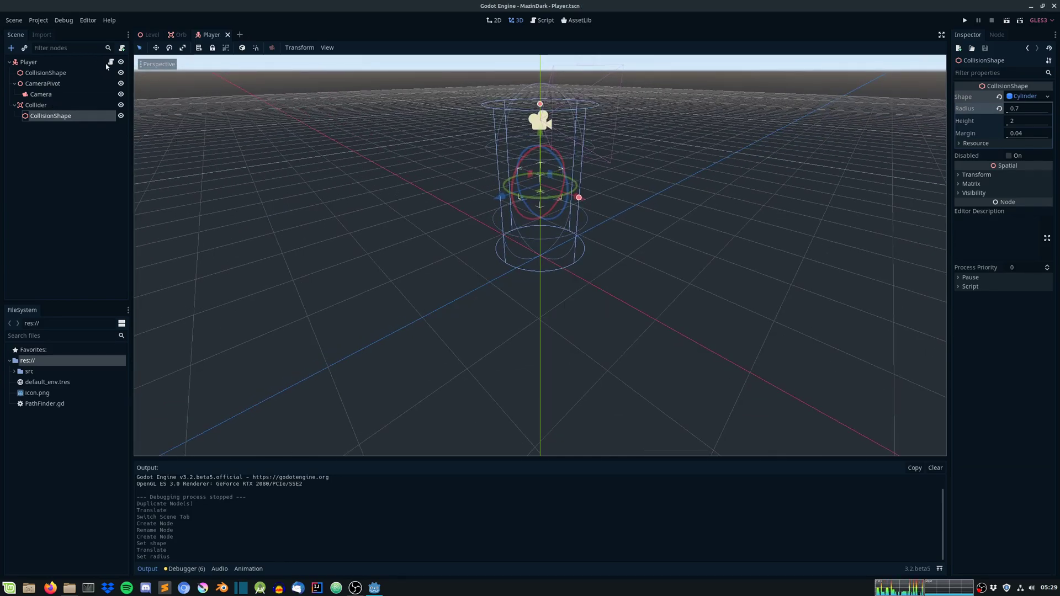
left_click(544, 20)
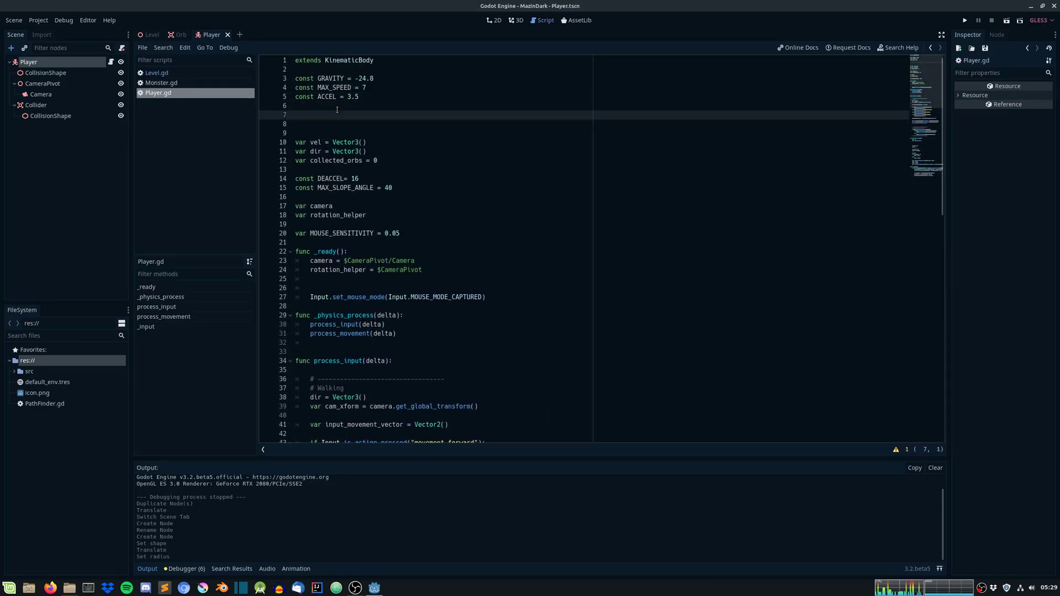
Step: Declare onready var collider = $Collider in Player.gd
type("onready var")
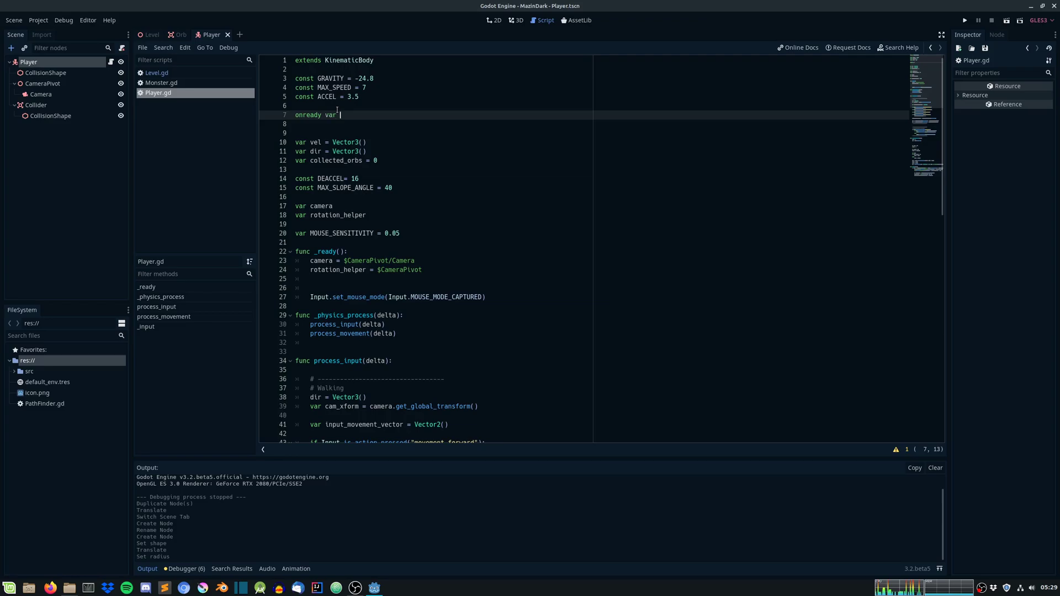
type("collider = =")
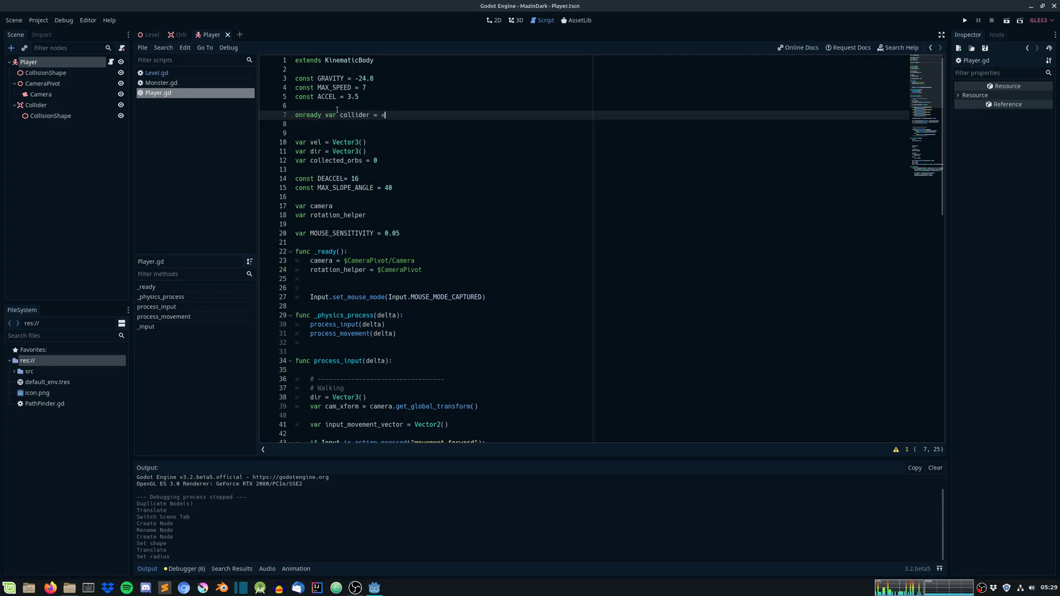
key("Backspace")
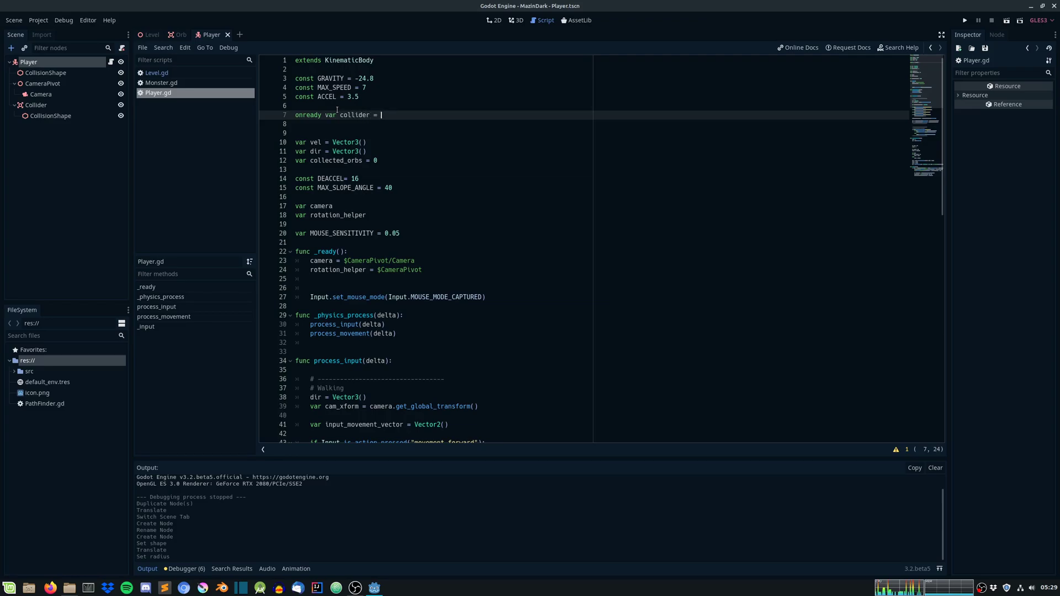
type("$Collider")
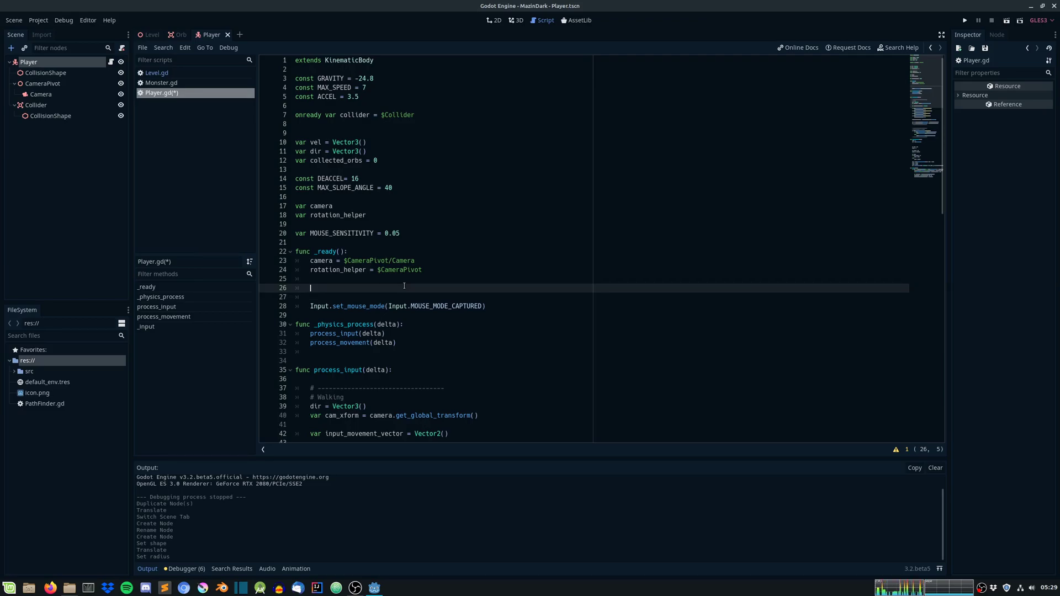
Step: Connect collider's area_entered signal to self 'on_area_entered' in _ready
type("collider.connect(\"area_entered")
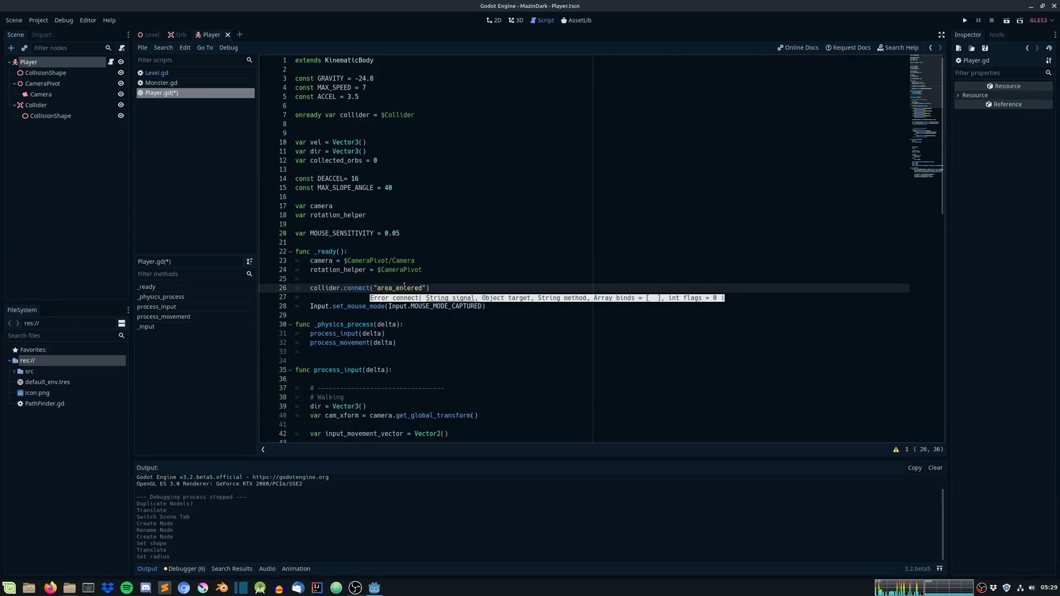
type(",")
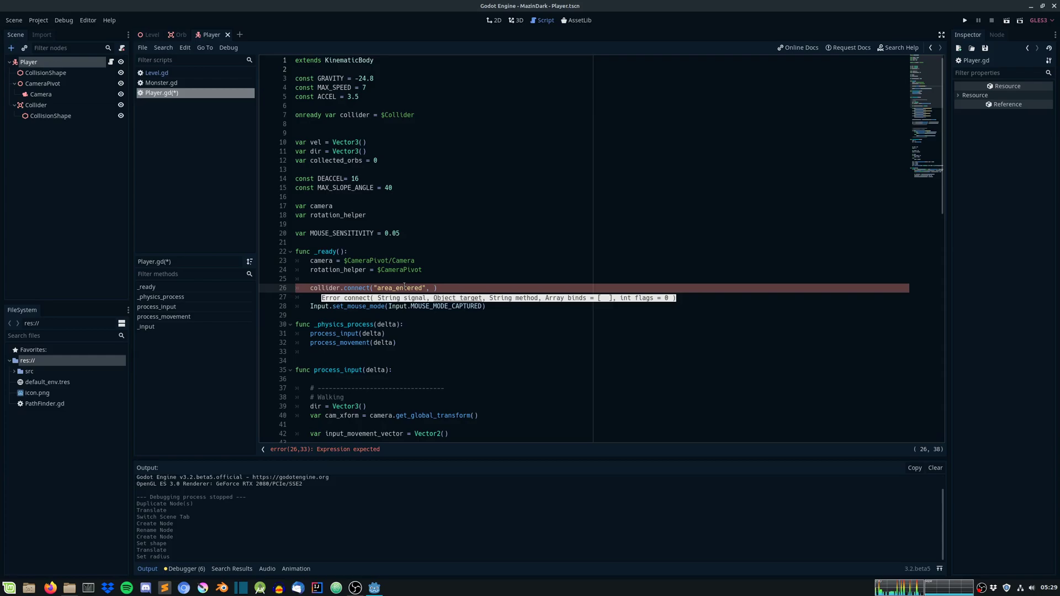
type("self,")
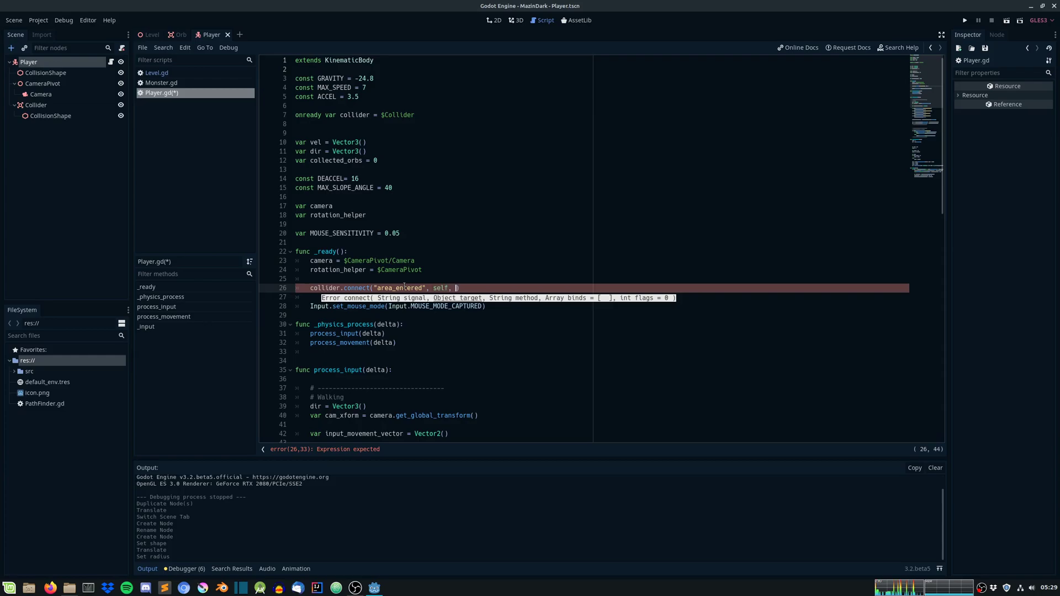
type("\"on_area_an")
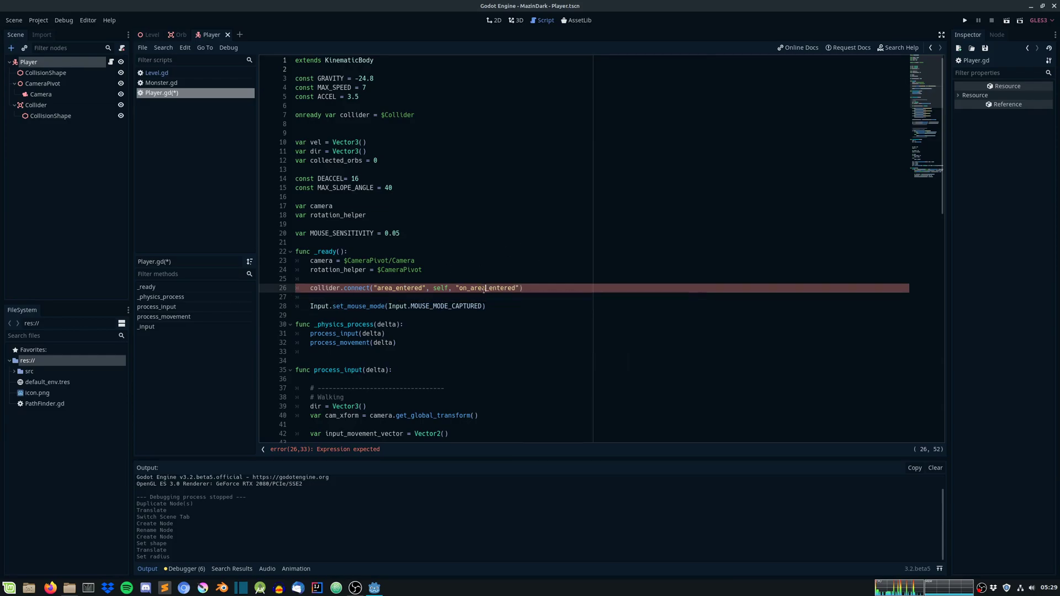
scroll("down", 3)
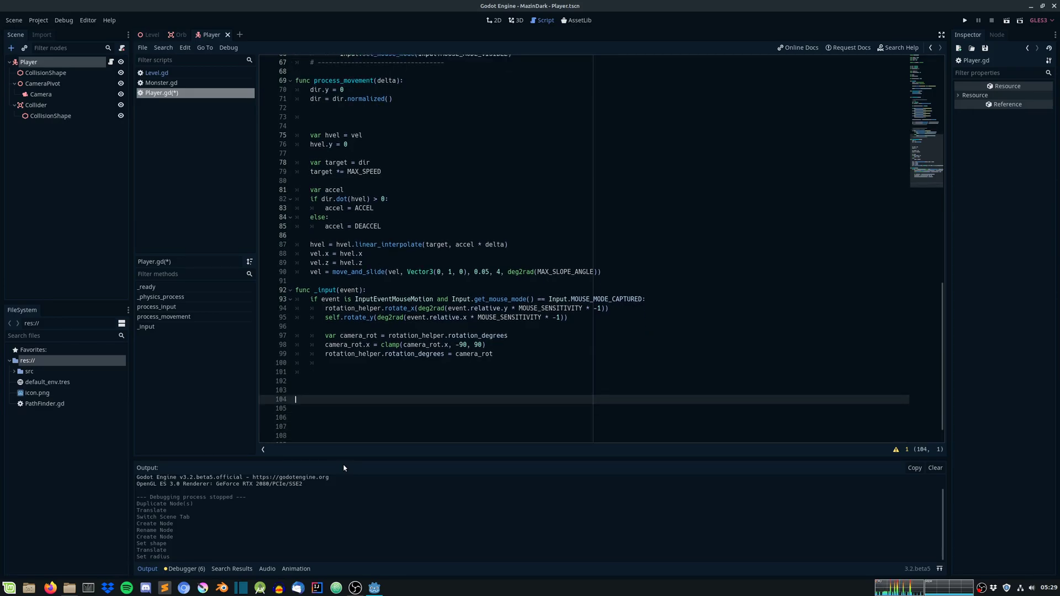
Step: Write func on_area_entered(area) with an if area.is_in_group("Orb") check
type("func on_area_entered(a")
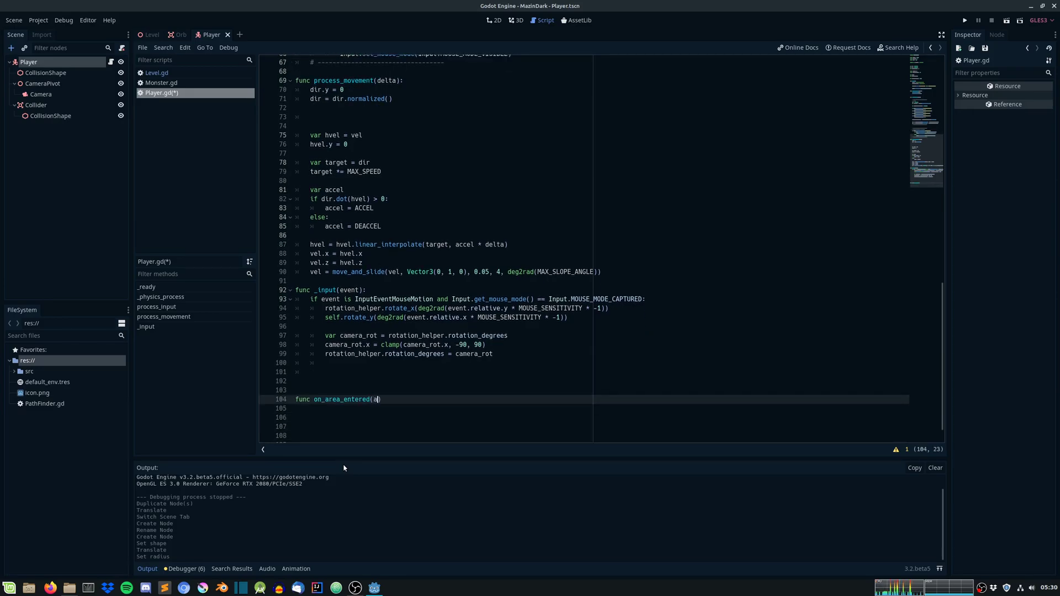
type("rea):")
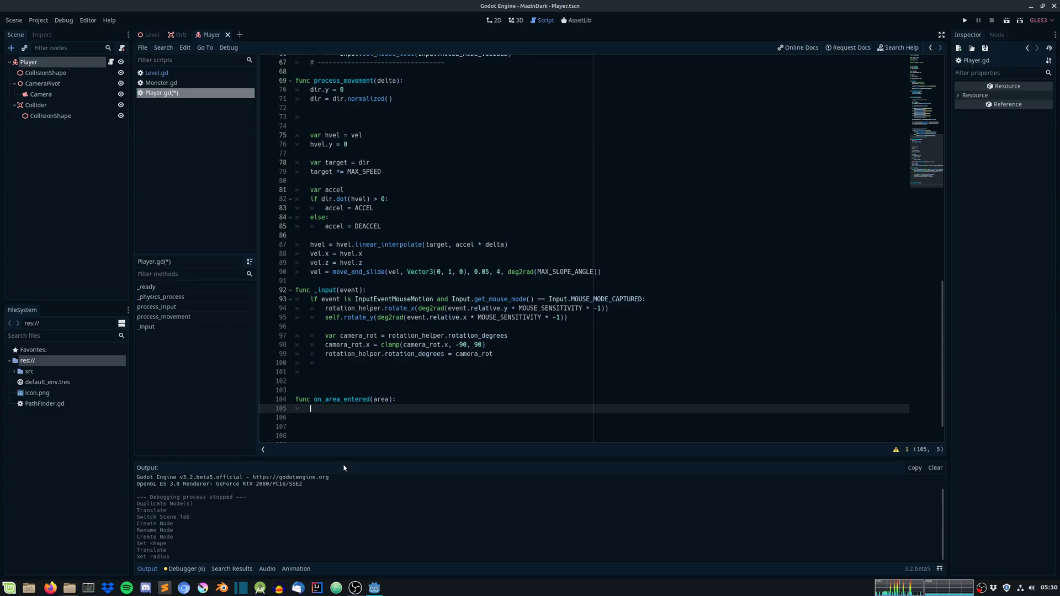
type("if area.is_in_groupo")
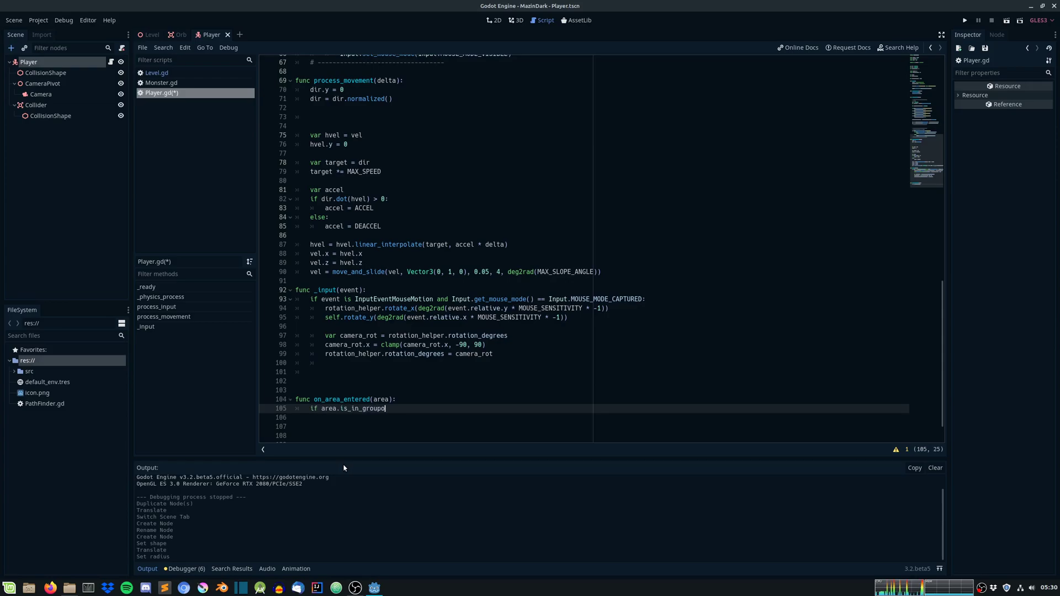
type("(\"Orb\"):")
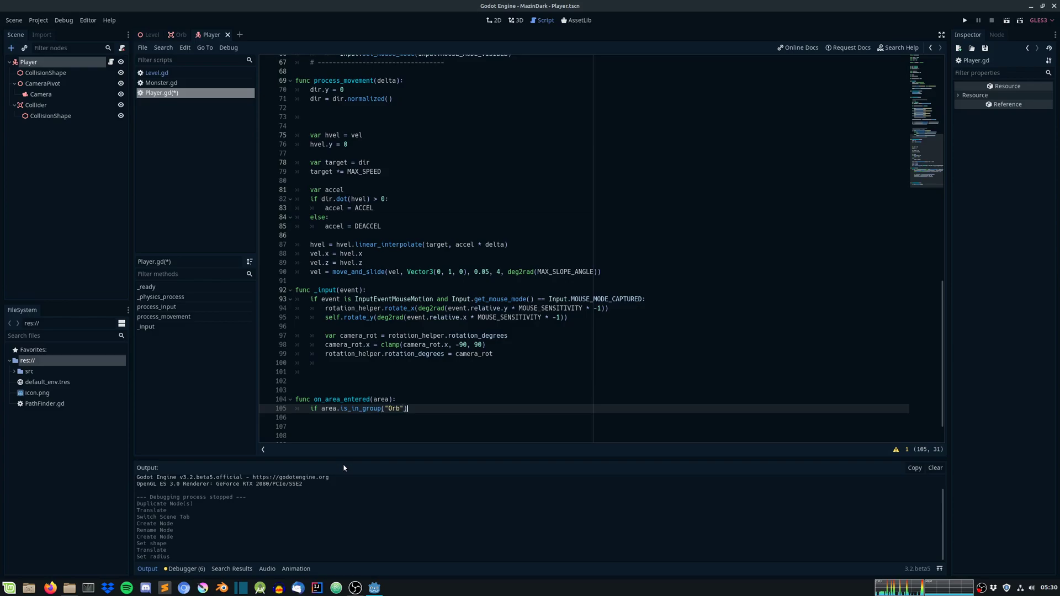
scroll("down", 3)
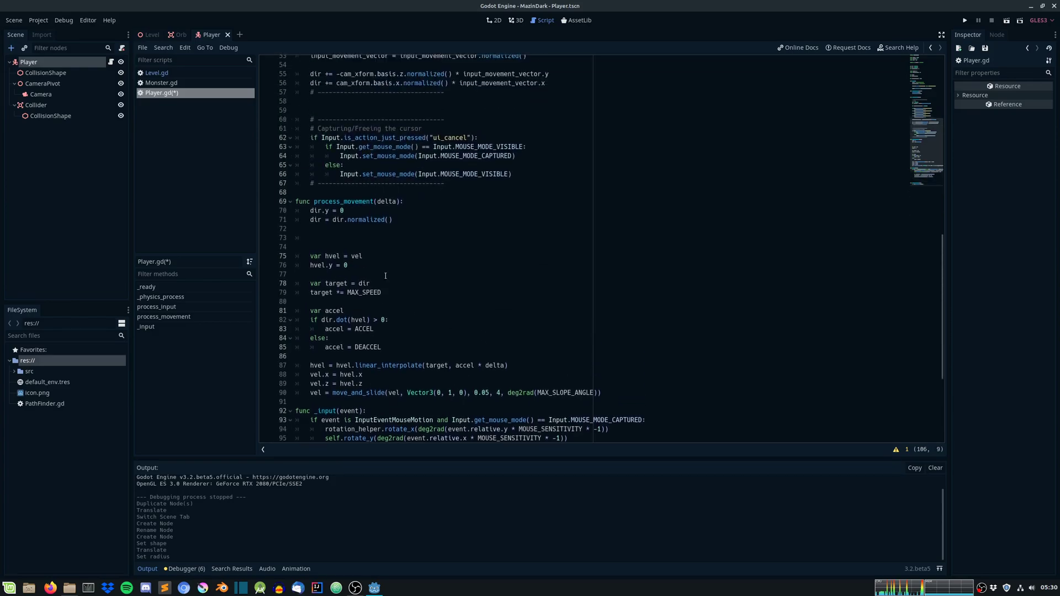
left_click(518, 20)
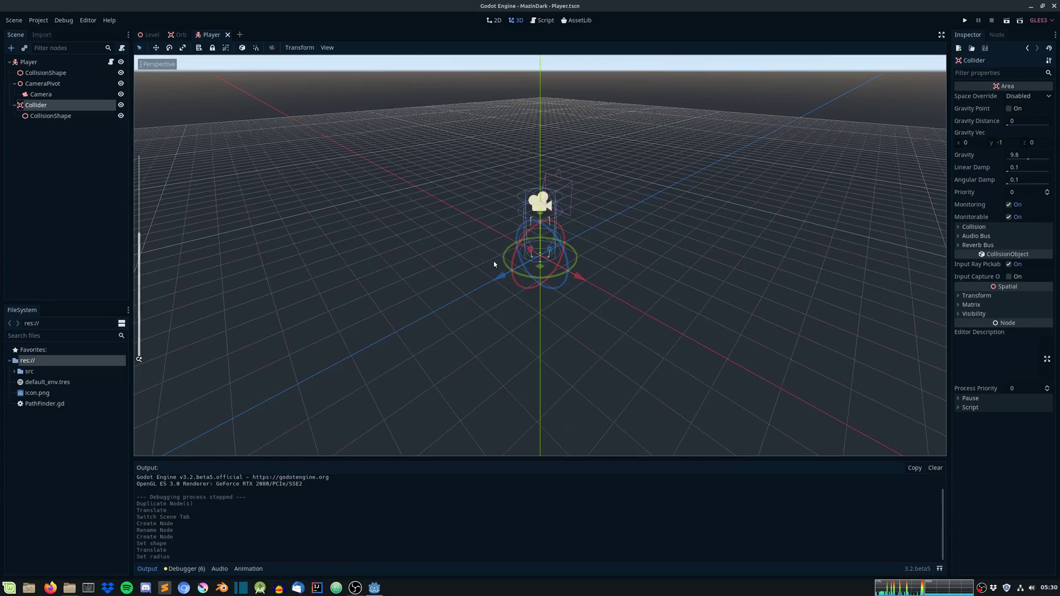
Step: Check the Collider's collision layer settings and return to the Player script
left_click(960, 226)
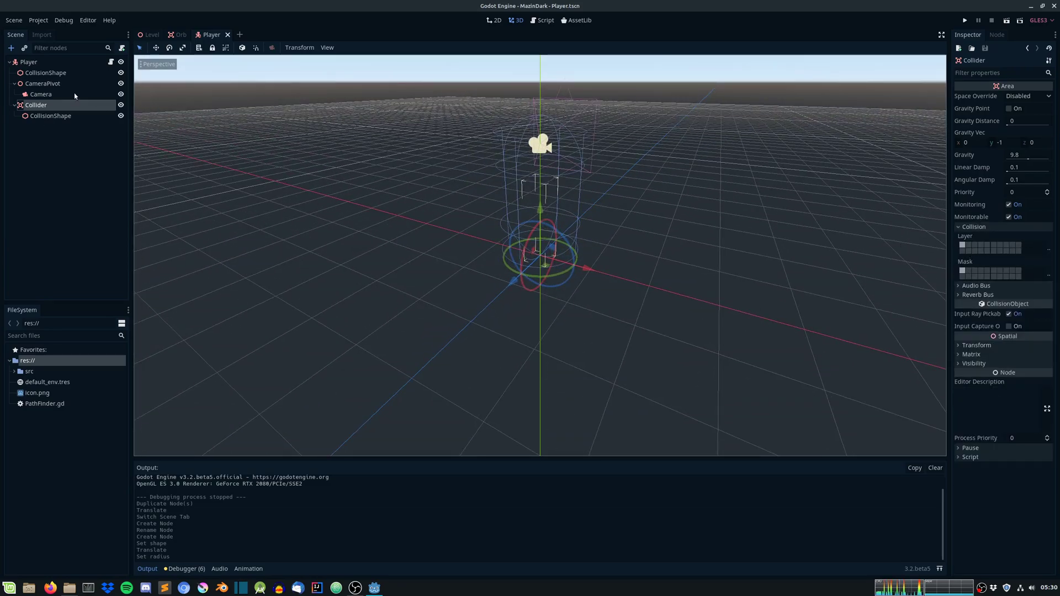
left_click(544, 20)
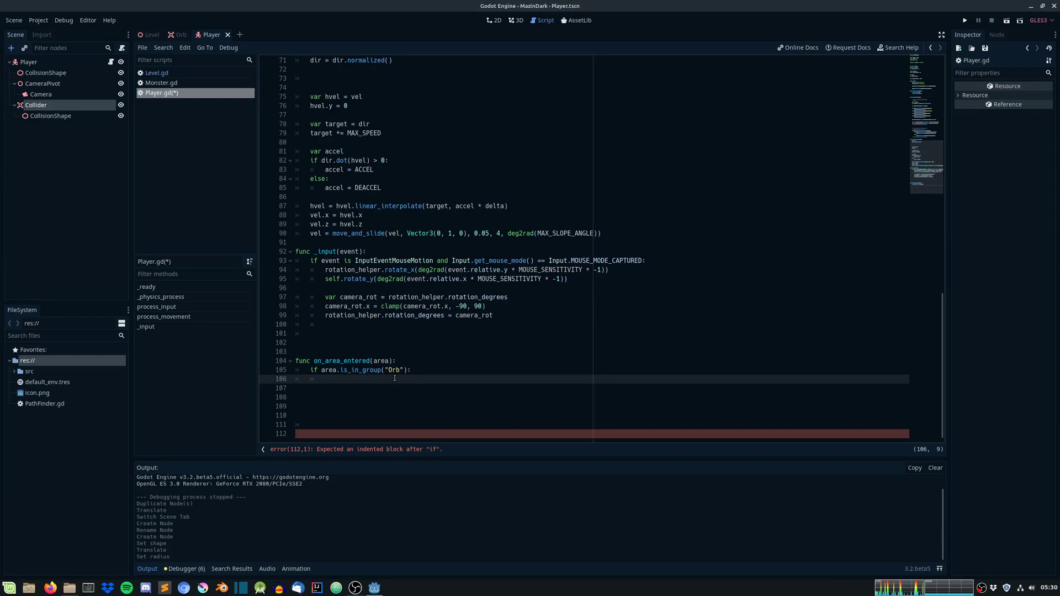
Step: Free the touched orb with area.queue_free(), declare signal orb_collected and emit it in the handler
type("area")
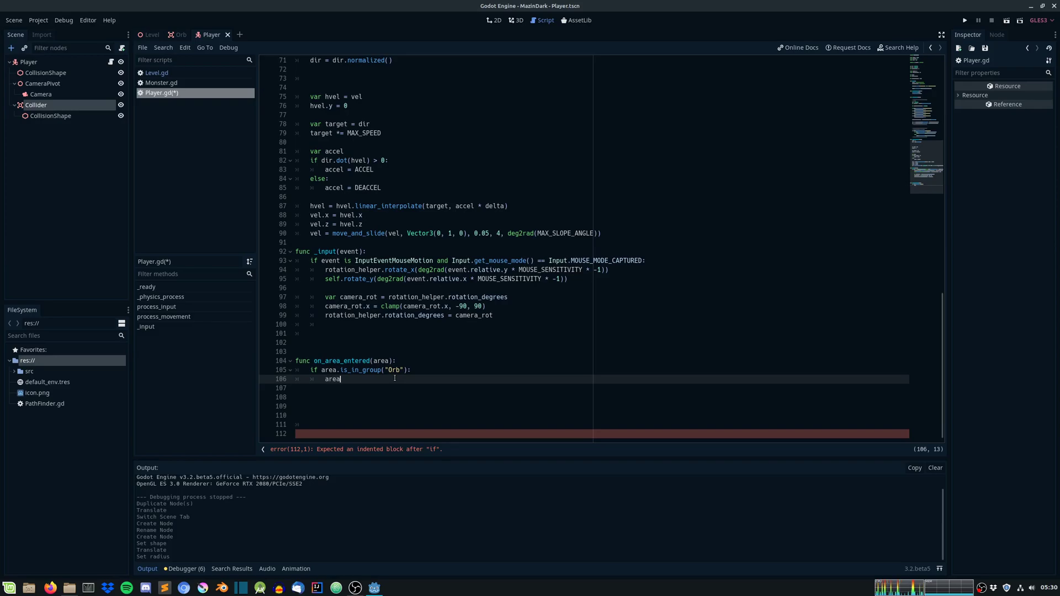
type(".queue_")
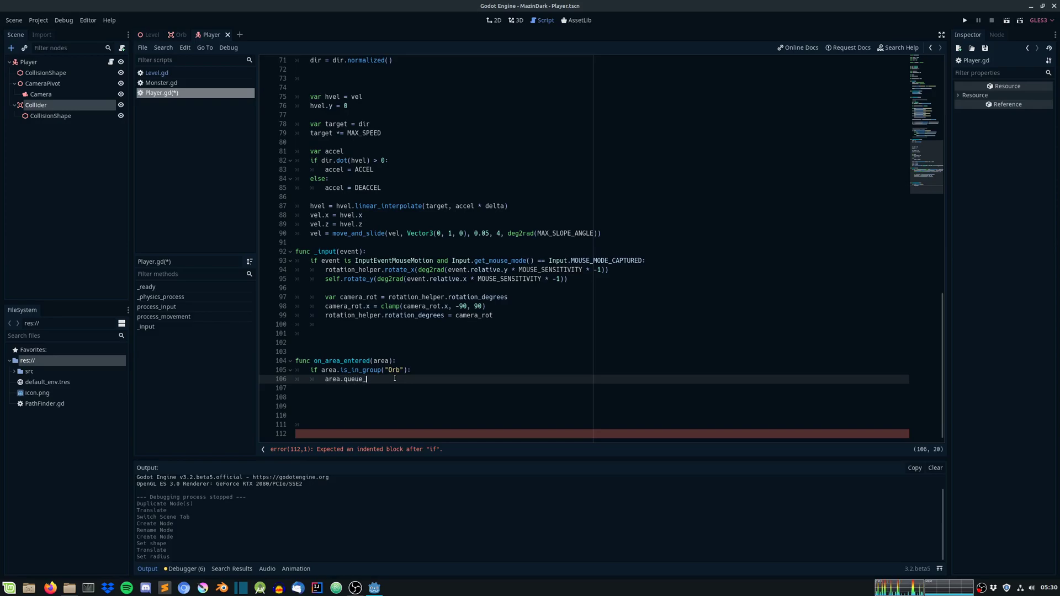
type("free()")
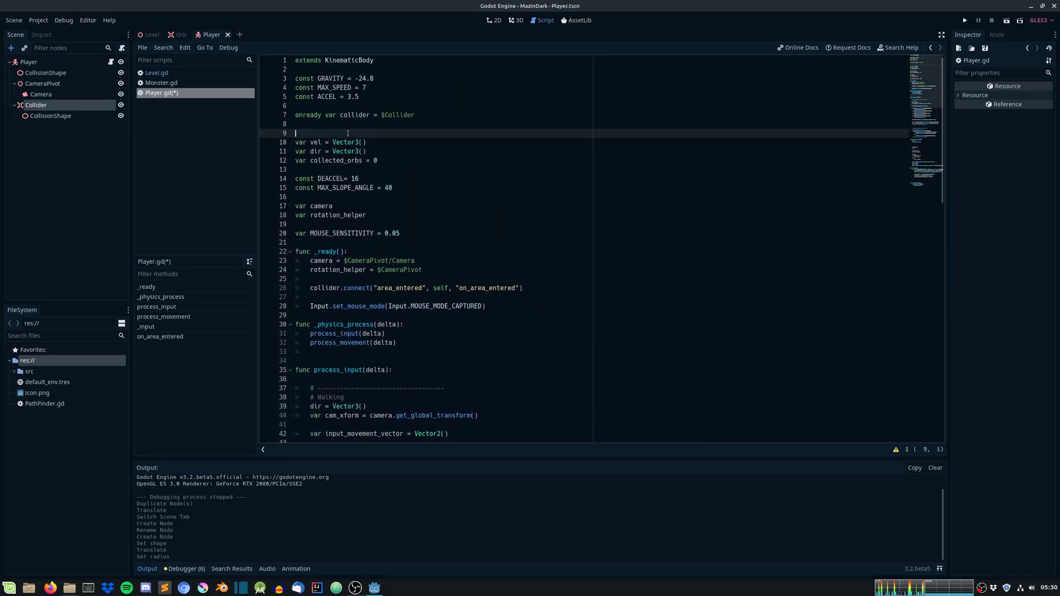
type("signal")
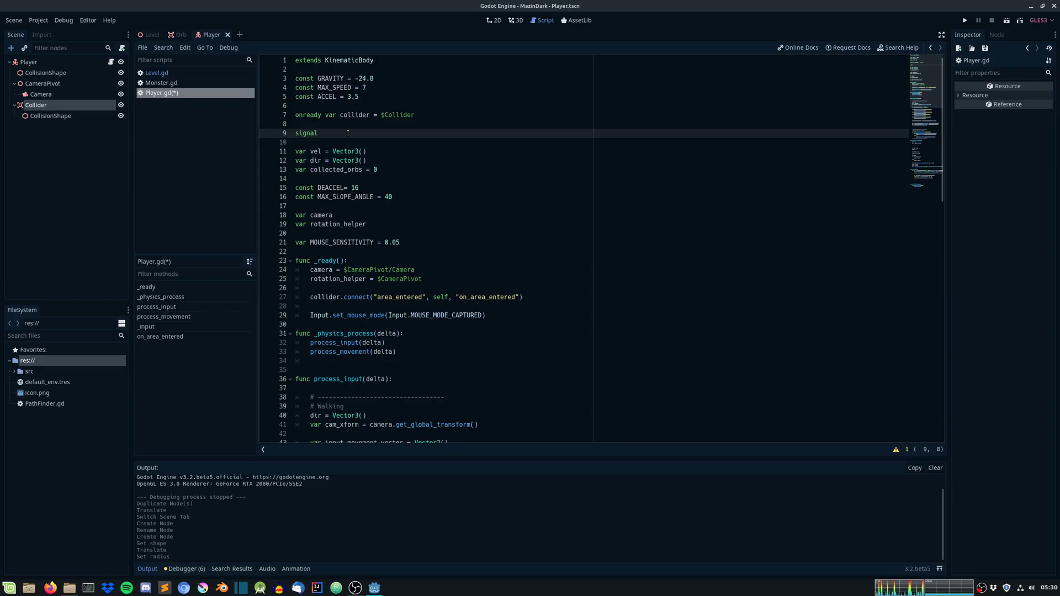
type("orb_collec")
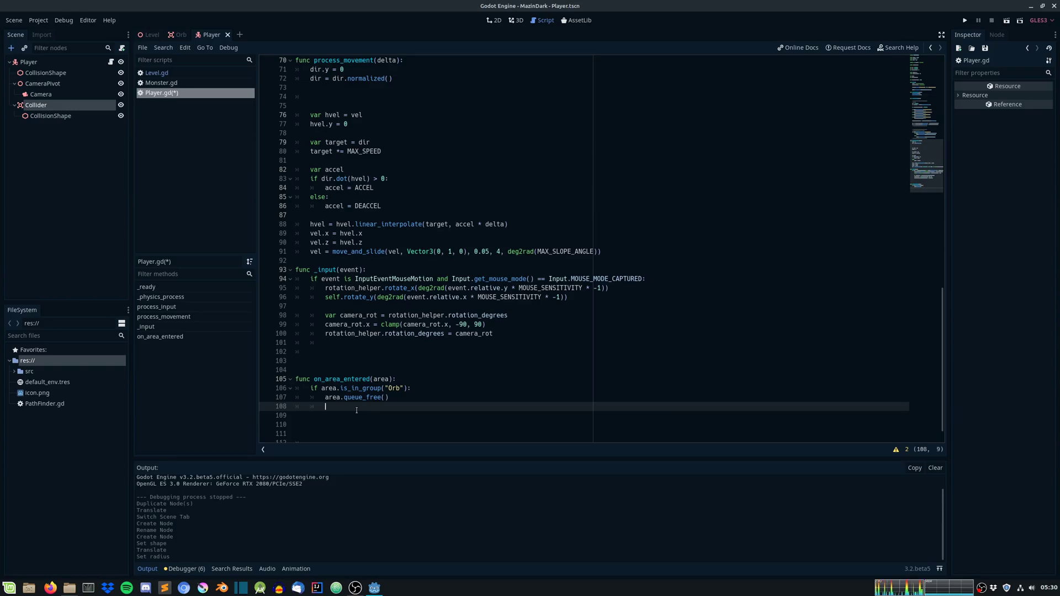
type("emit_signal(")
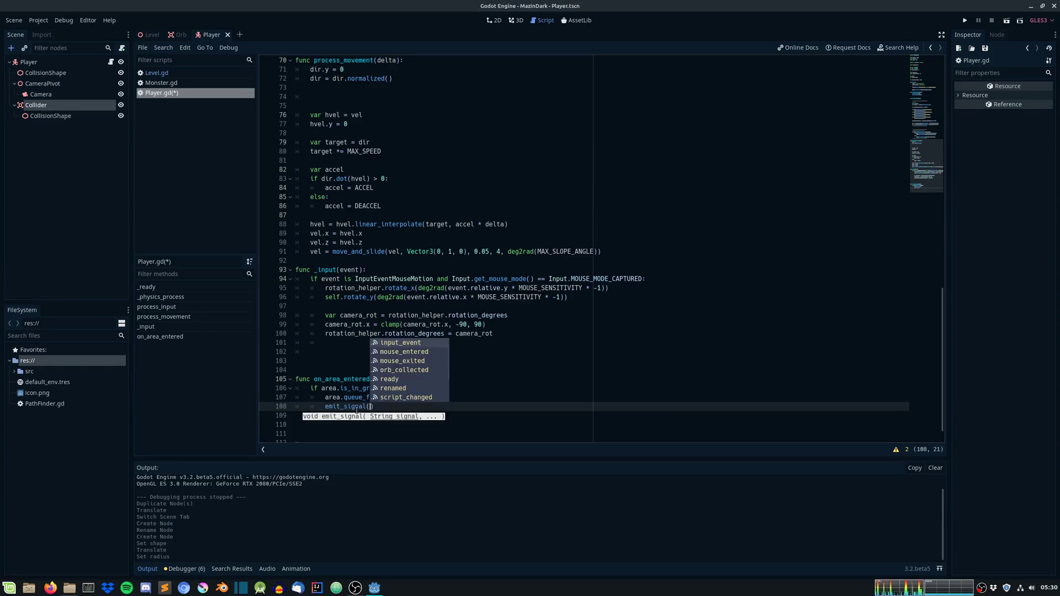
type("orb_collected\"")
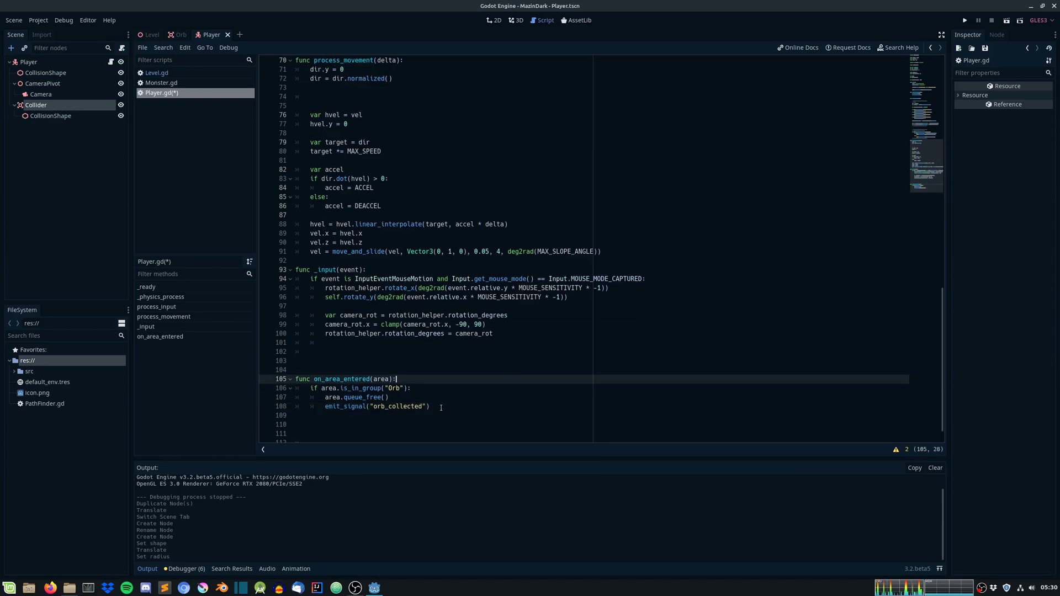
Step: Add a test print "just hit an orb", verify it runs, then move on to the Level script
type("print(\"here\")")
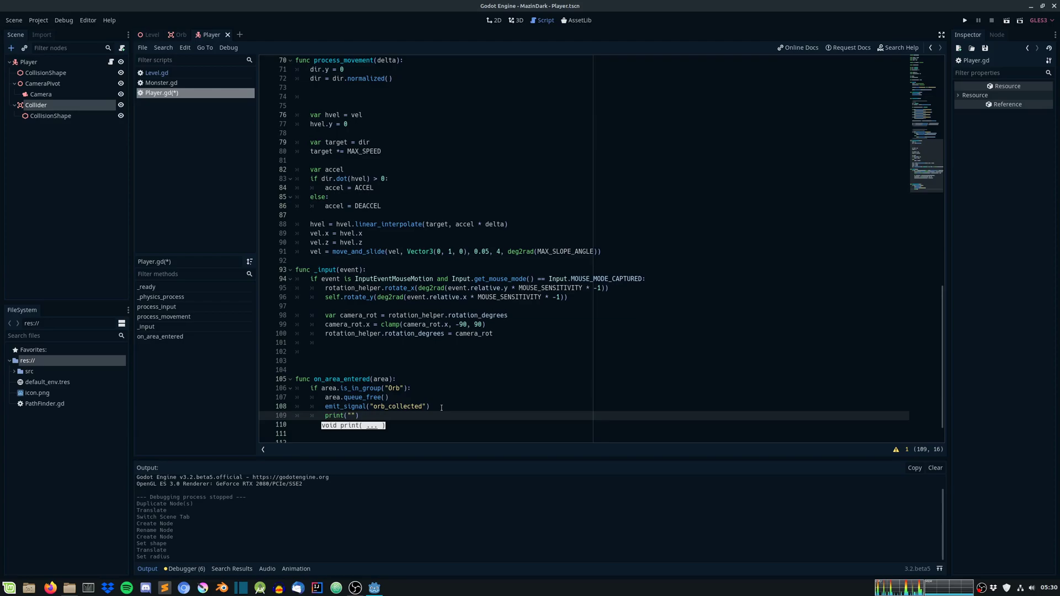
type("just")
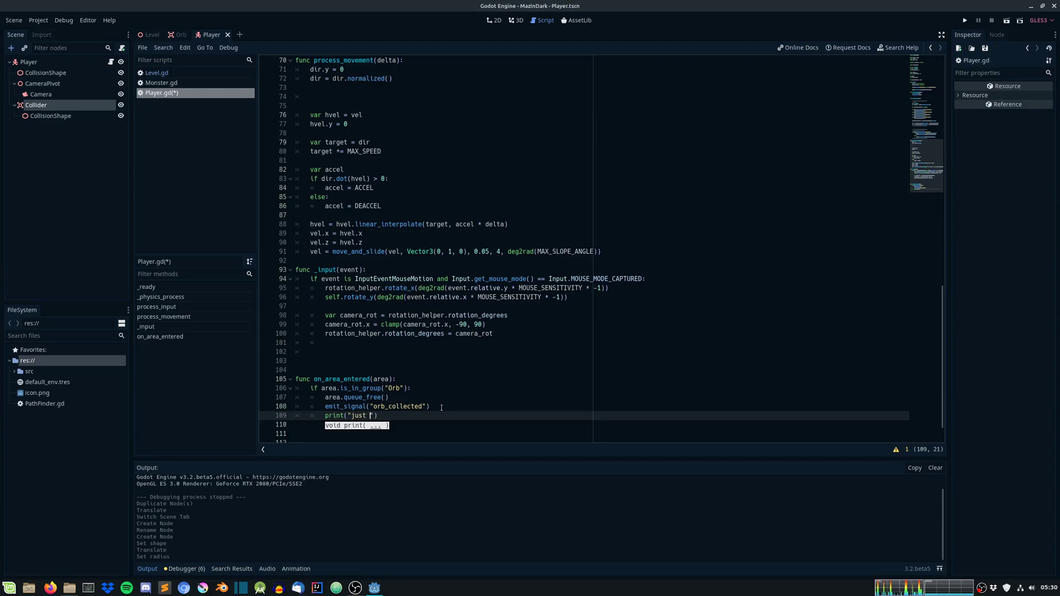
type("hit an orb")
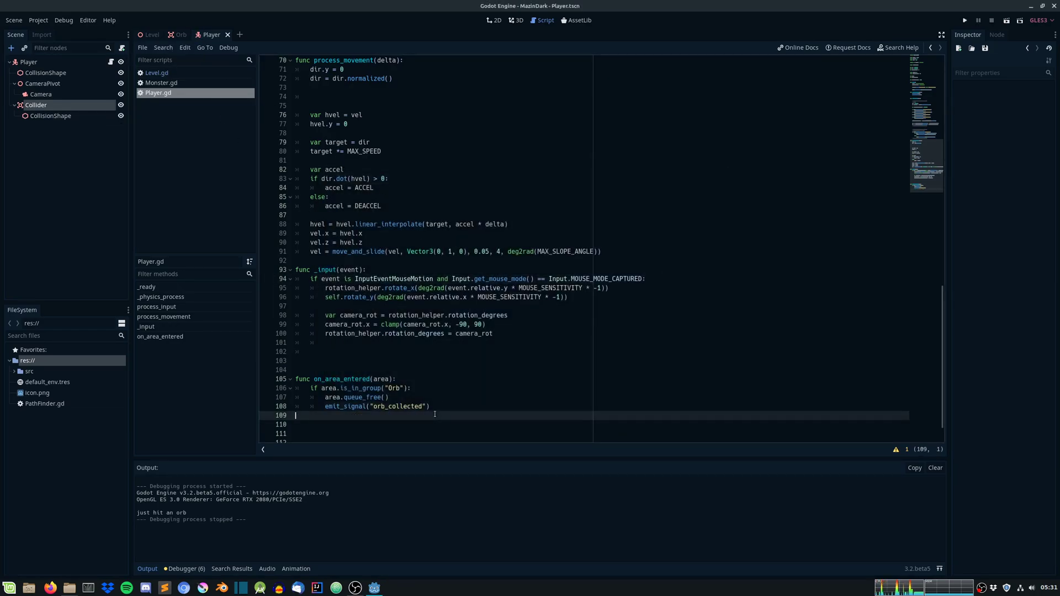
left_click(151, 34)
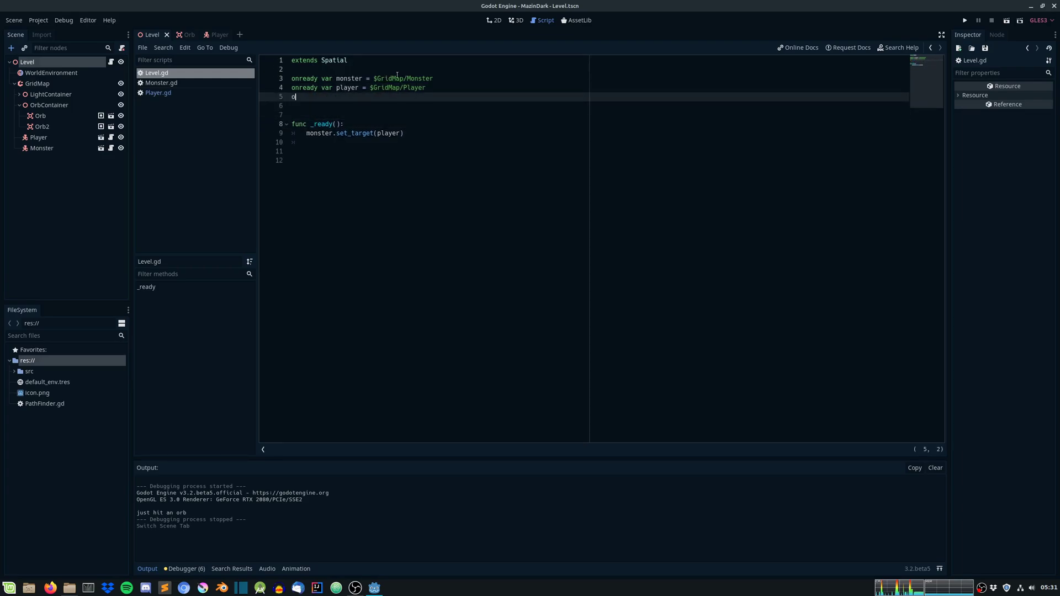
Step: Declare onready var orb_container pointing at $GridMap/OrbContainer in Level.gd
type("onready var")
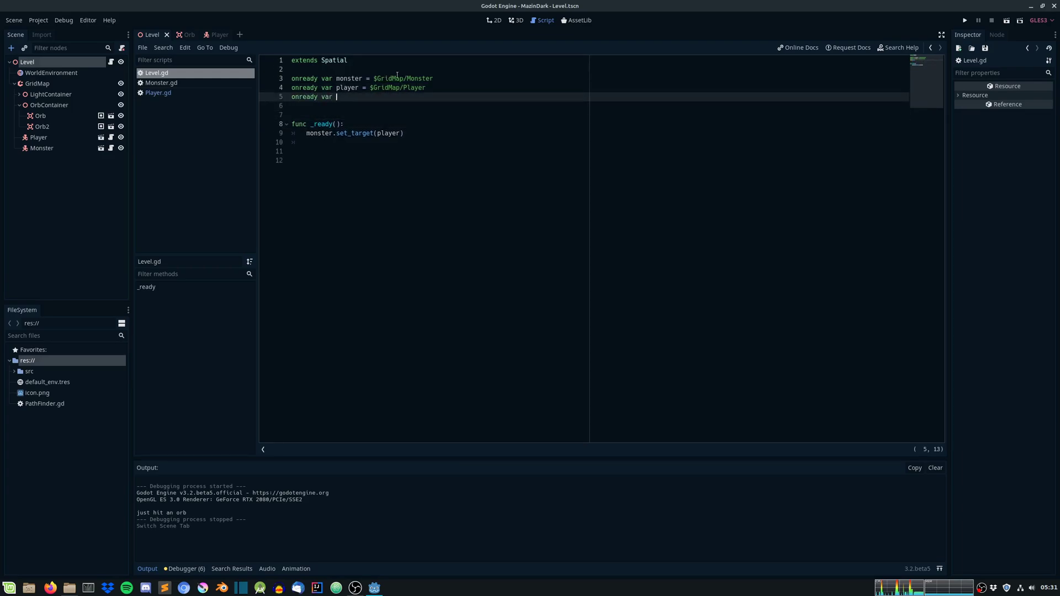
type("orb_contai")
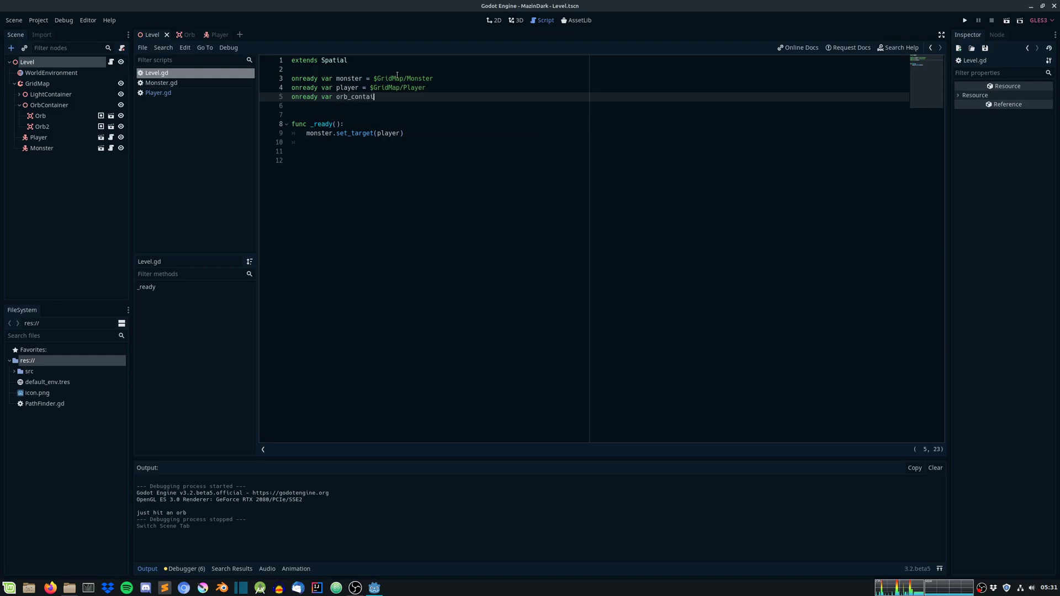
type("iner = GridMap/OrbContainer")
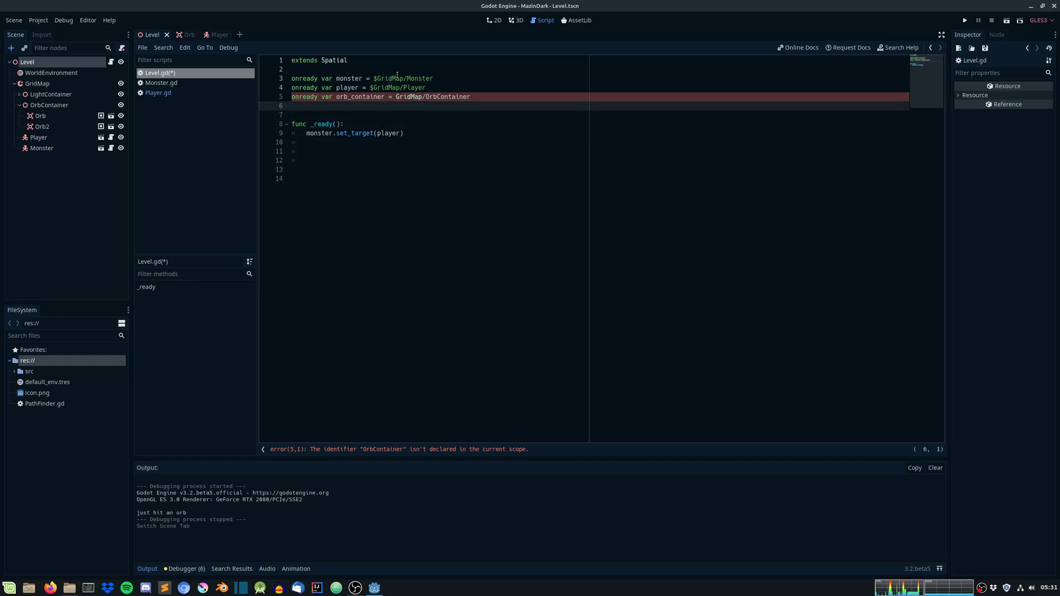
left_click(400, 98)
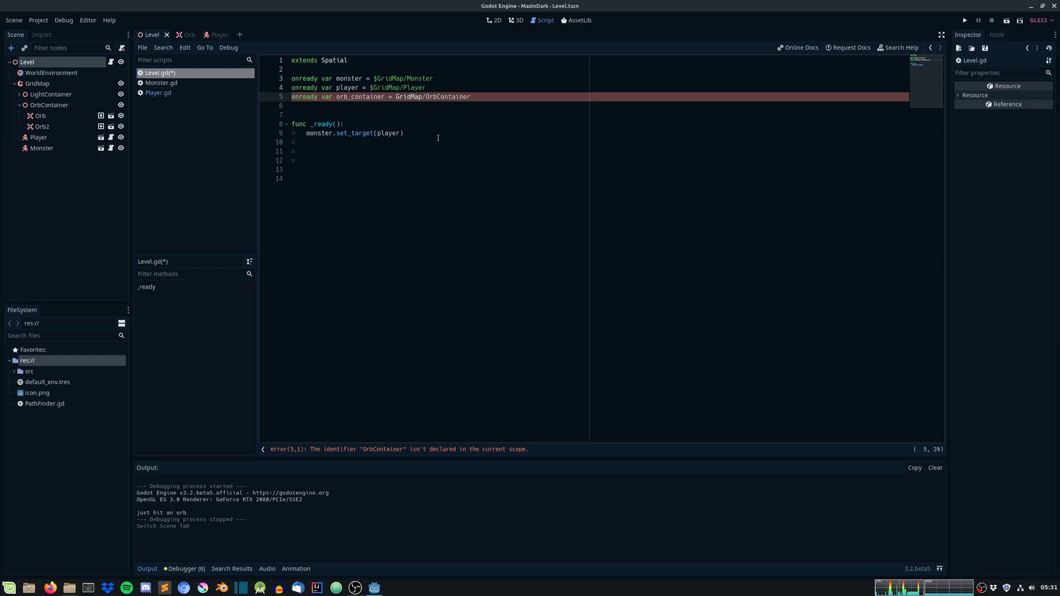
type("$")
type("var")
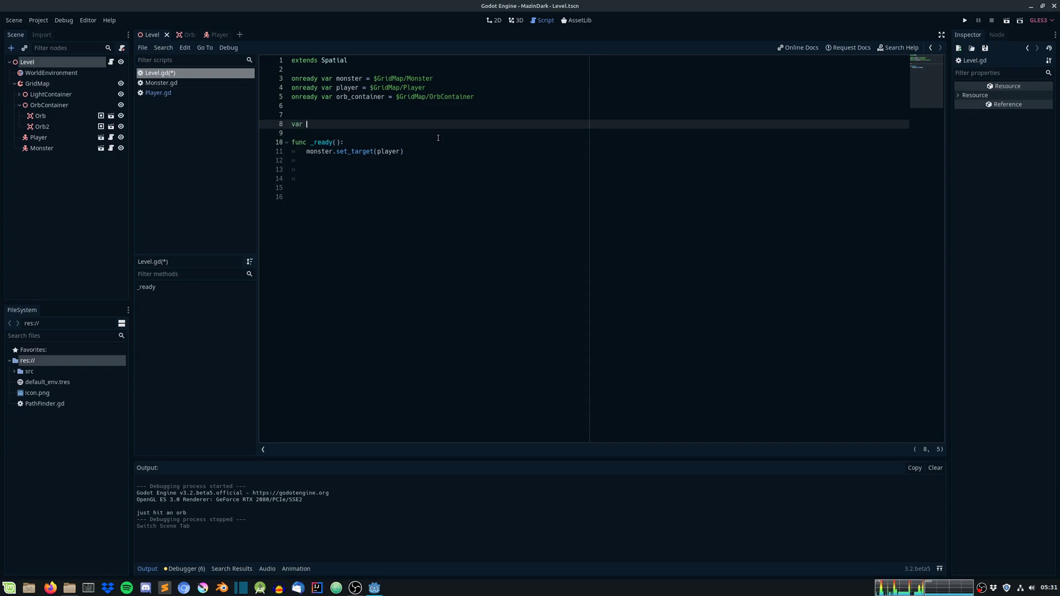
Step: Declare the collected_orbs and total_orb_count variables
type("co")
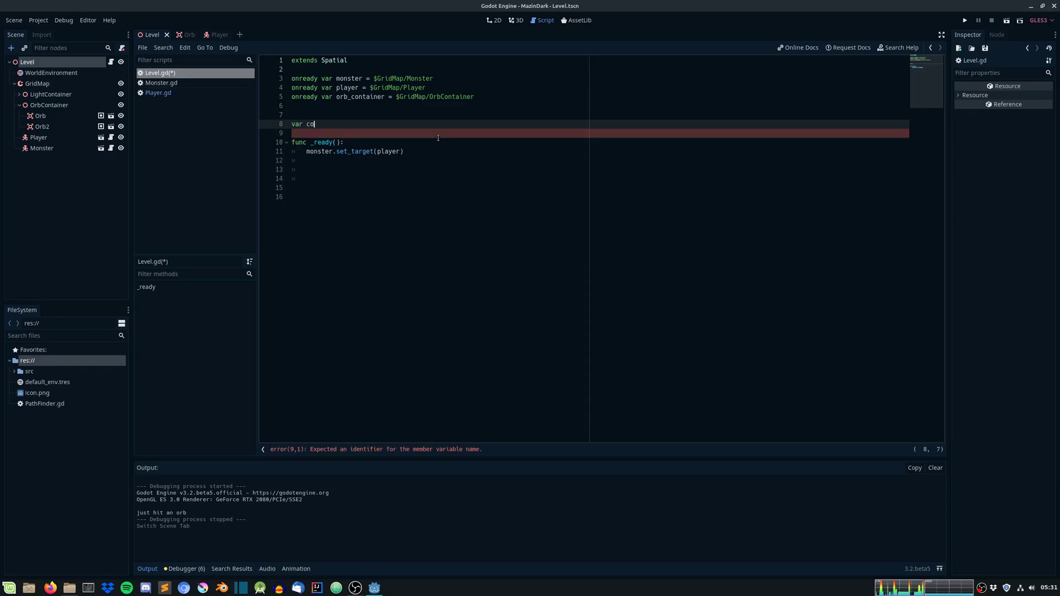
type("llected_orbs = 0")
left_click(600, 133)
type("var")
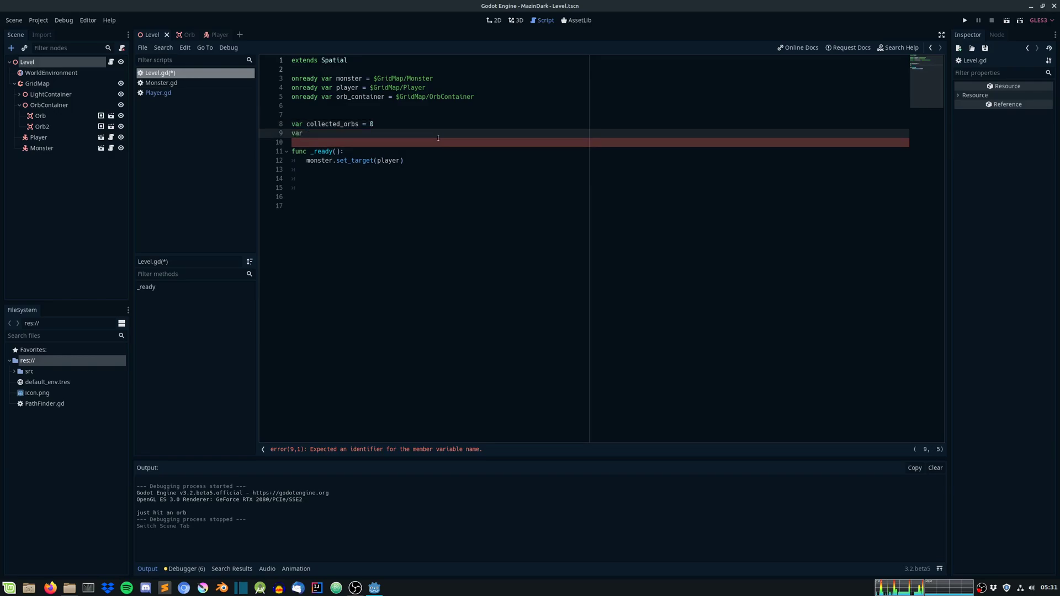
type("total_orb_cp")
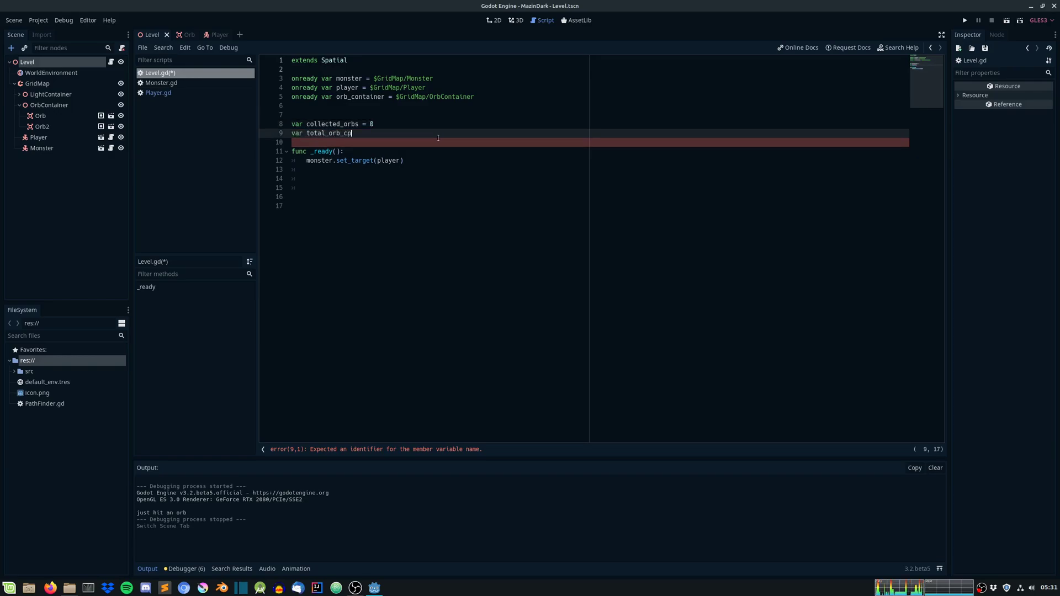
type("ount = 0")
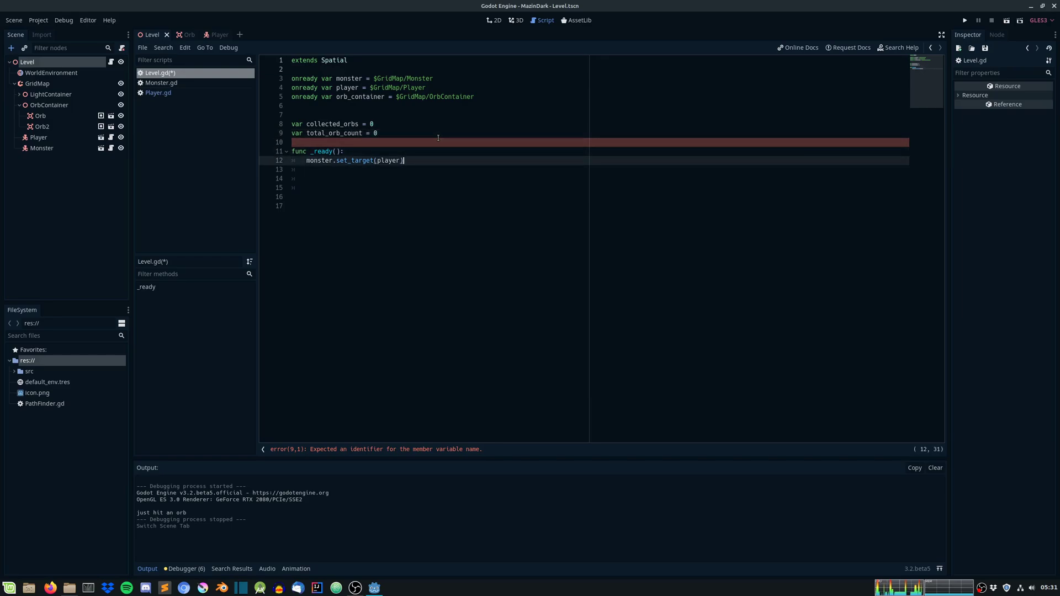
Step: Set total_orb_count = orb_container.get_child_count() in _ready, then check the Player signal
type("total_orb_count = o")
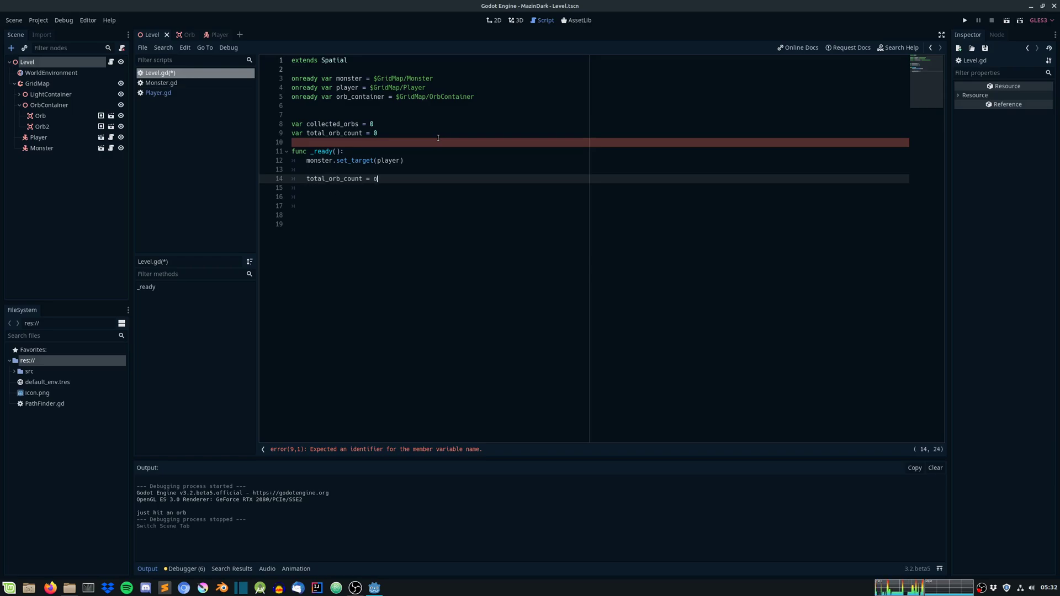
type("rb_container.g")
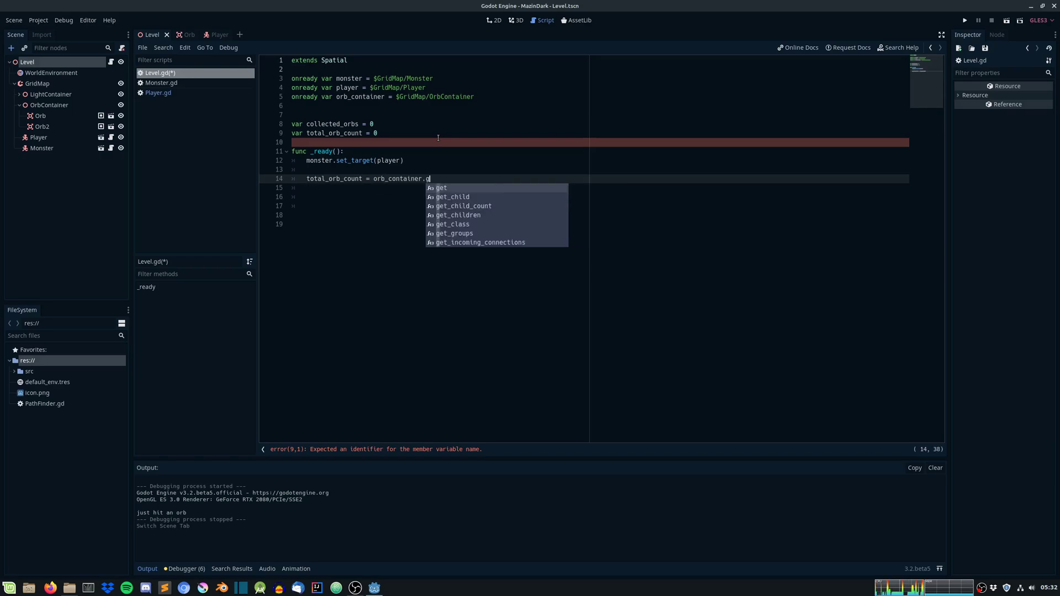
left_click(463, 205)
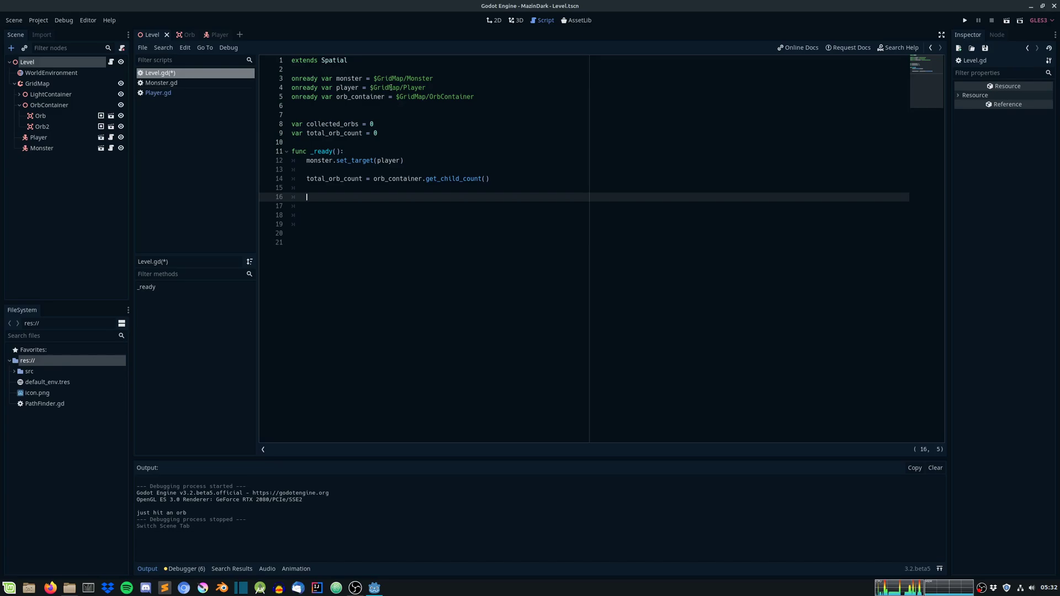
left_click(210, 34)
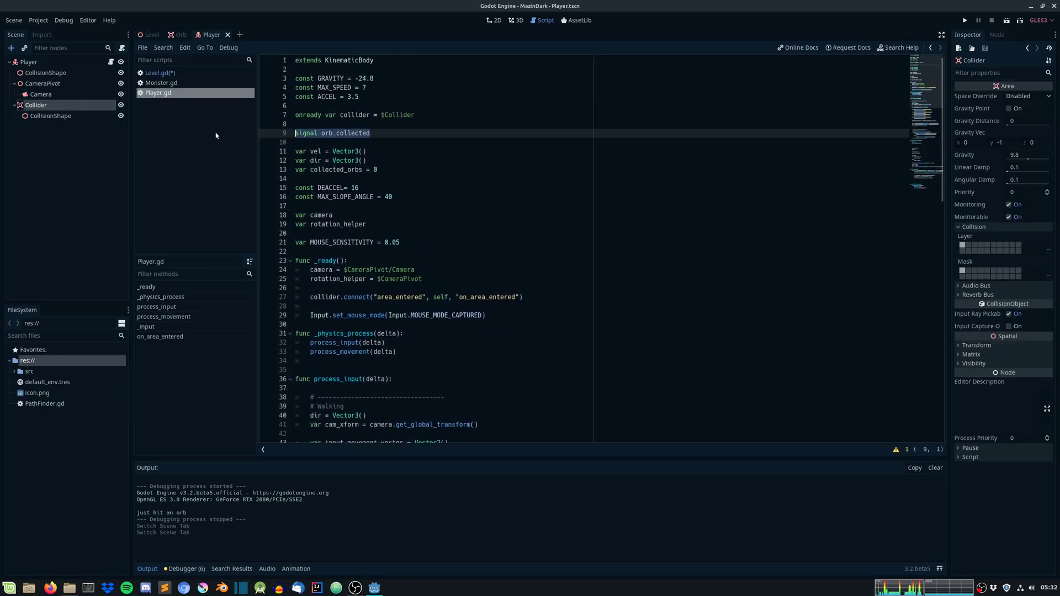
Step: Connect the player's orb_collected signal to on_orb_collected in Level.gd
left_click(150, 34)
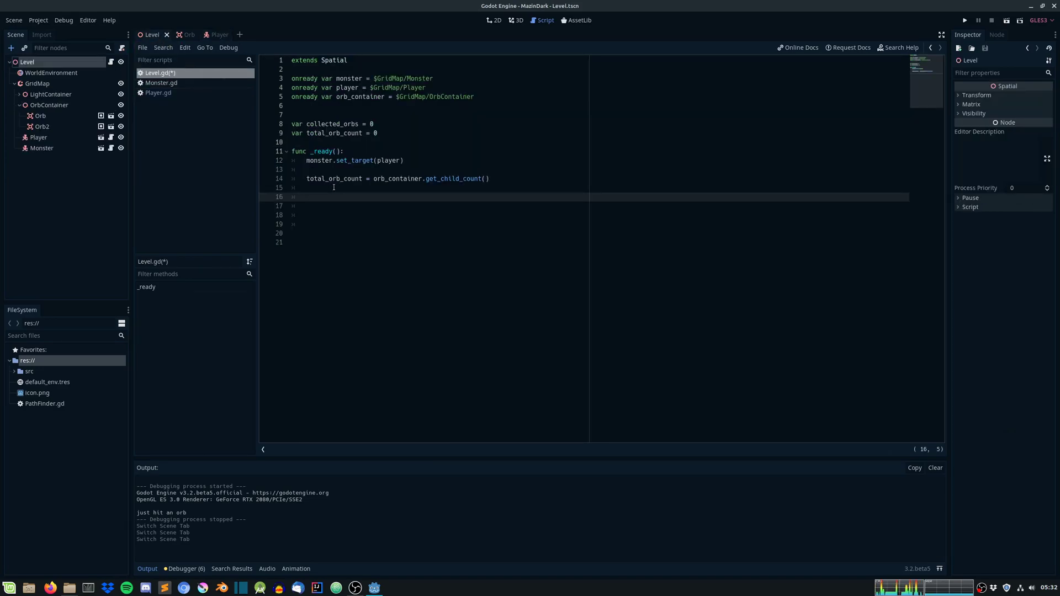
type("player.connect(\"orb_collected\", self,")
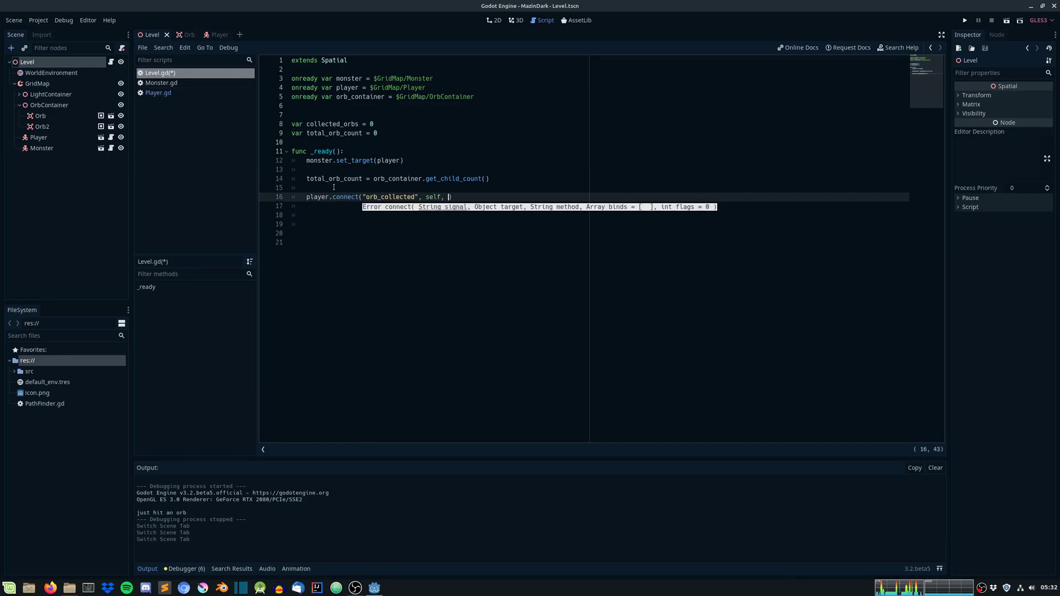
type("\"\"")
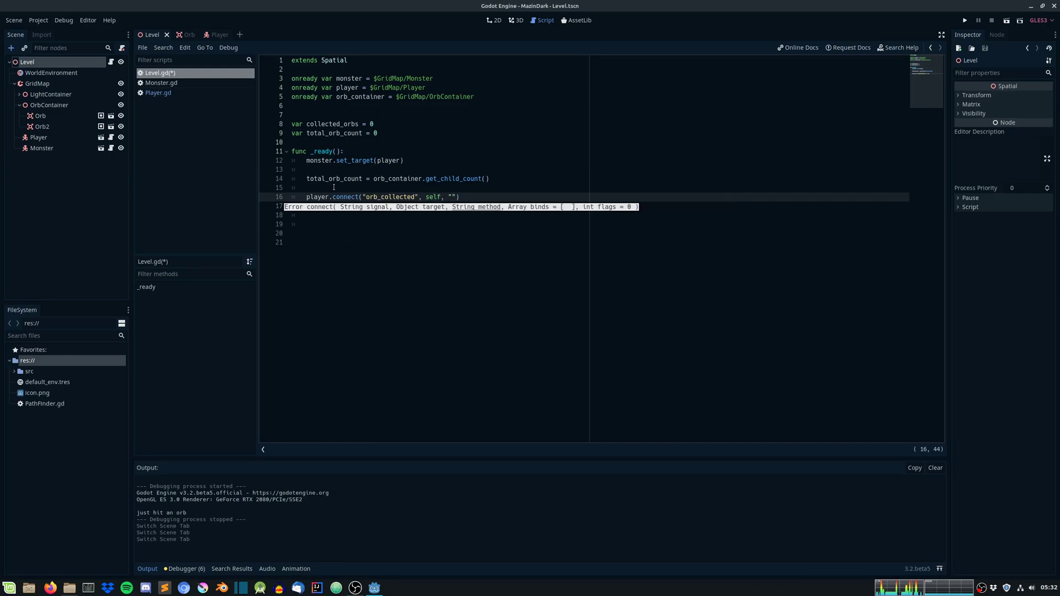
type("on_orb_collected")
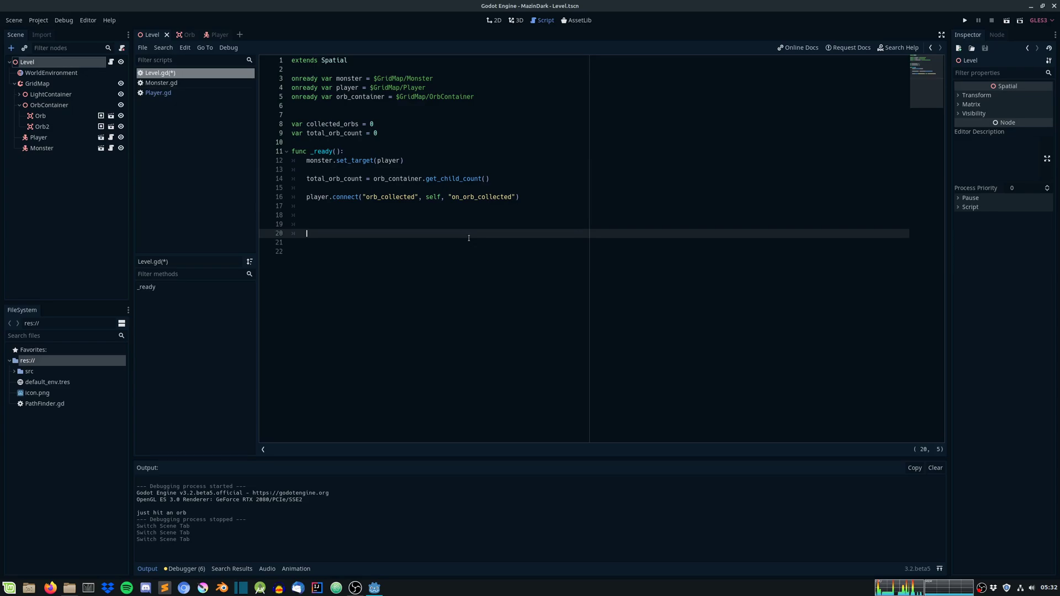
Step: Write func on_orb_collected() that increments collected_orbs by 1
type("func on_orb_collected")
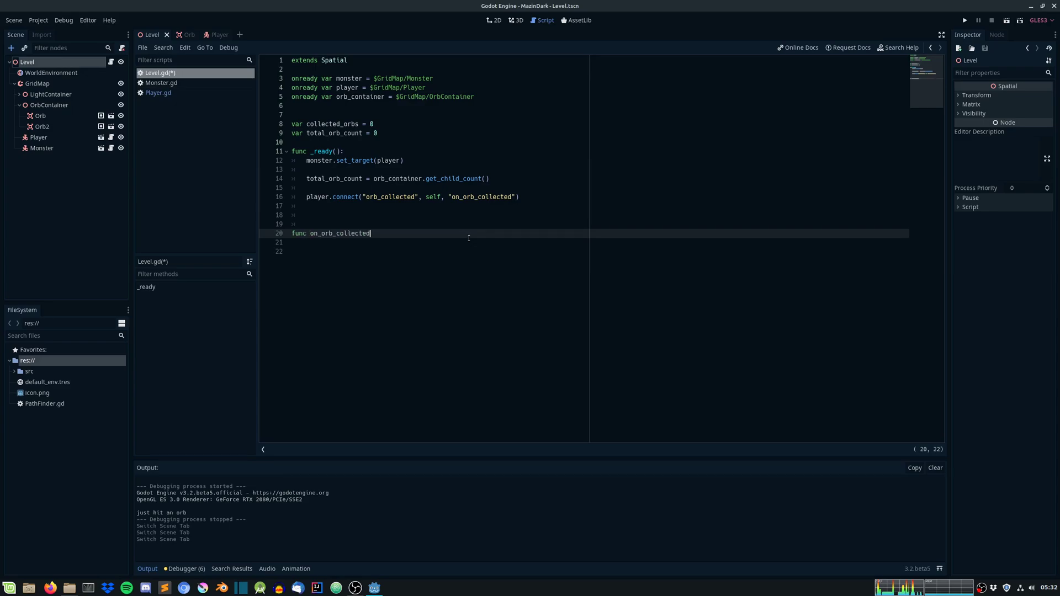
type("():")
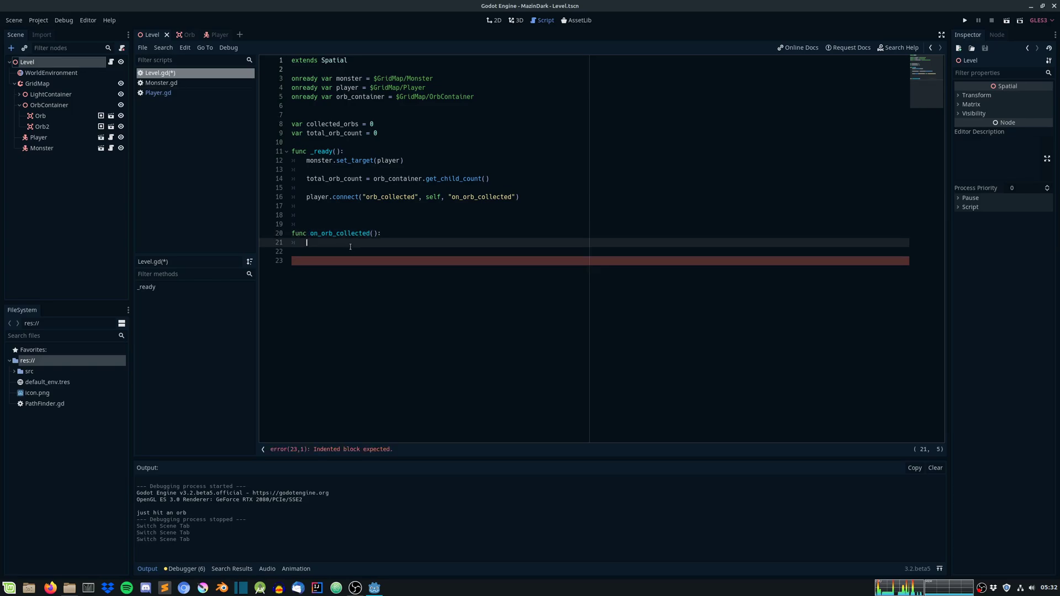
type("collected_orbs")
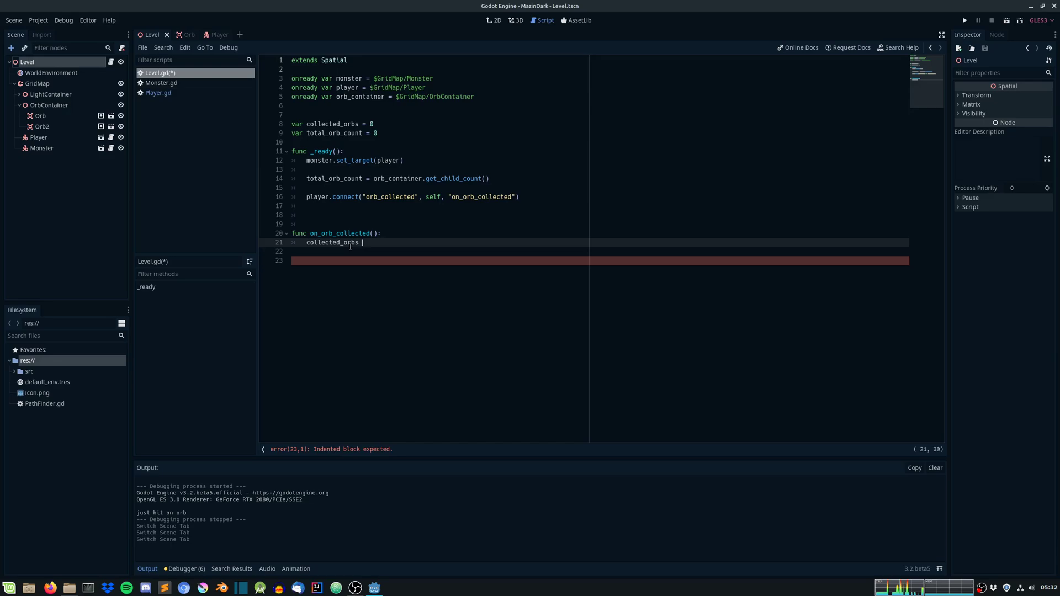
type("+= 1")
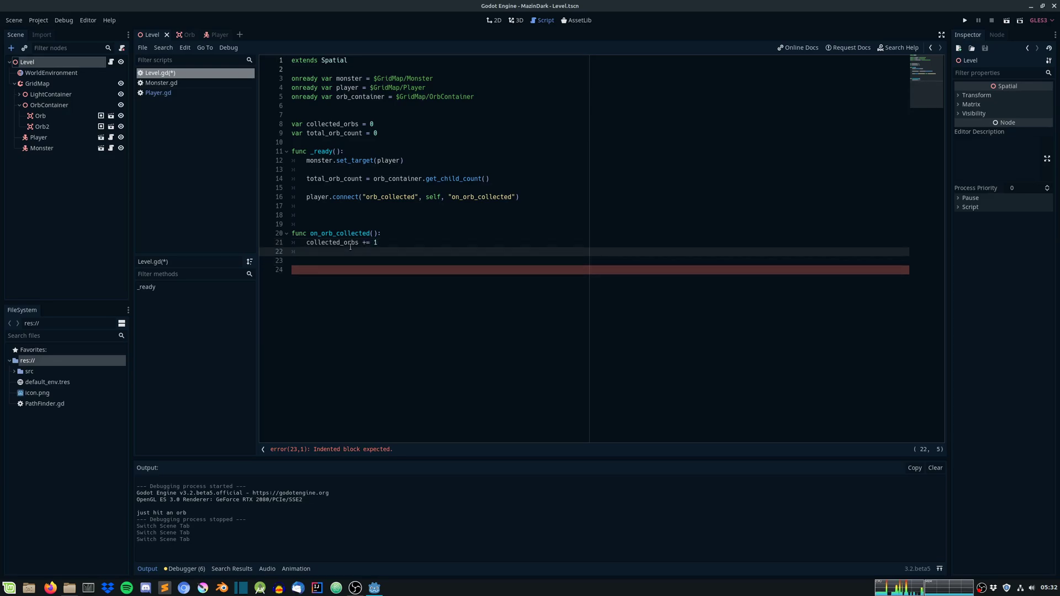
Step: Print "You just won!" when collected_orbs reaches total_orb_count
type("if collected_orbs >=")
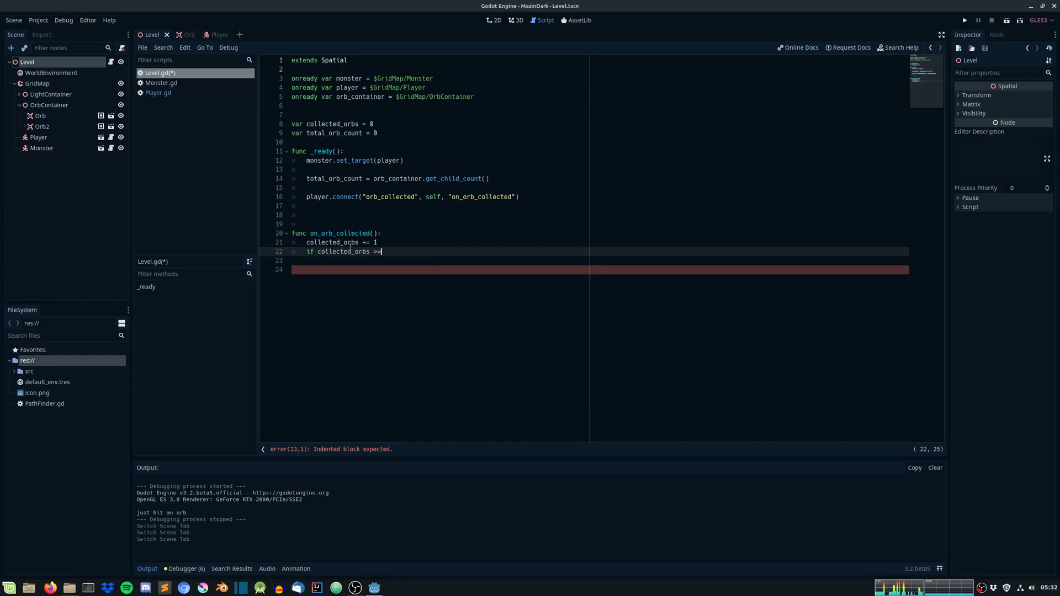
type("total_orb_count:")
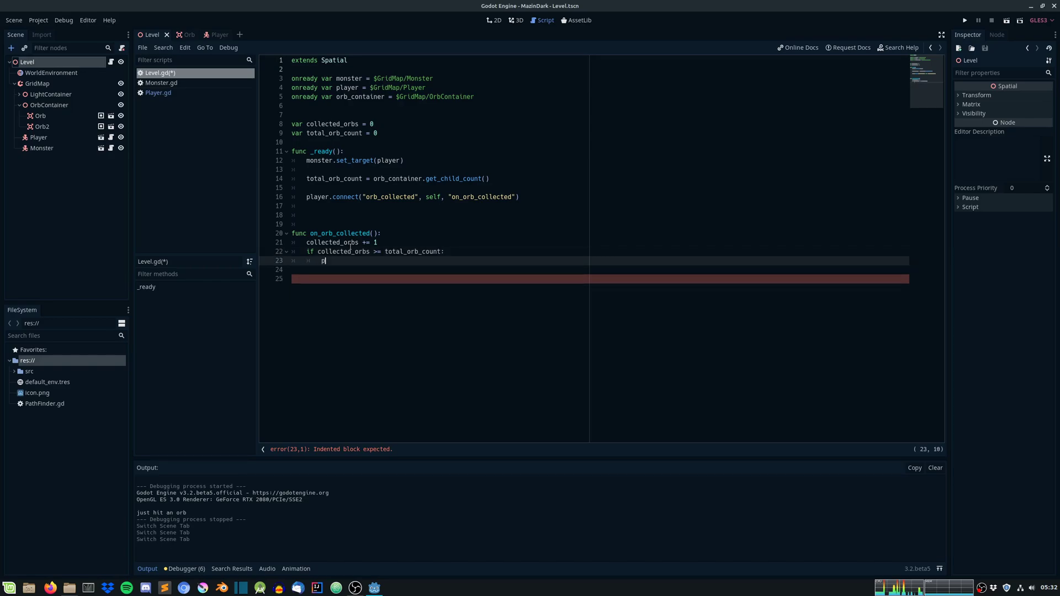
type("print(\"Yo\")")
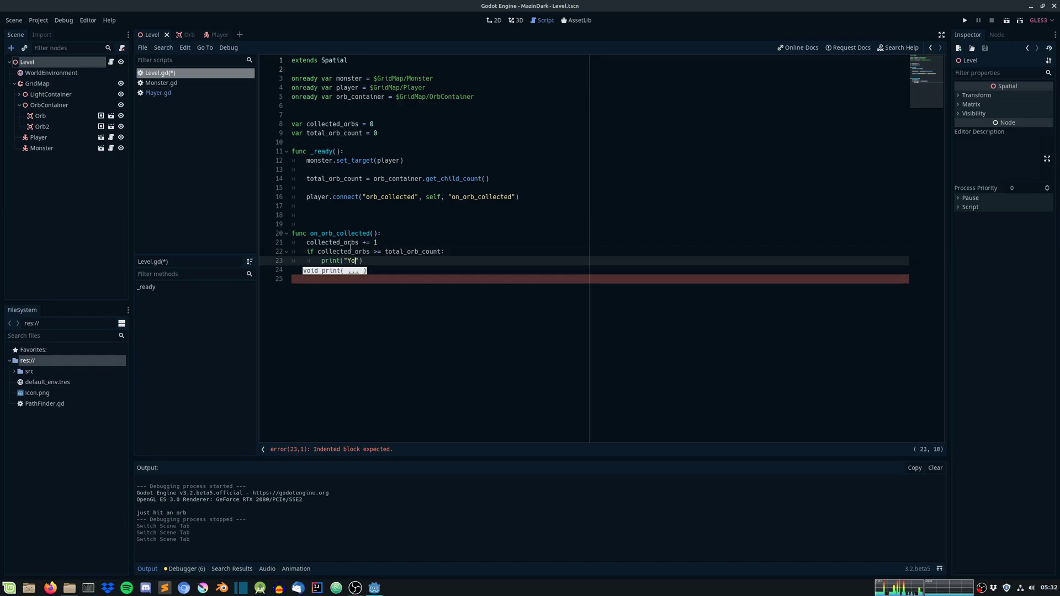
type("u just won!")
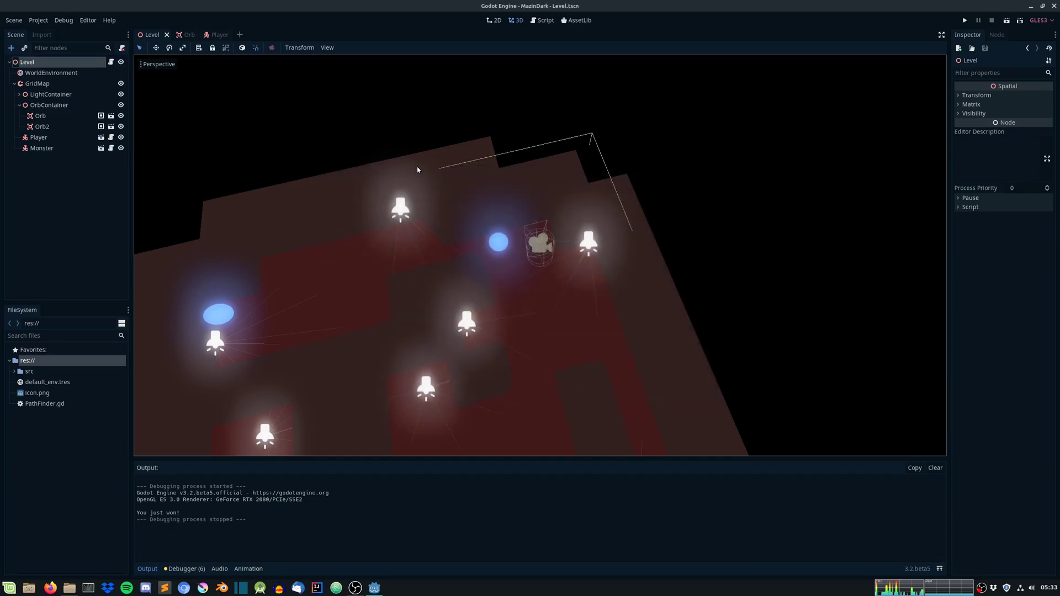
mouse_move(237, 73)
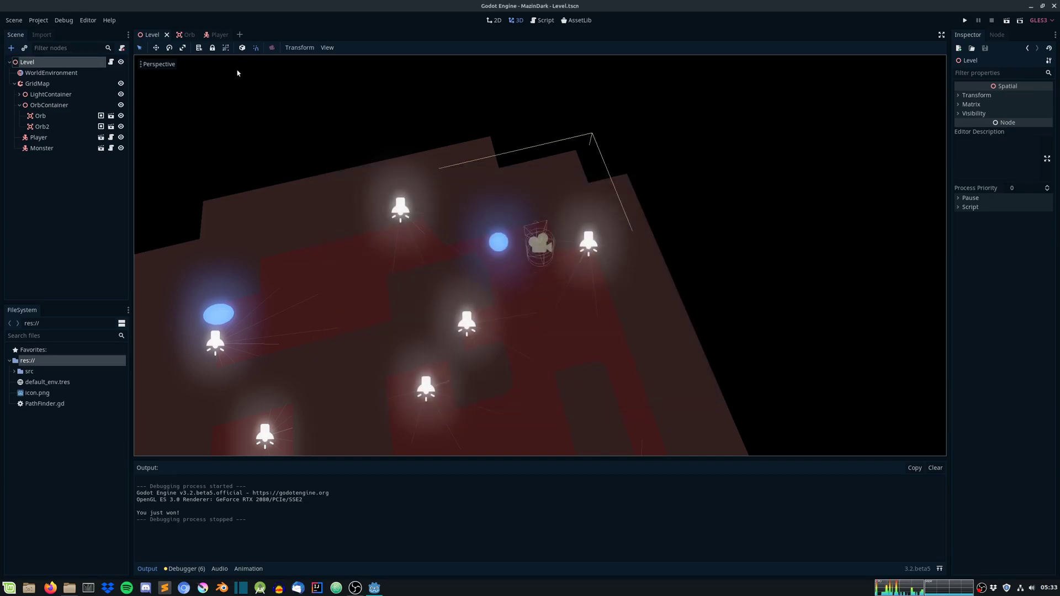
mouse_move(245, 55)
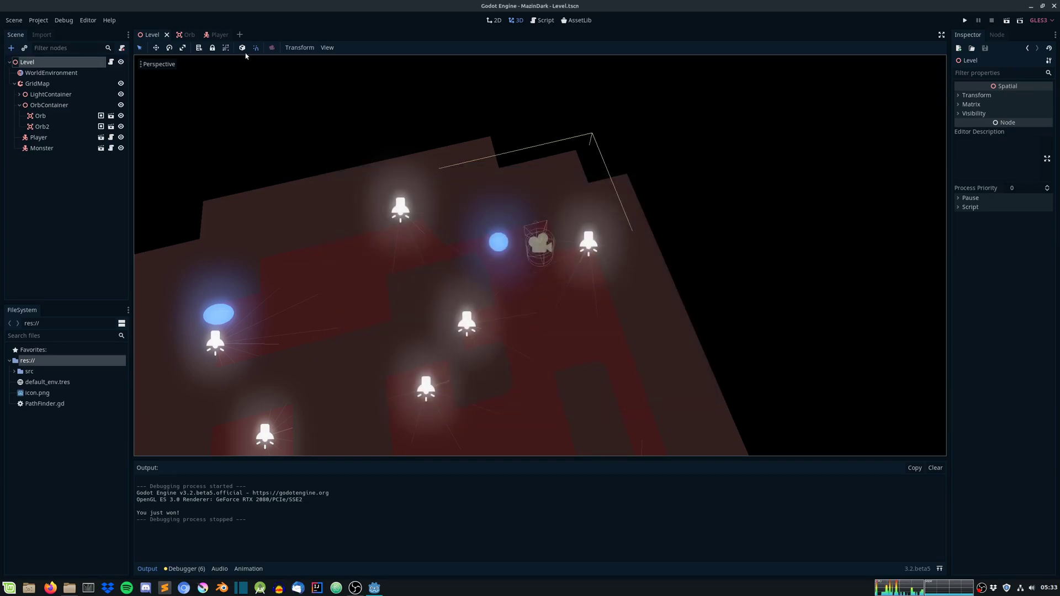
Step: Duplicate an Orb into Orb3 and Orb4 and drag each to a different corridor of the maze
left_click(42, 125)
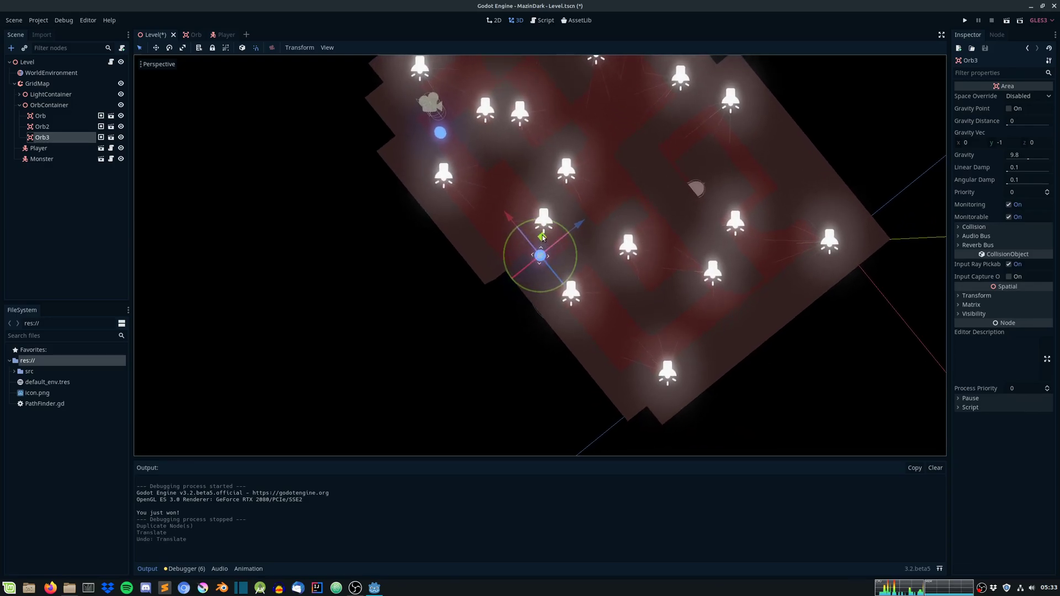
left_click_drag(541, 255, 666, 139)
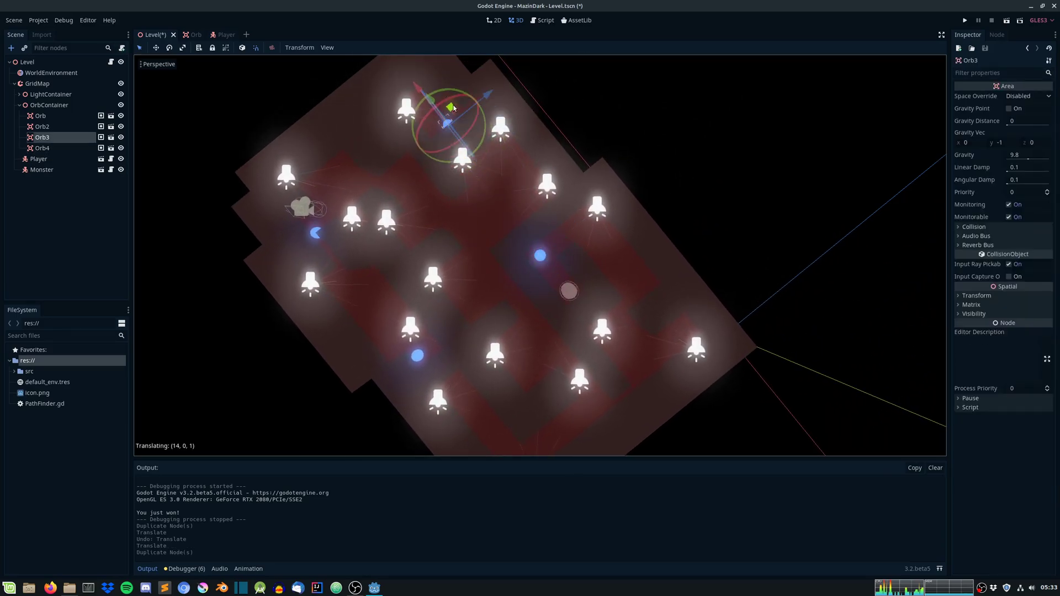
left_click_drag(448, 107, 501, 139)
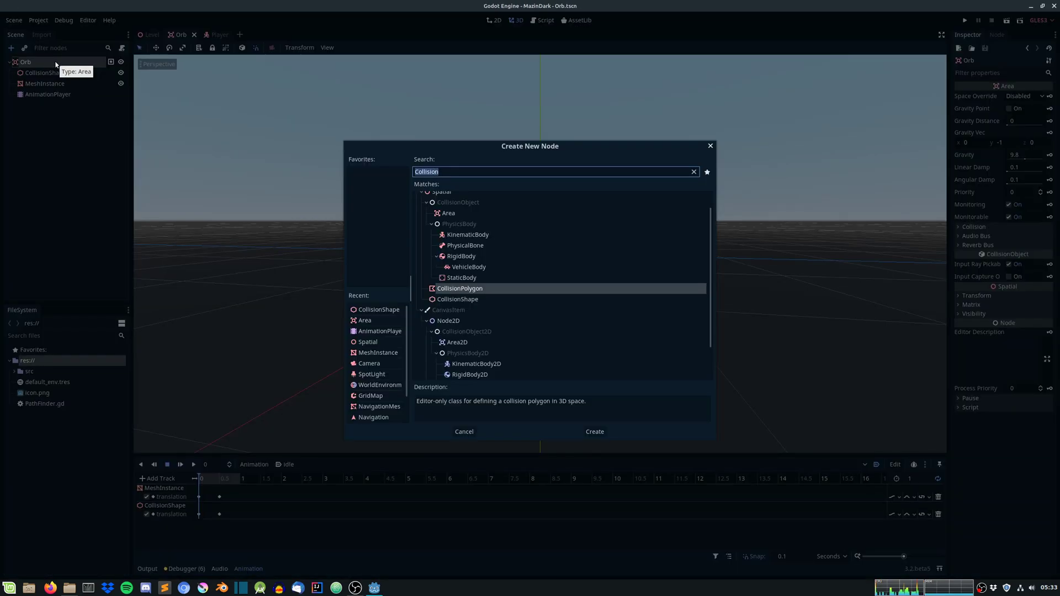
Step: Add an OmniLight child node to the Orb scene and expand its light settings
type("Omn")
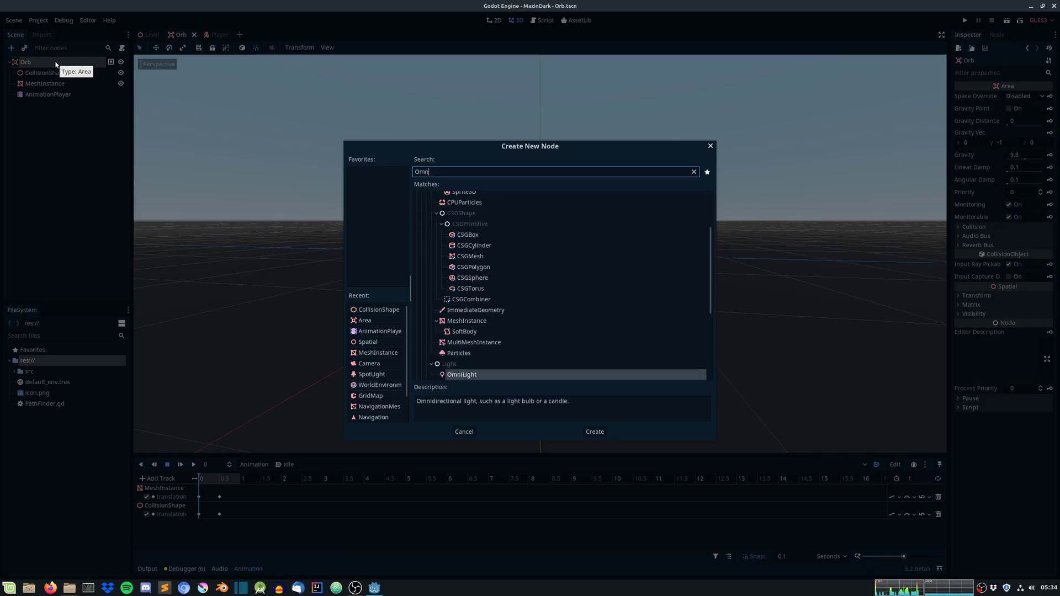
left_click(593, 432)
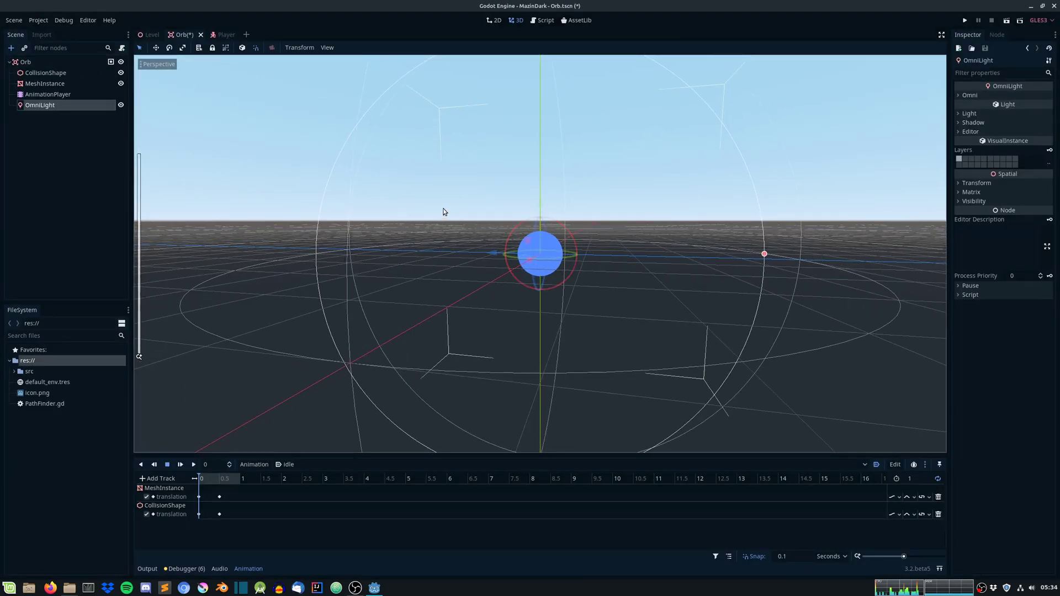
left_click(961, 95)
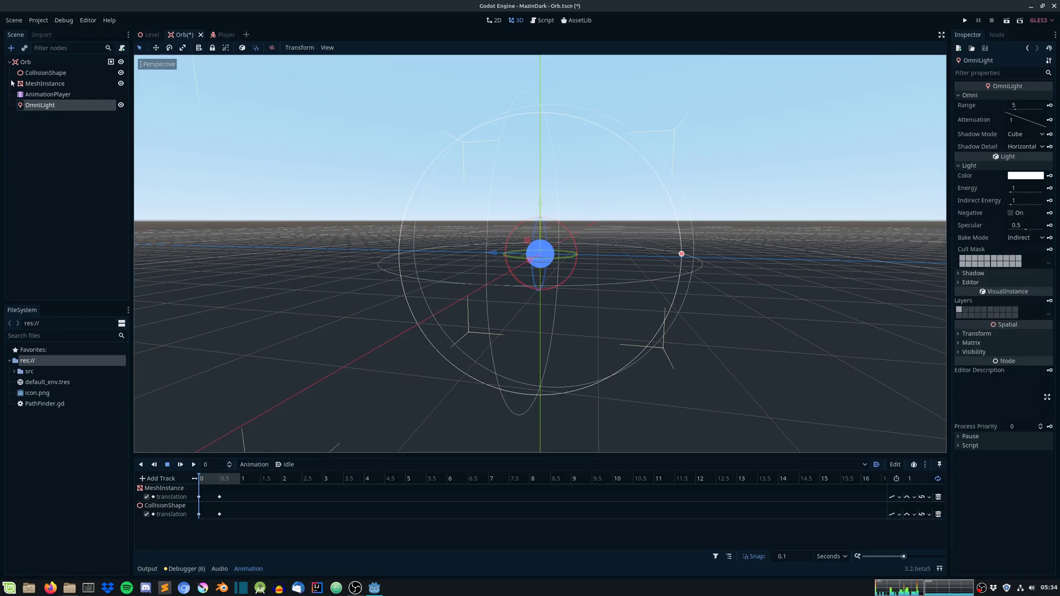
Step: Copy the orb material's blue albedo colour into the OmniLight and run the scene to see the glow
left_click(45, 82)
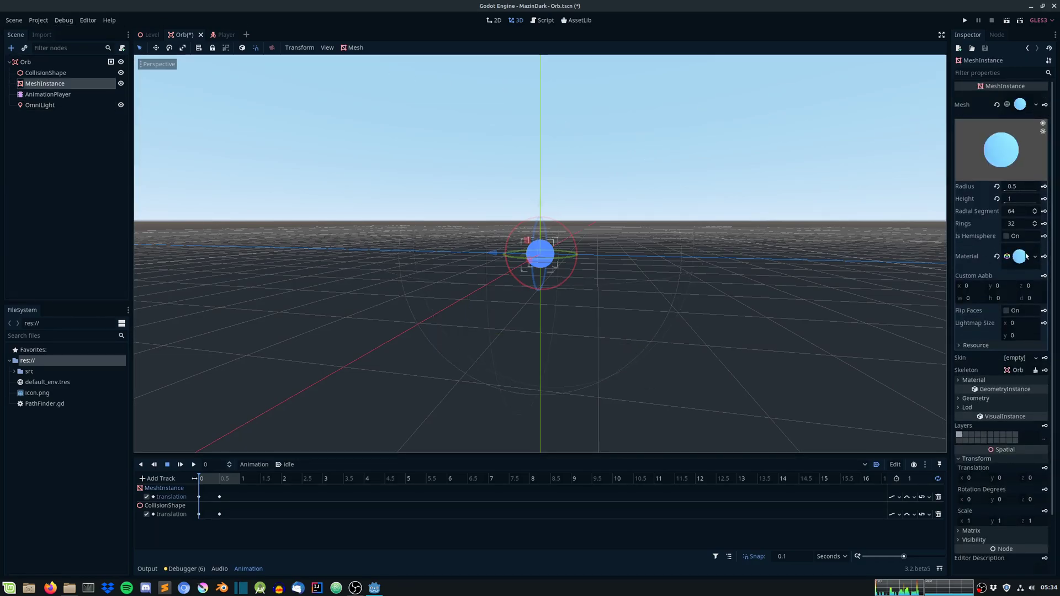
left_click(1020, 257)
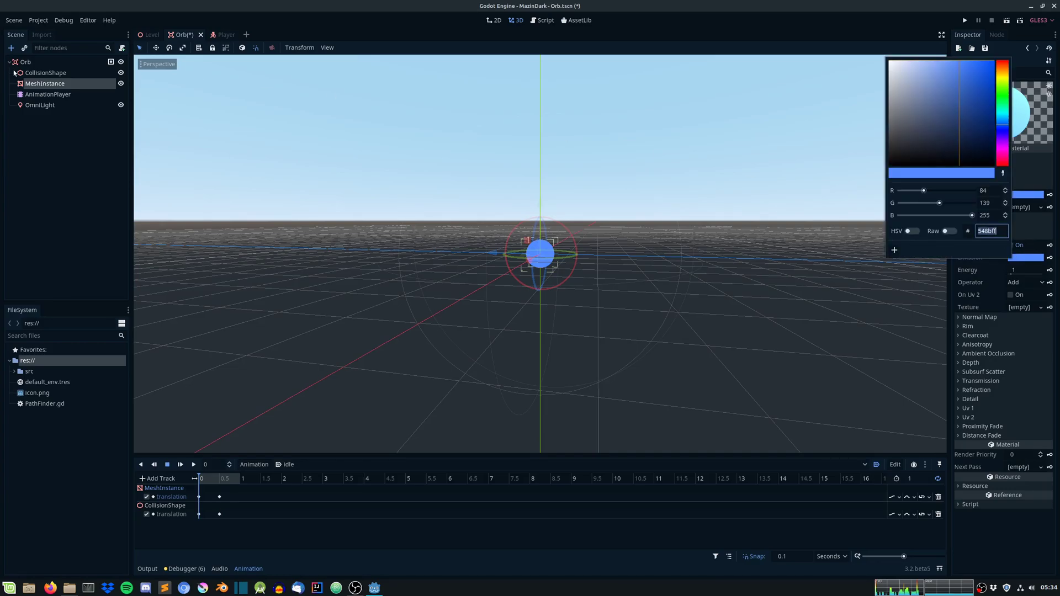
left_click(40, 105)
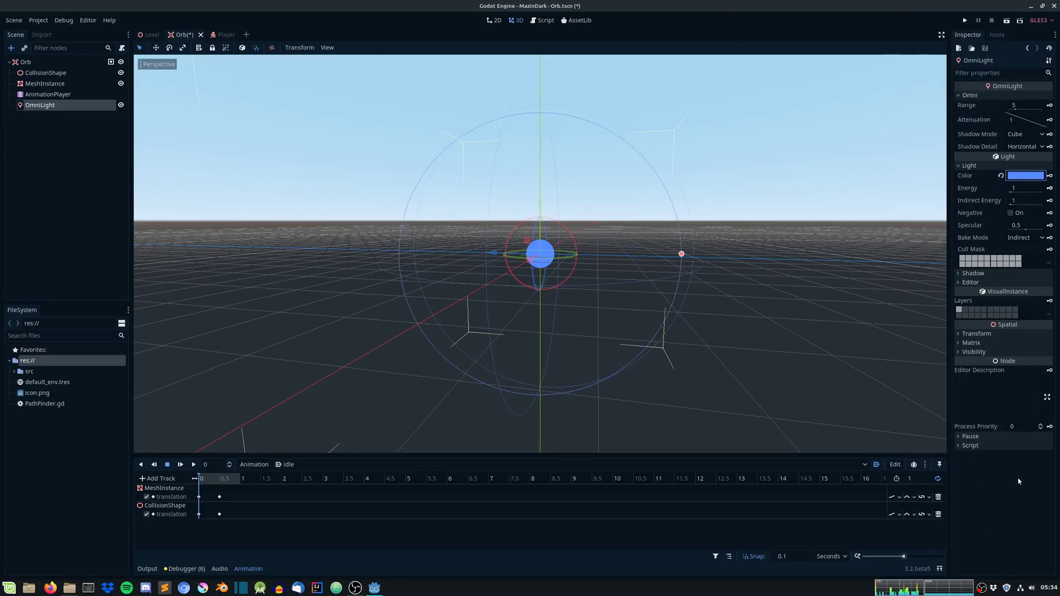
left_click(965, 20)
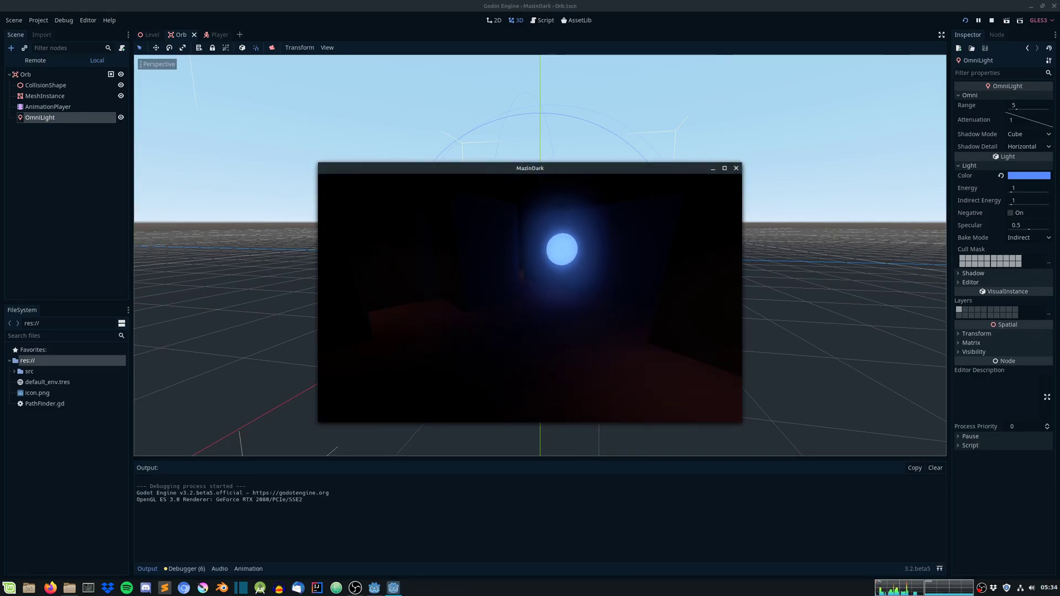
left_click(725, 168)
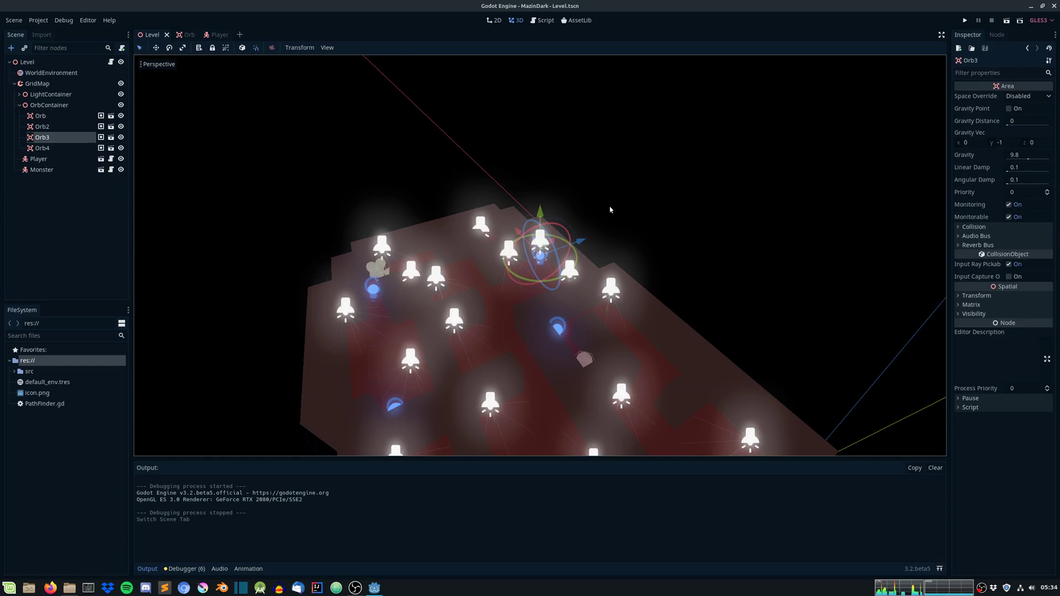
mouse_move(659, 164)
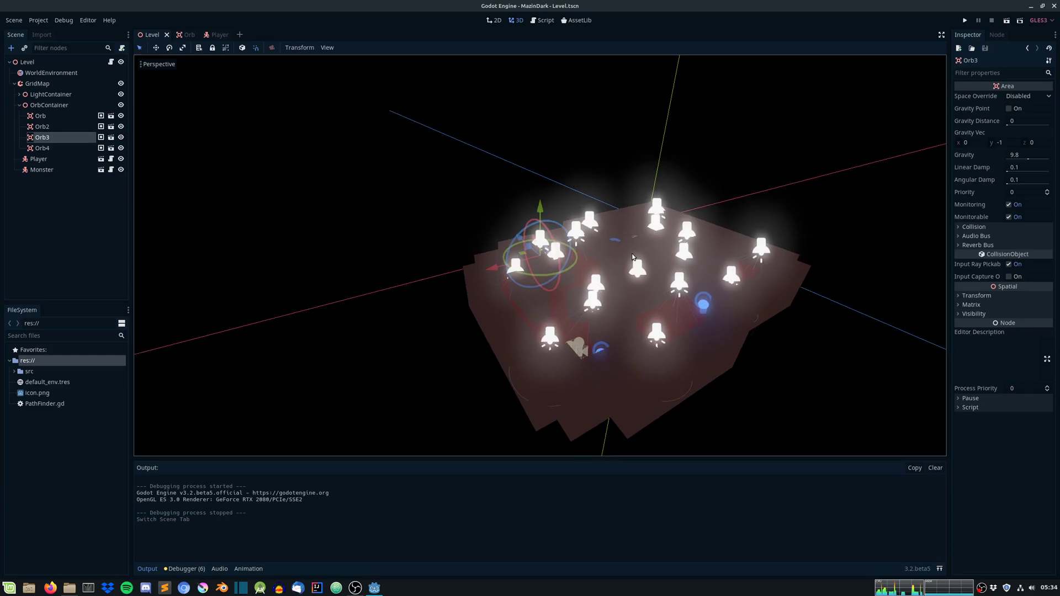
mouse_move(627, 285)
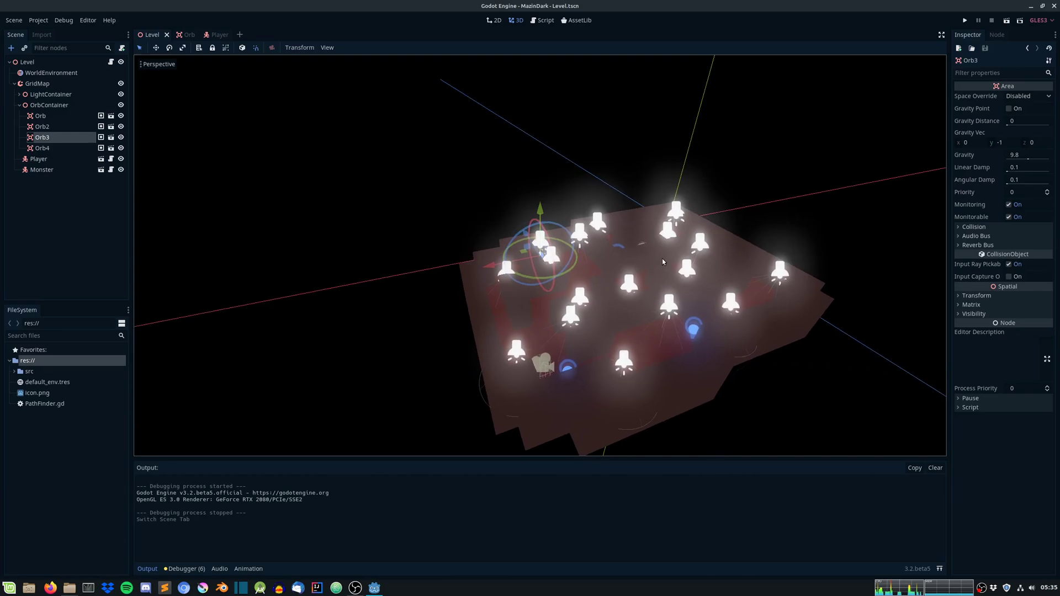
mouse_move(599, 276)
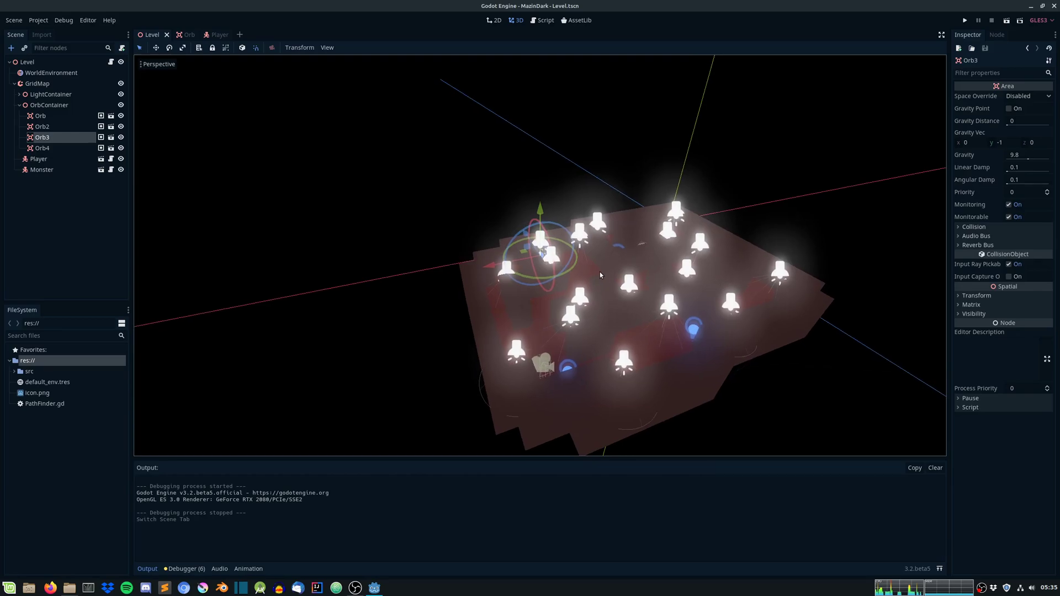
mouse_move(619, 271)
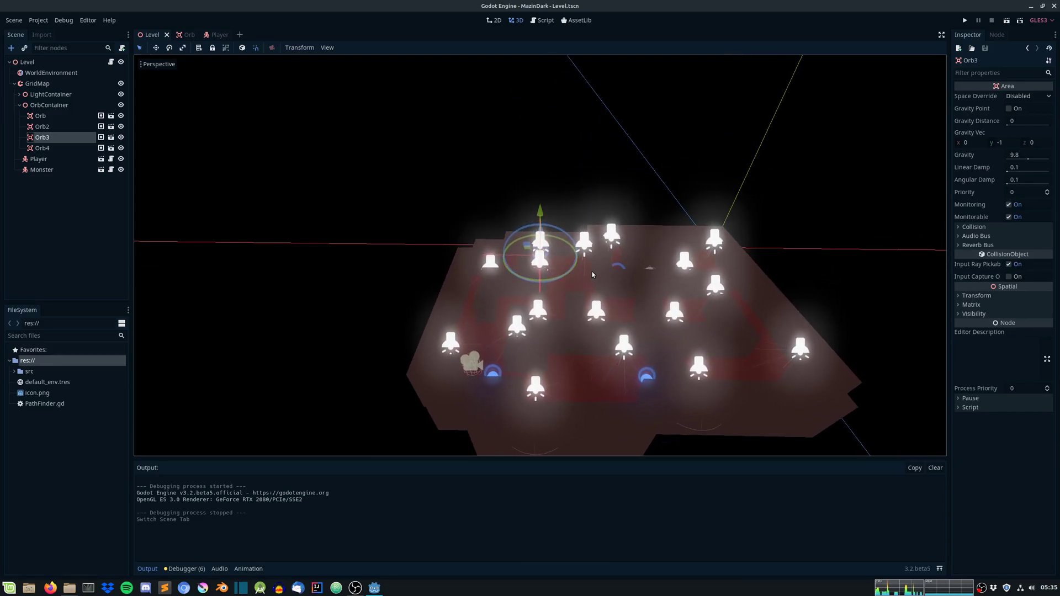
mouse_move(588, 270)
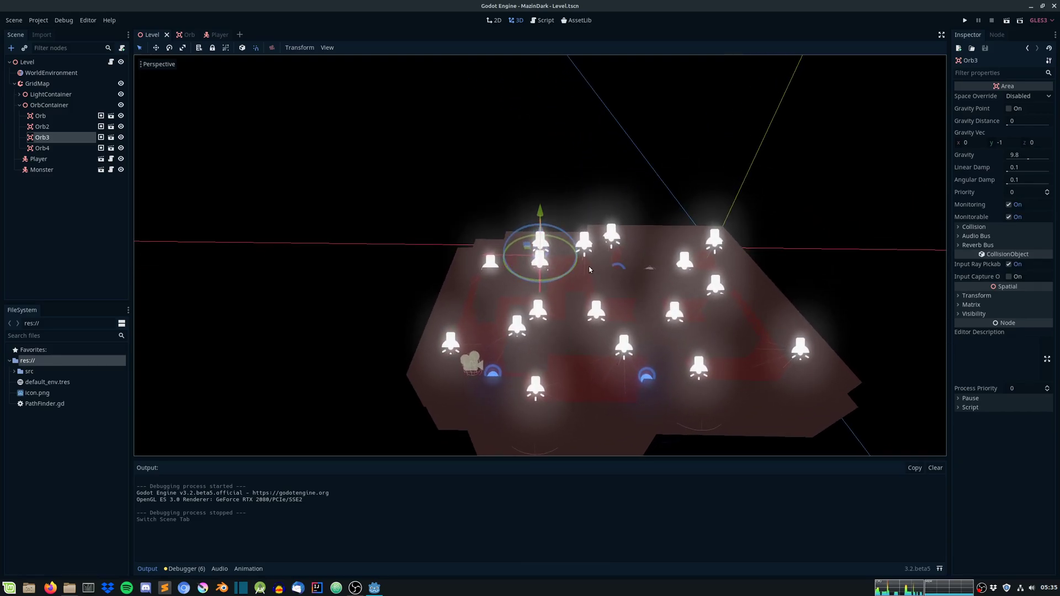